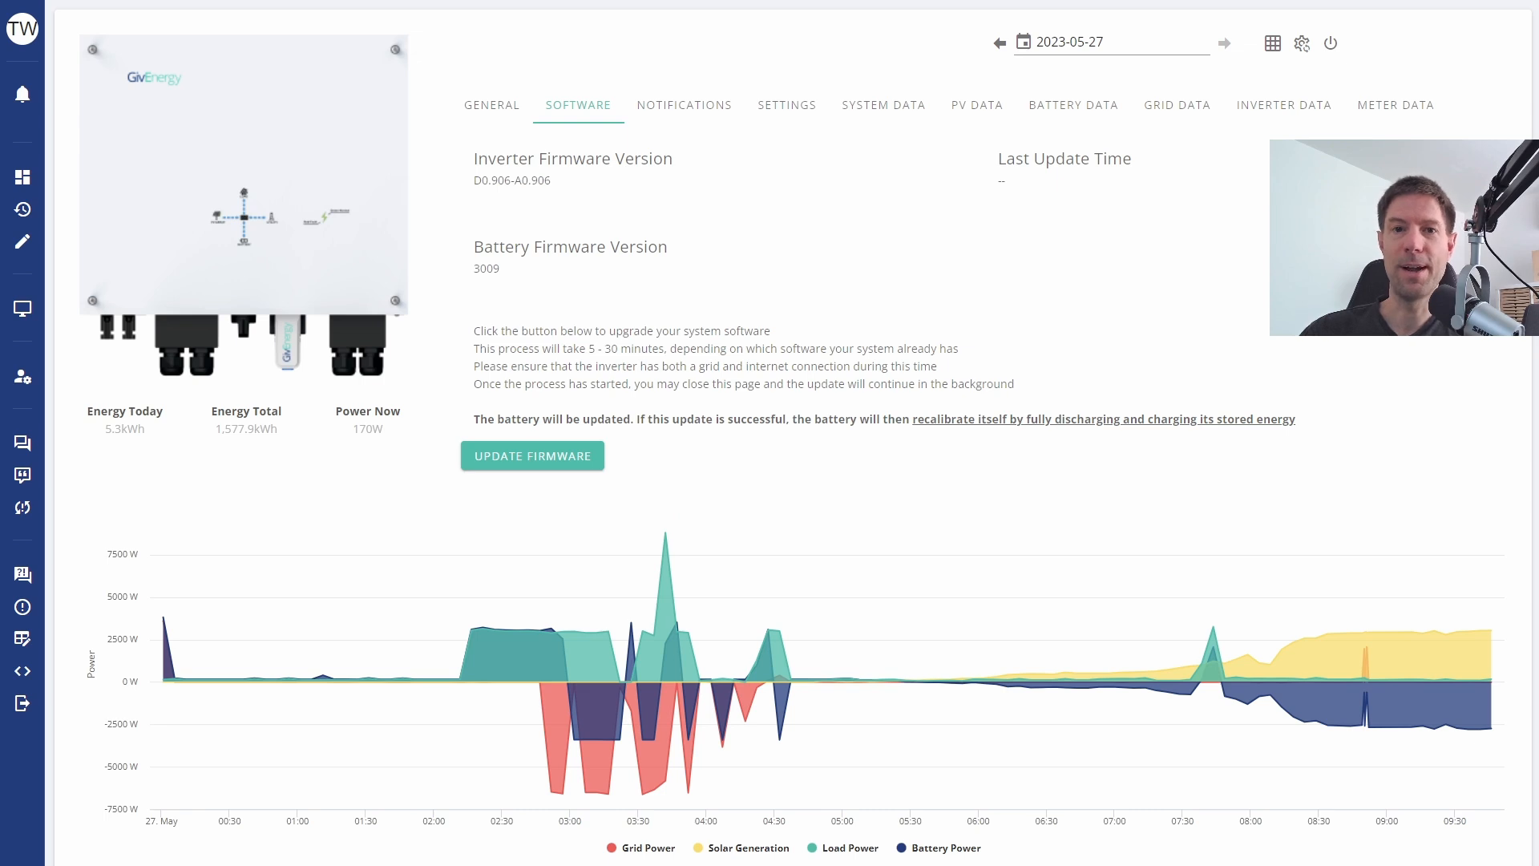
{"action": "mouse_move", "coordinate": [345, 681]}
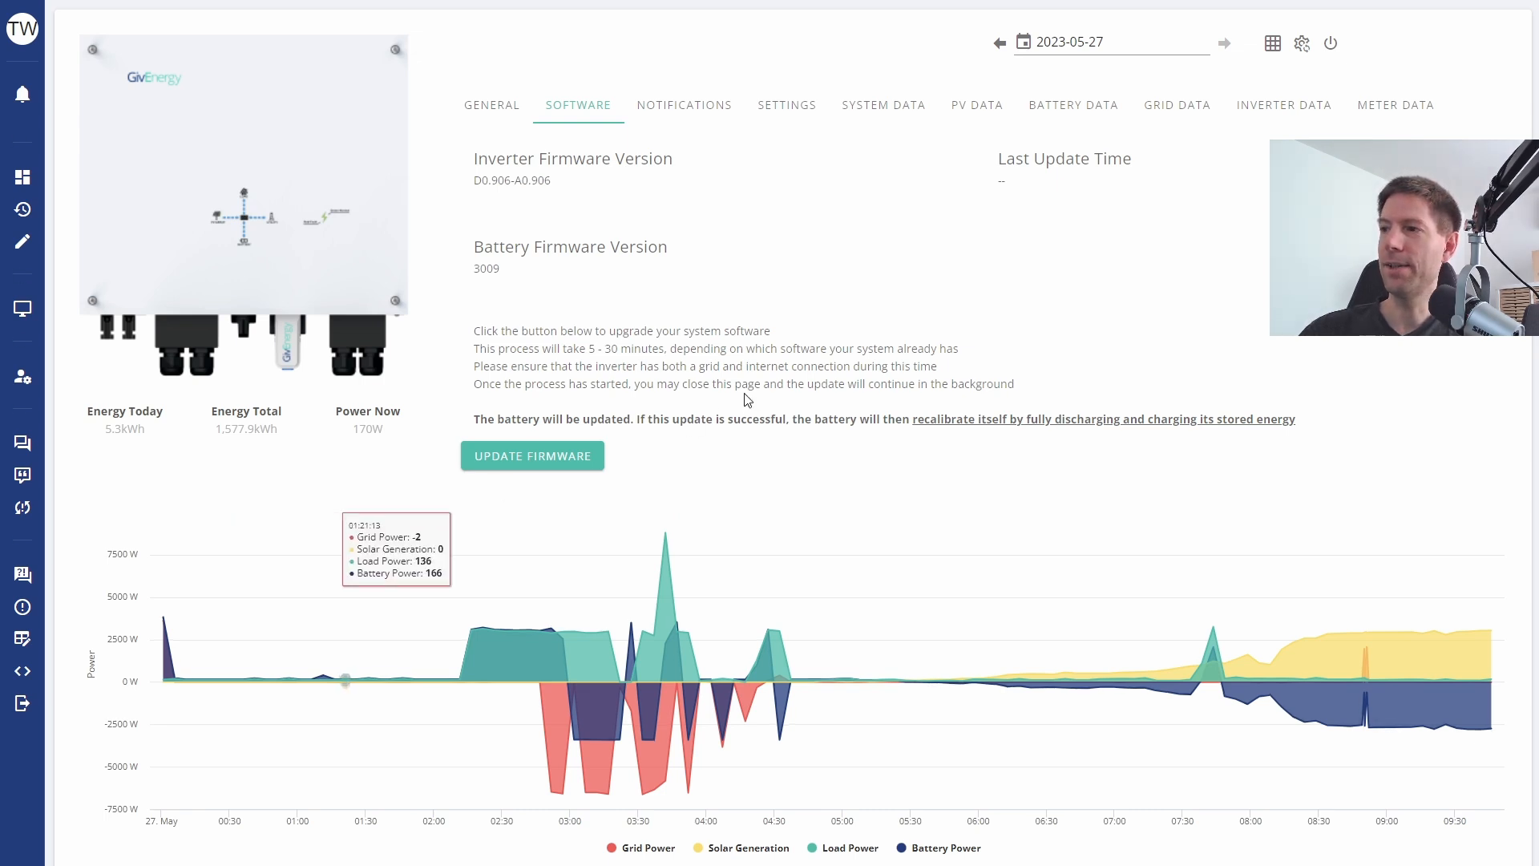
{"action": "mouse_move", "coordinate": [694, 433]}
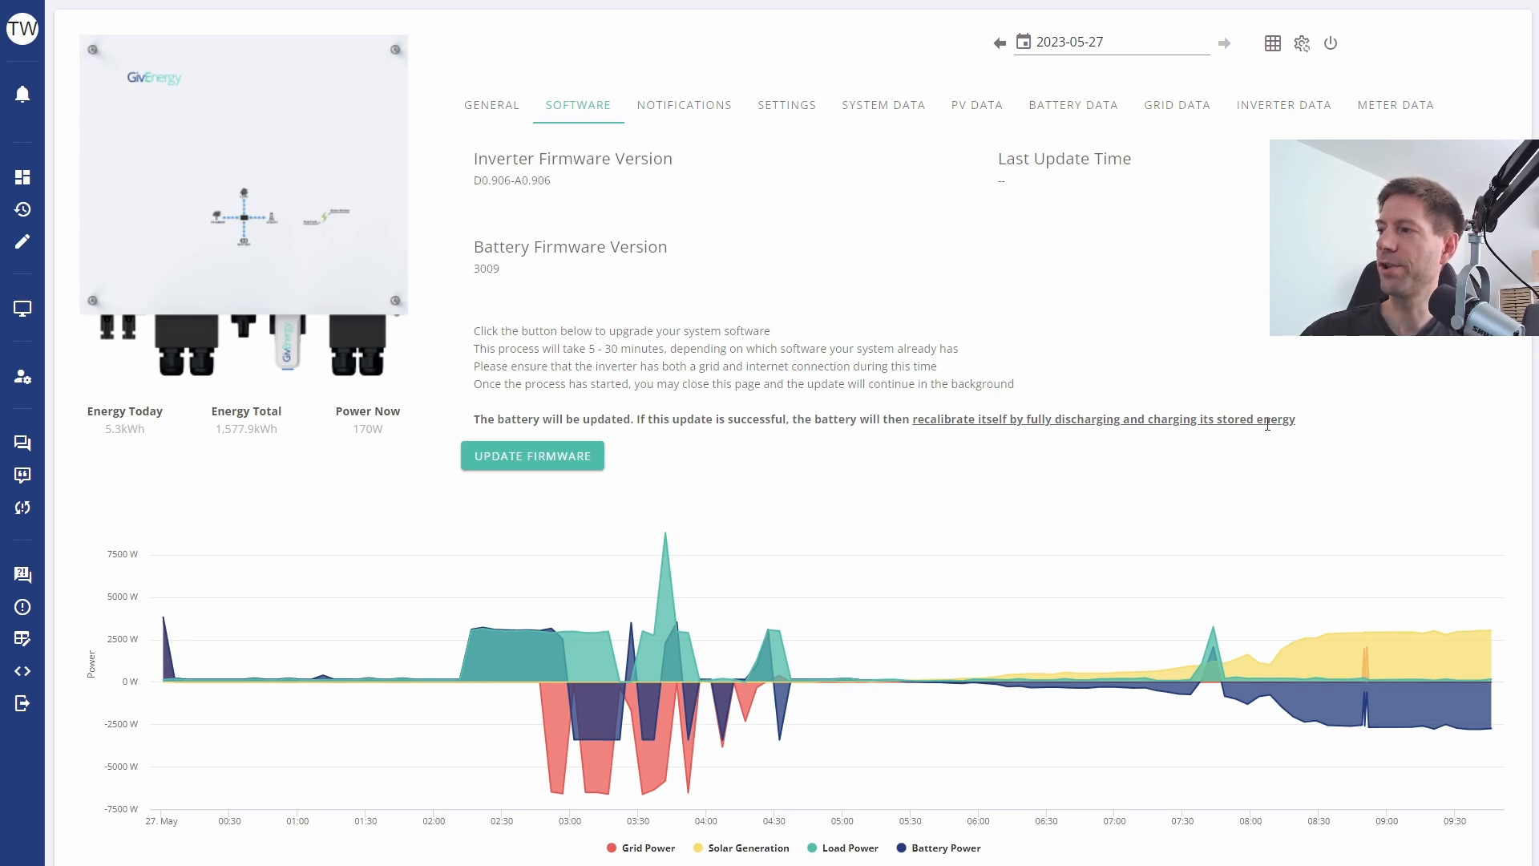
{"action": "mouse_move", "coordinate": [1343, 368]}
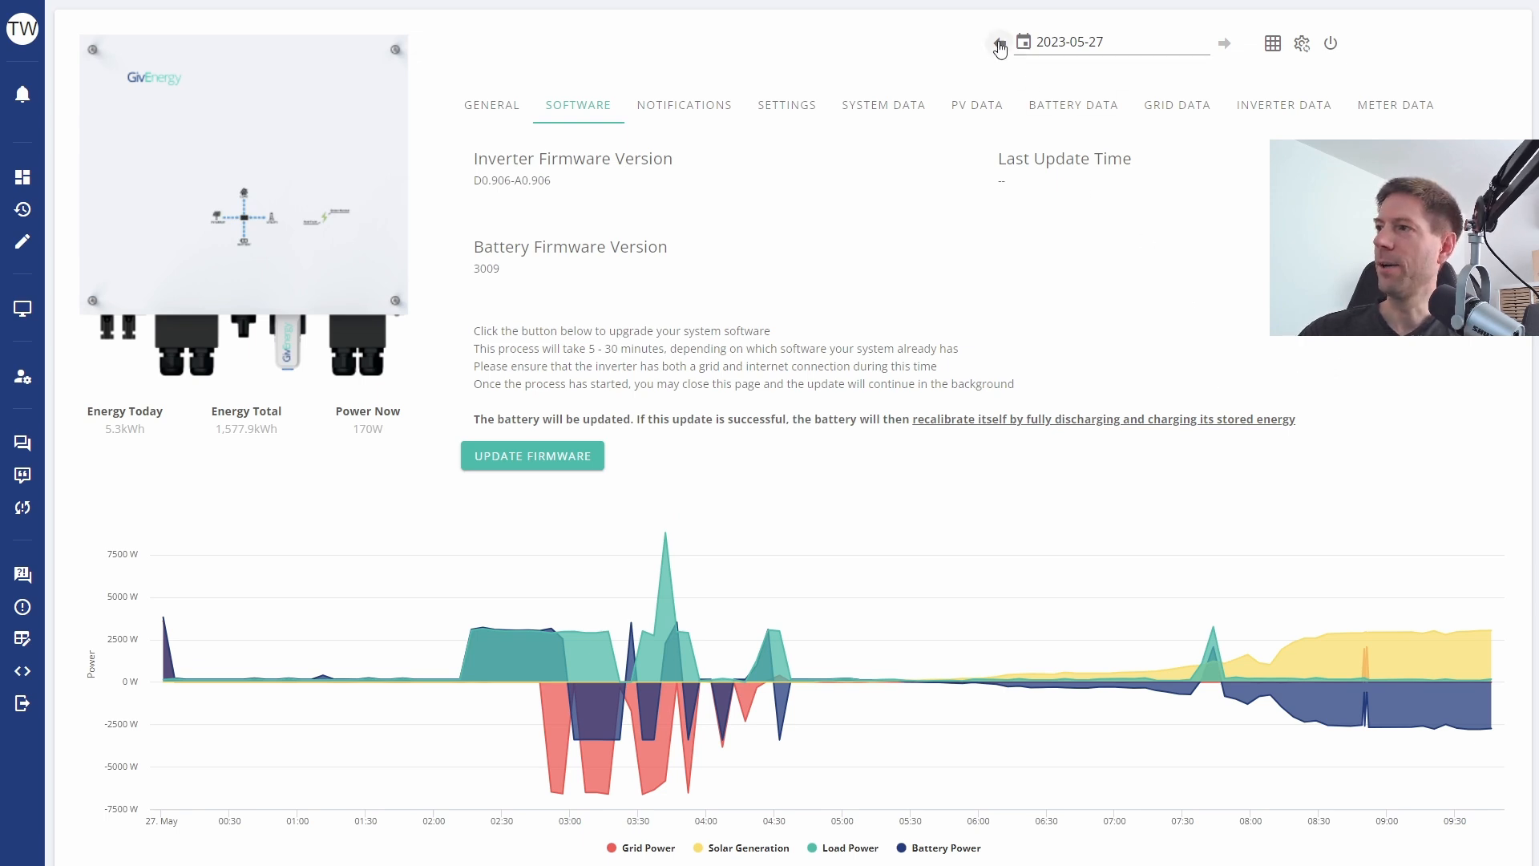
Move the Software tab's power chart back one day to 26 May 2023.
{"action": "left_click", "coordinate": [998, 43]}
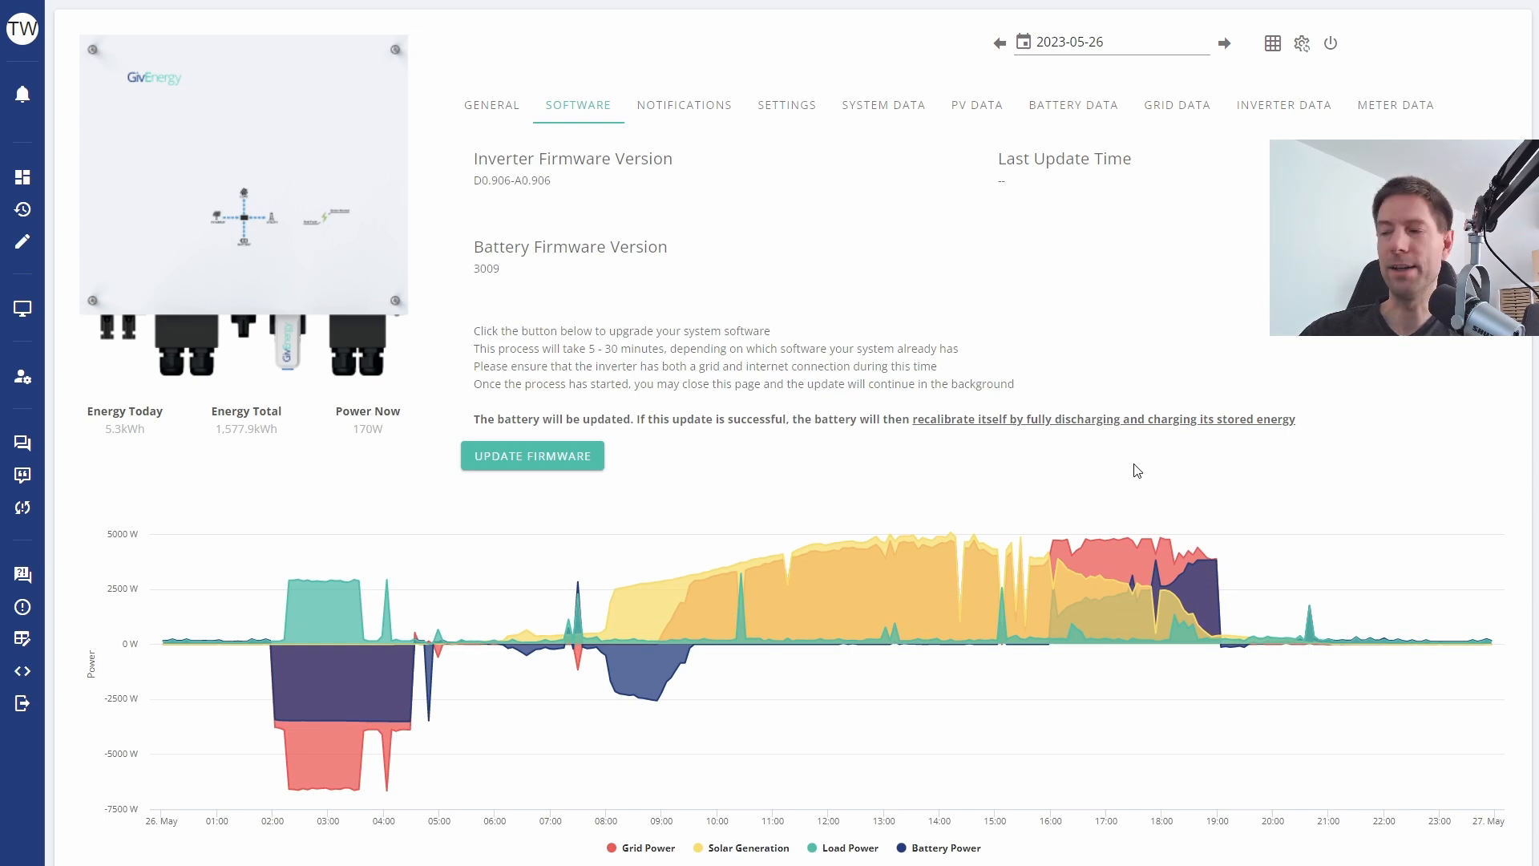
{"action": "mouse_move", "coordinate": [1124, 469]}
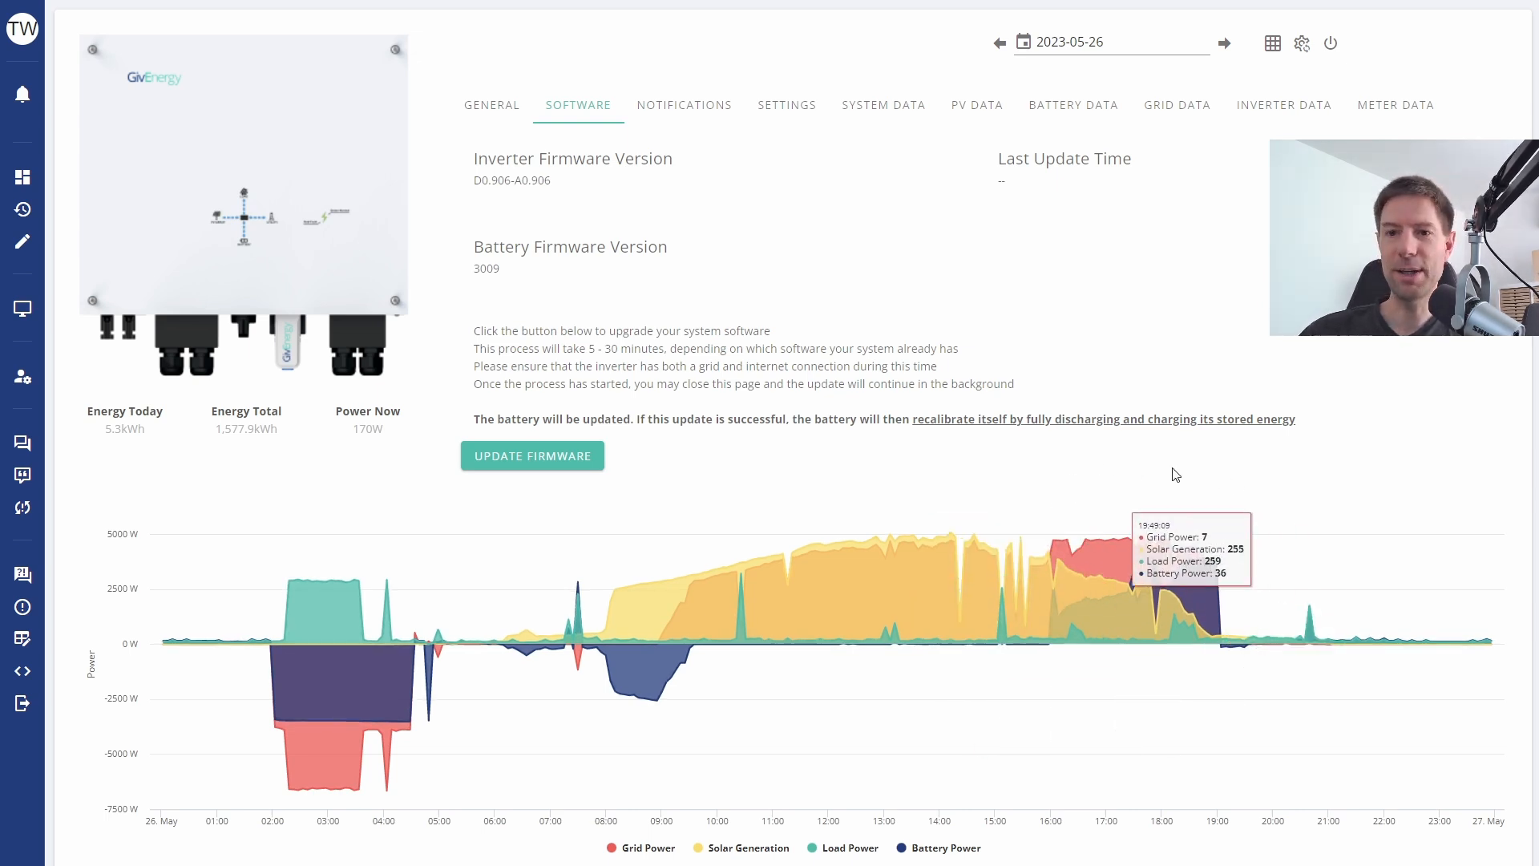
Move the power chart forward one day to 27 May 2023.
{"action": "left_click", "coordinate": [1223, 44]}
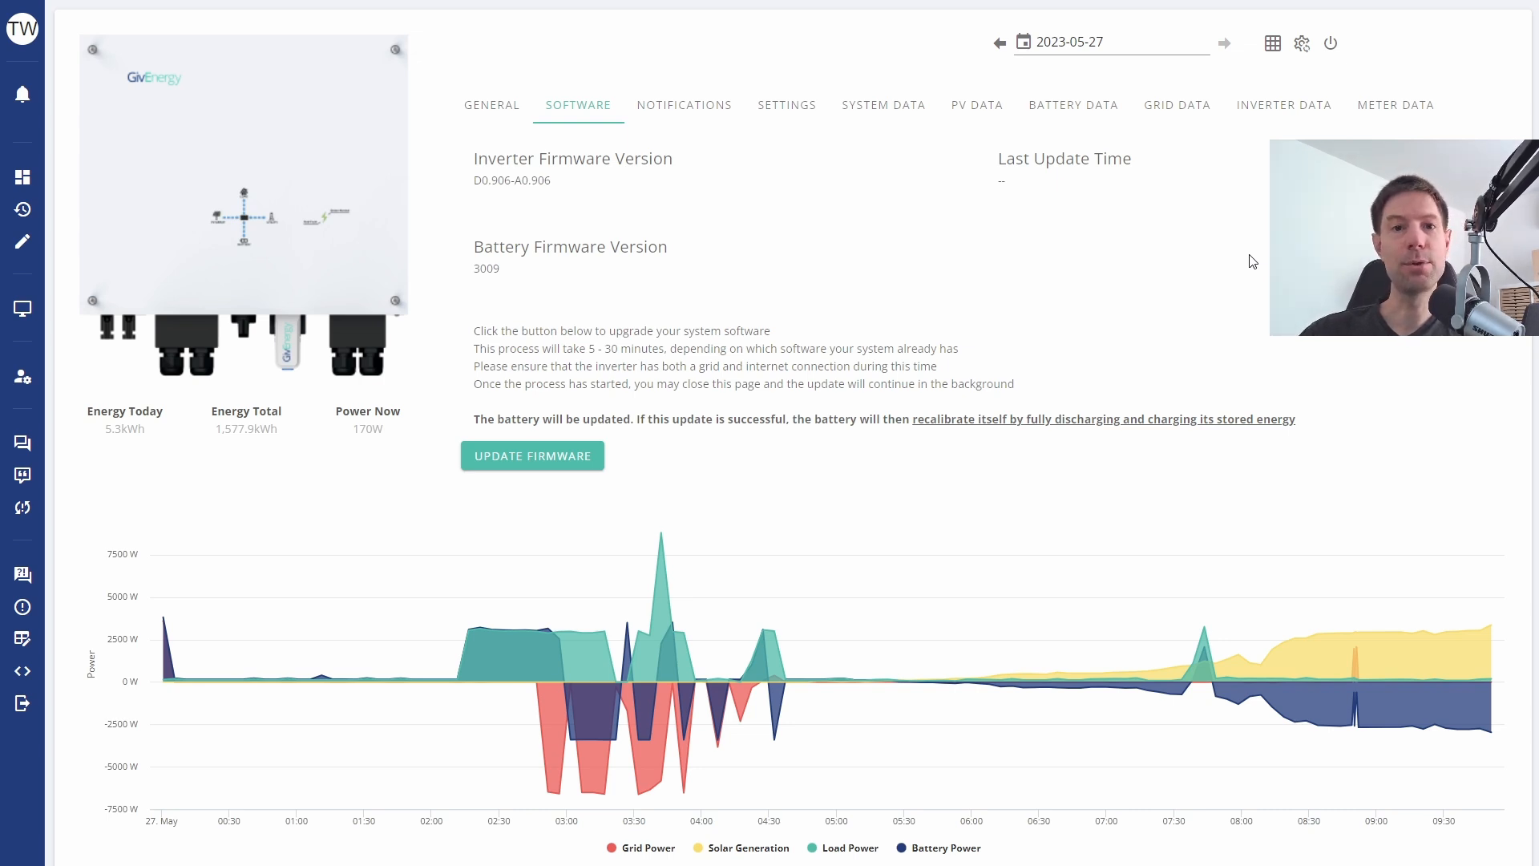
{"action": "mouse_move", "coordinate": [1249, 369]}
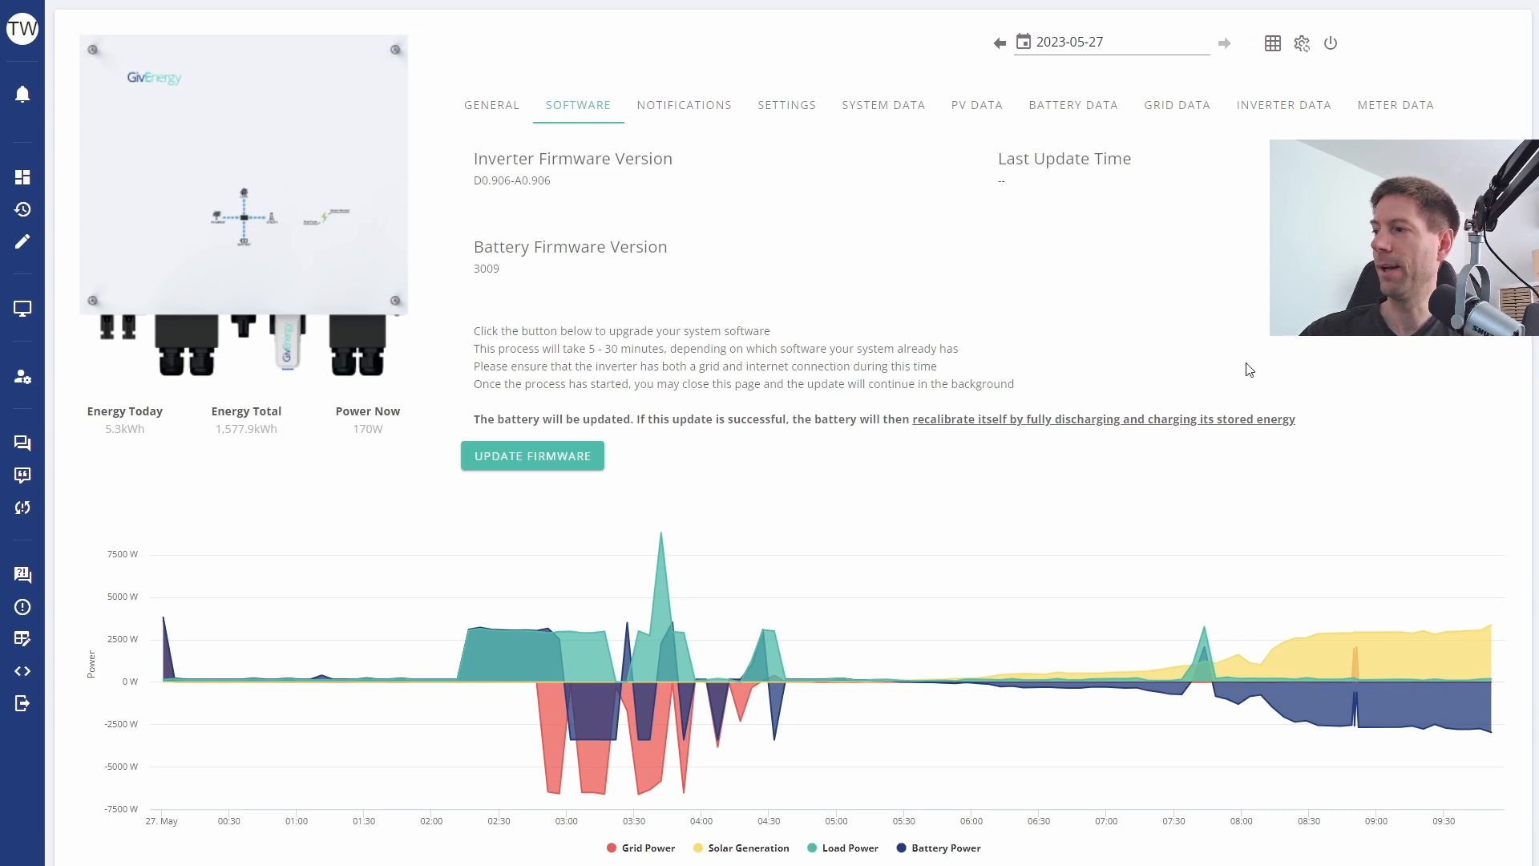
{"action": "mouse_move", "coordinate": [1443, 647]}
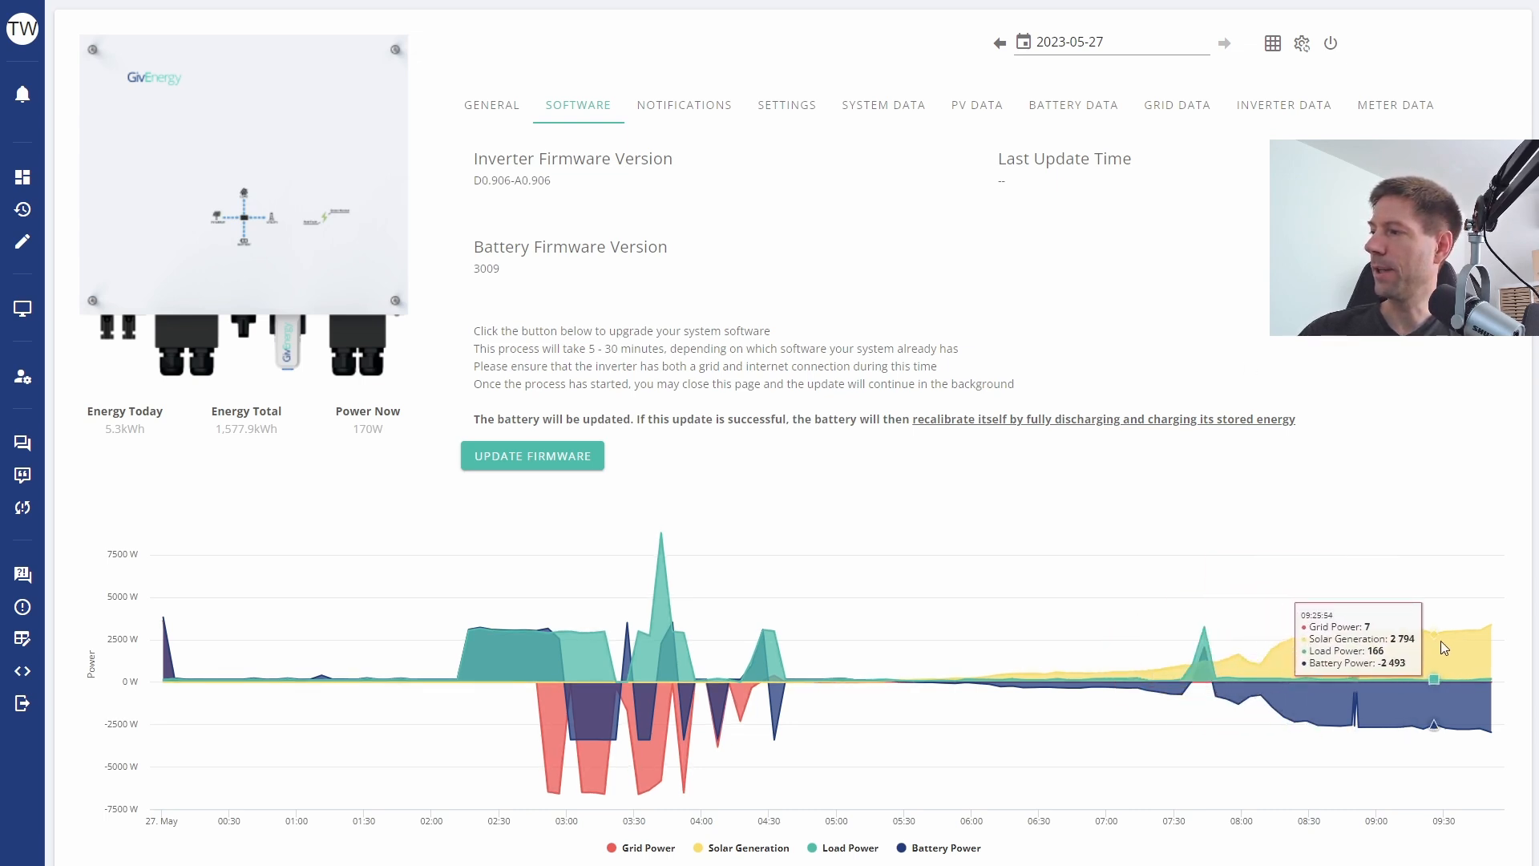
{"action": "mouse_move", "coordinate": [1490, 643]}
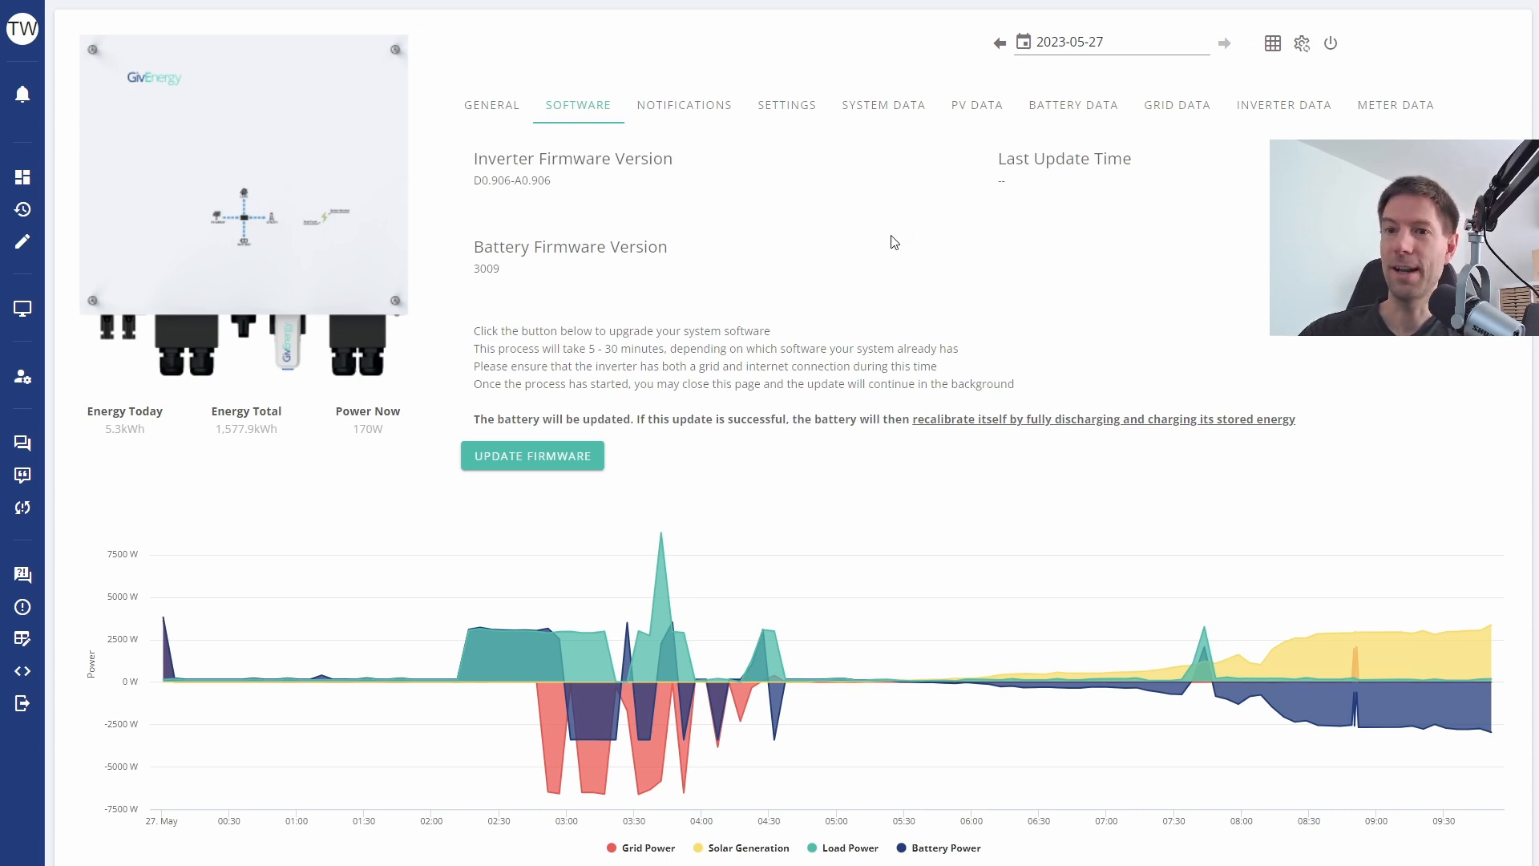
{"action": "mouse_move", "coordinate": [507, 462]}
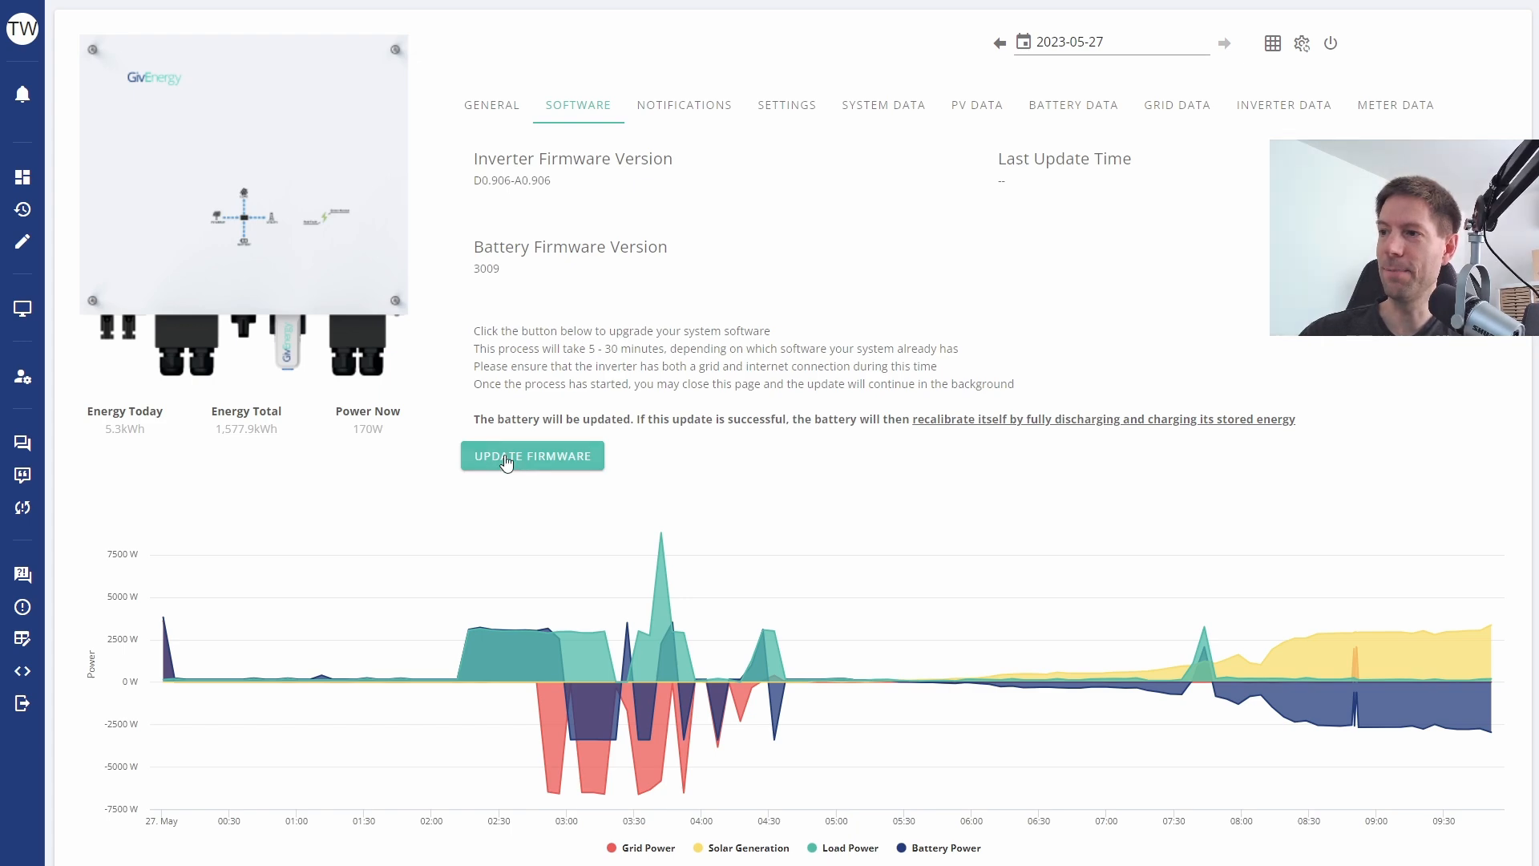
Acknowledge the battery recalibration statement and confirm the battery firmware update.
{"action": "left_click", "coordinate": [533, 456]}
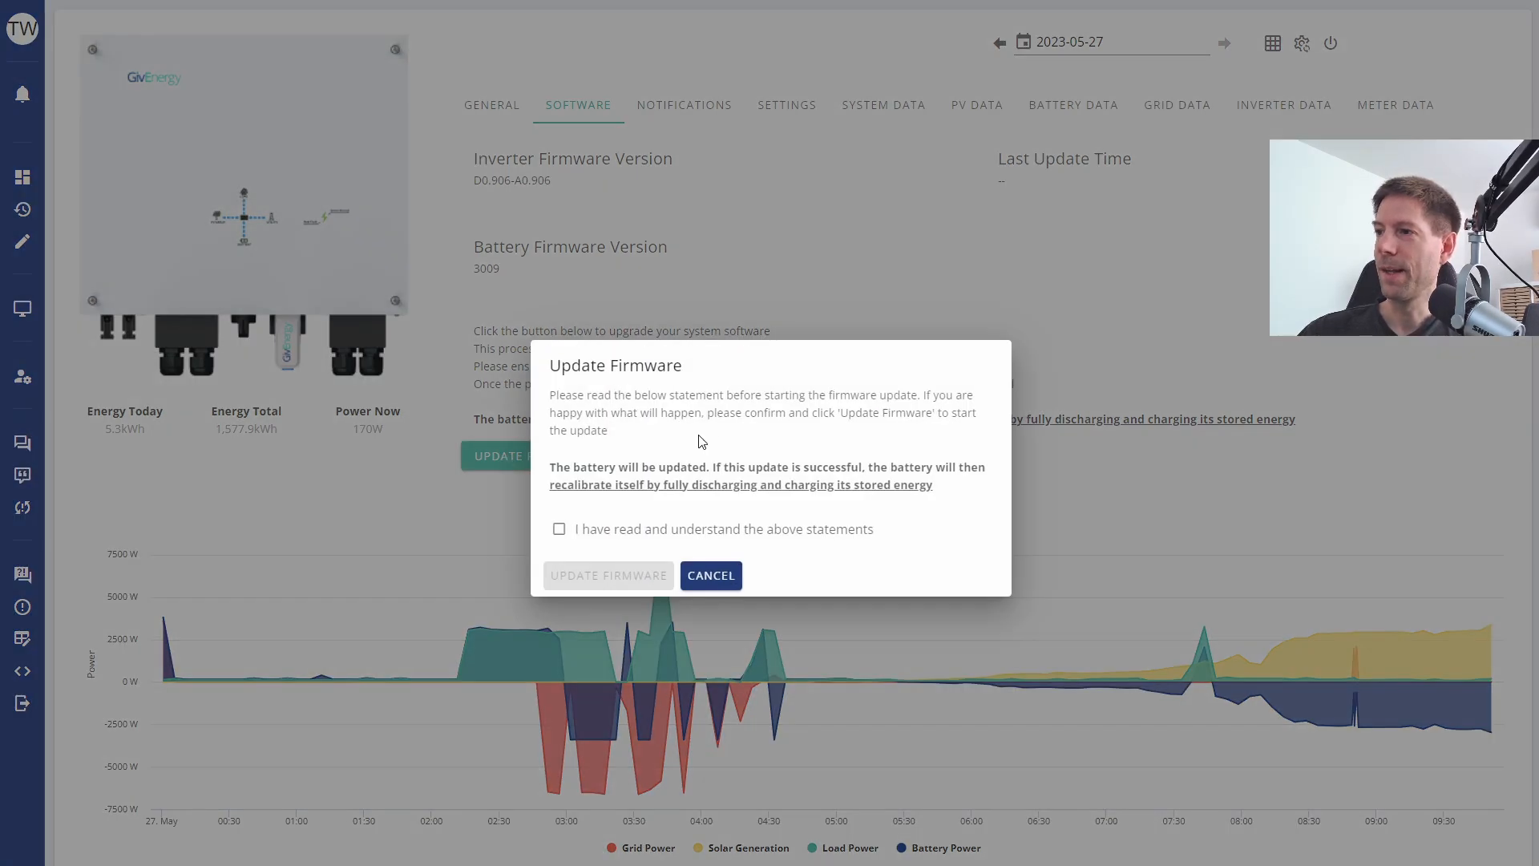
{"action": "mouse_move", "coordinate": [683, 441]}
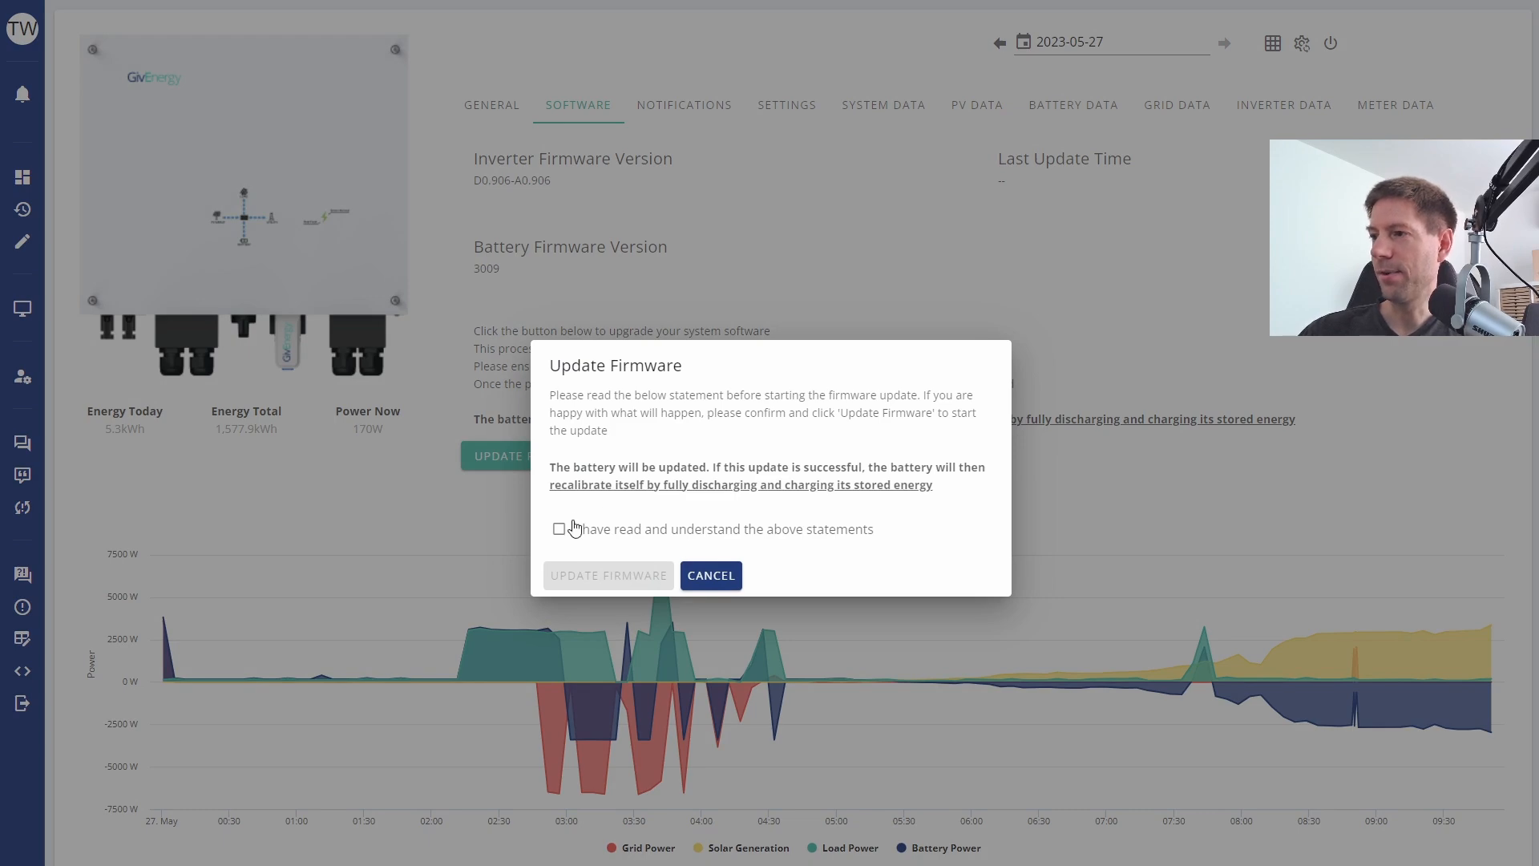
{"action": "left_click", "coordinate": [559, 528]}
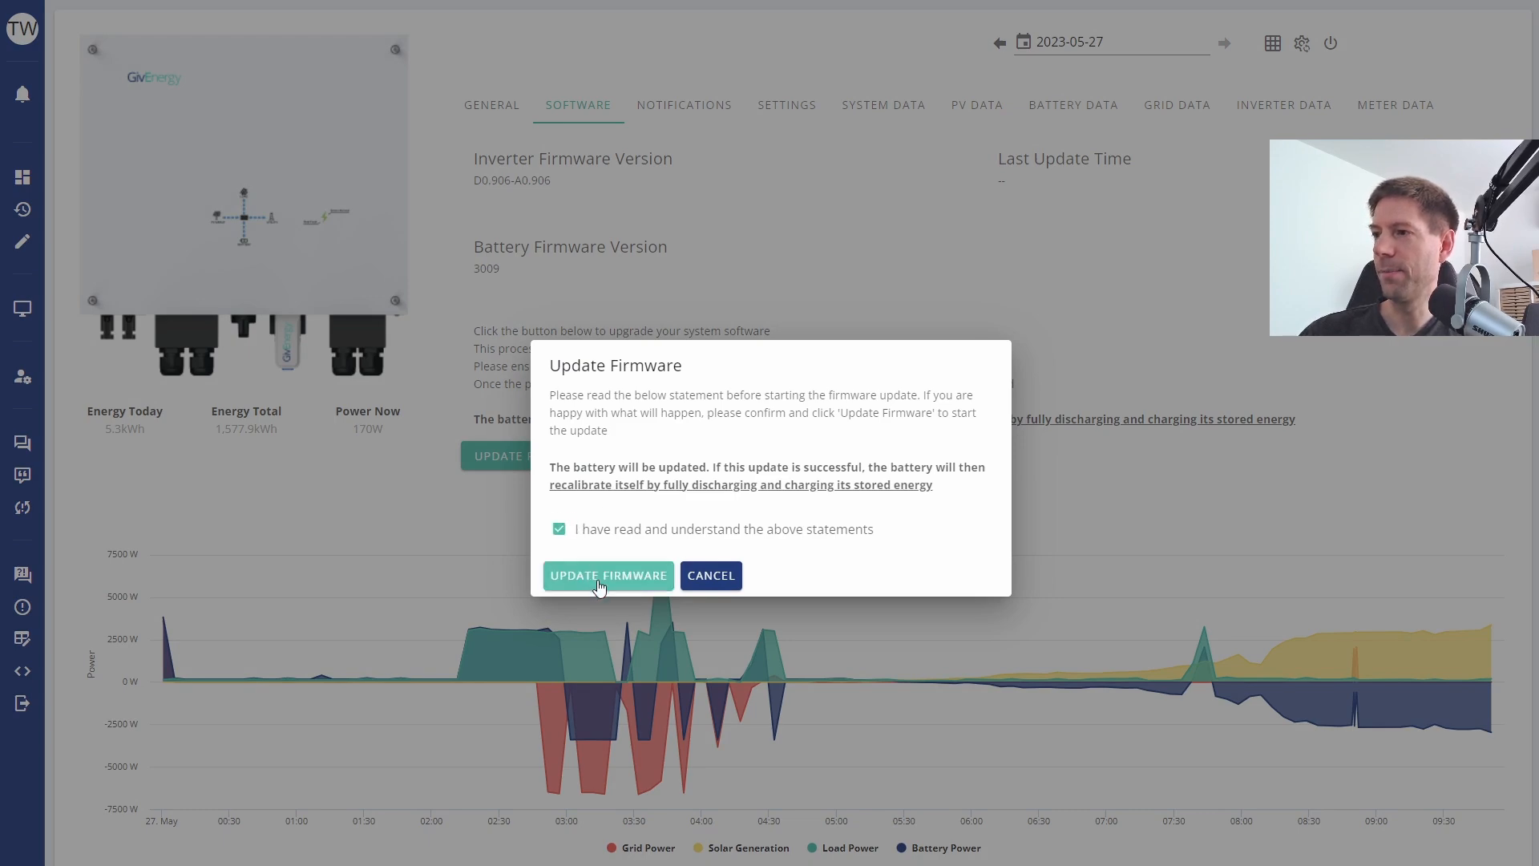
{"action": "left_click", "coordinate": [609, 576]}
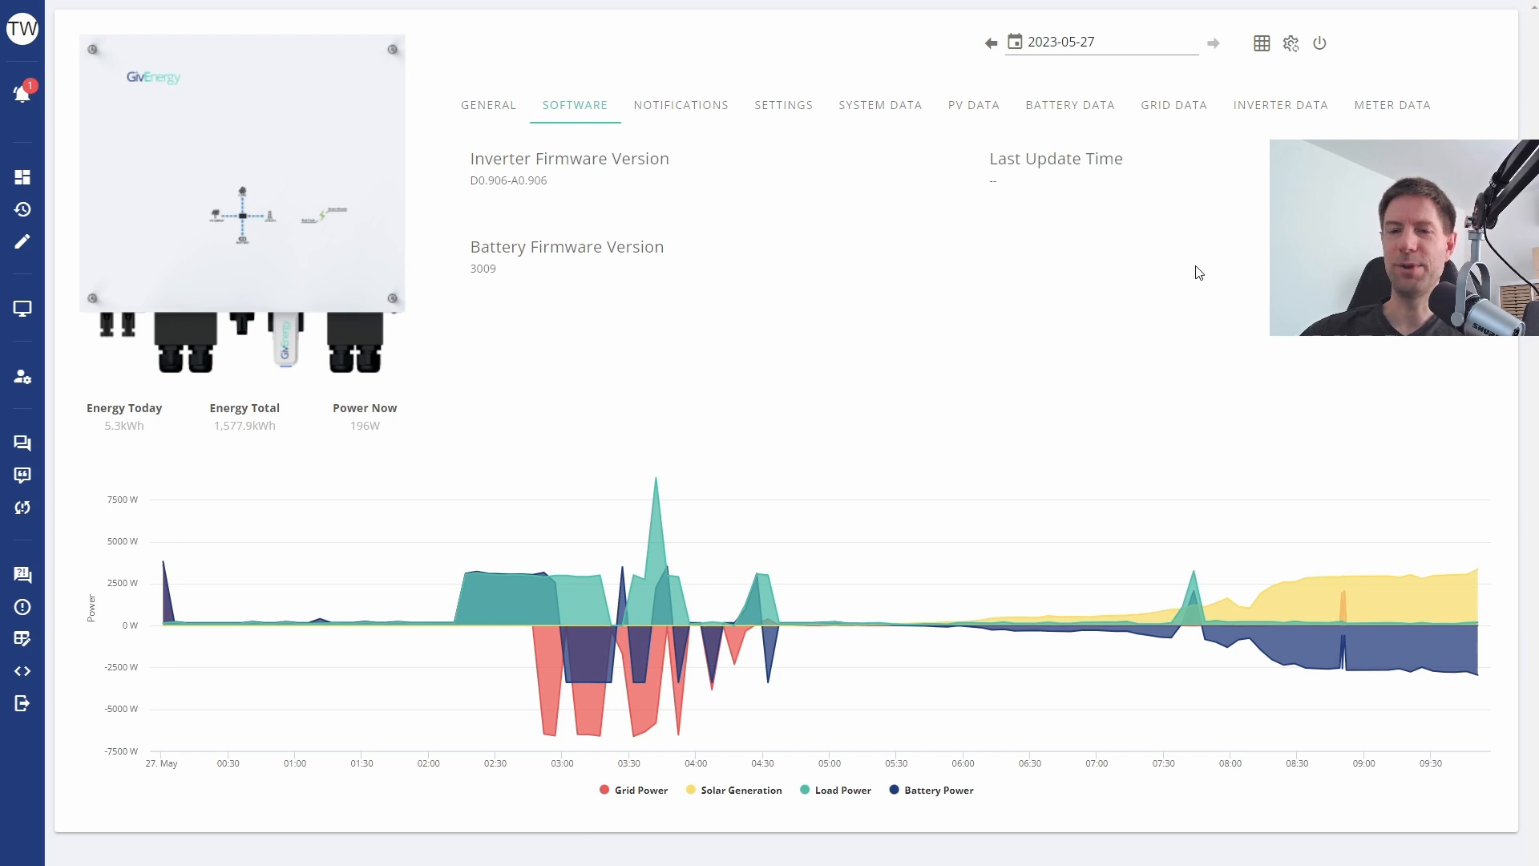
{"action": "mouse_move", "coordinate": [545, 292]}
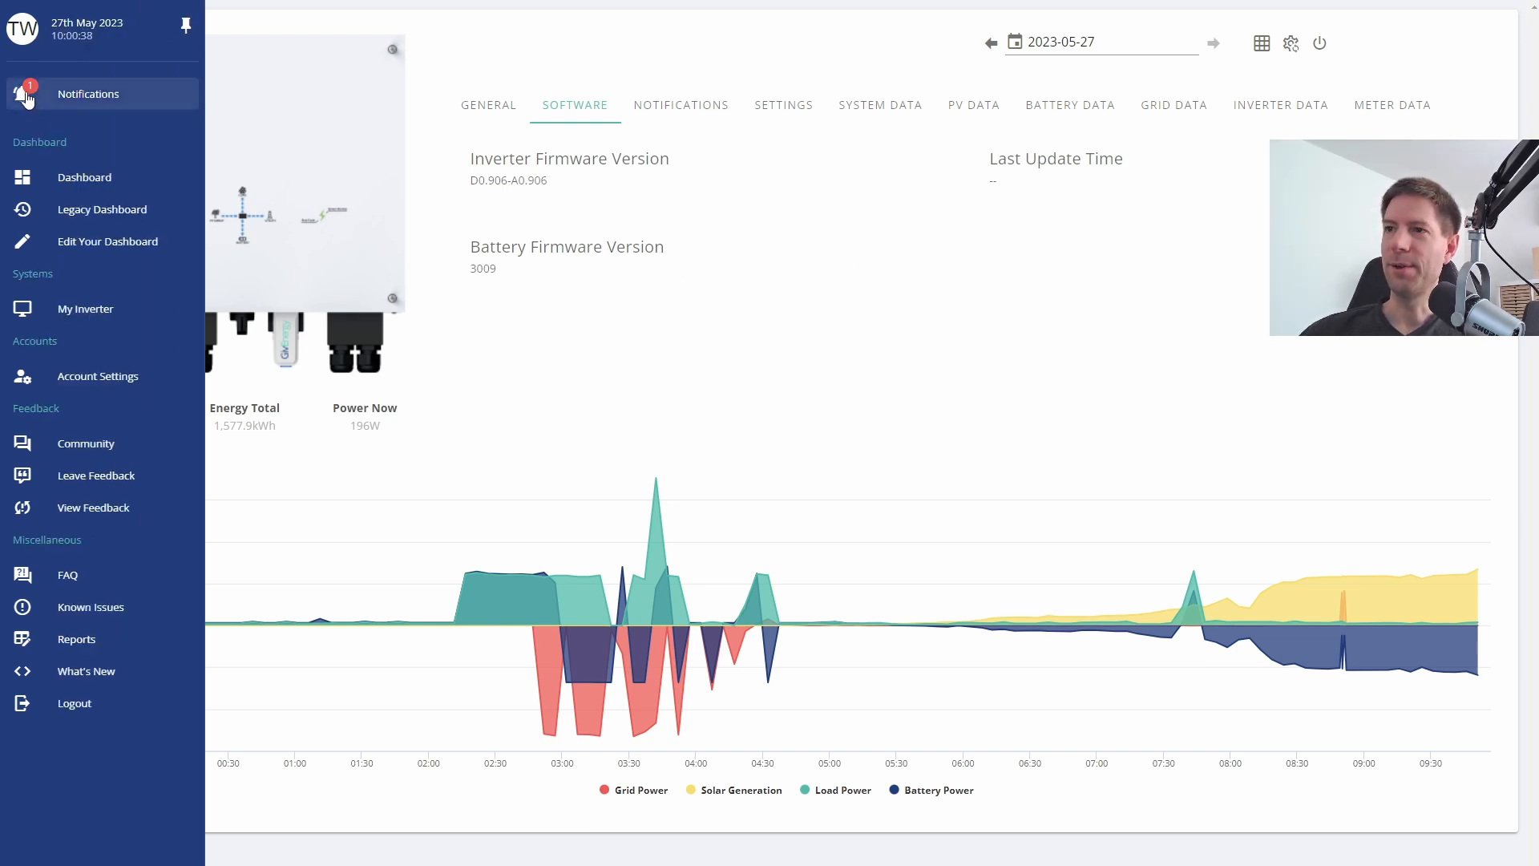
{"action": "left_click", "coordinate": [88, 93]}
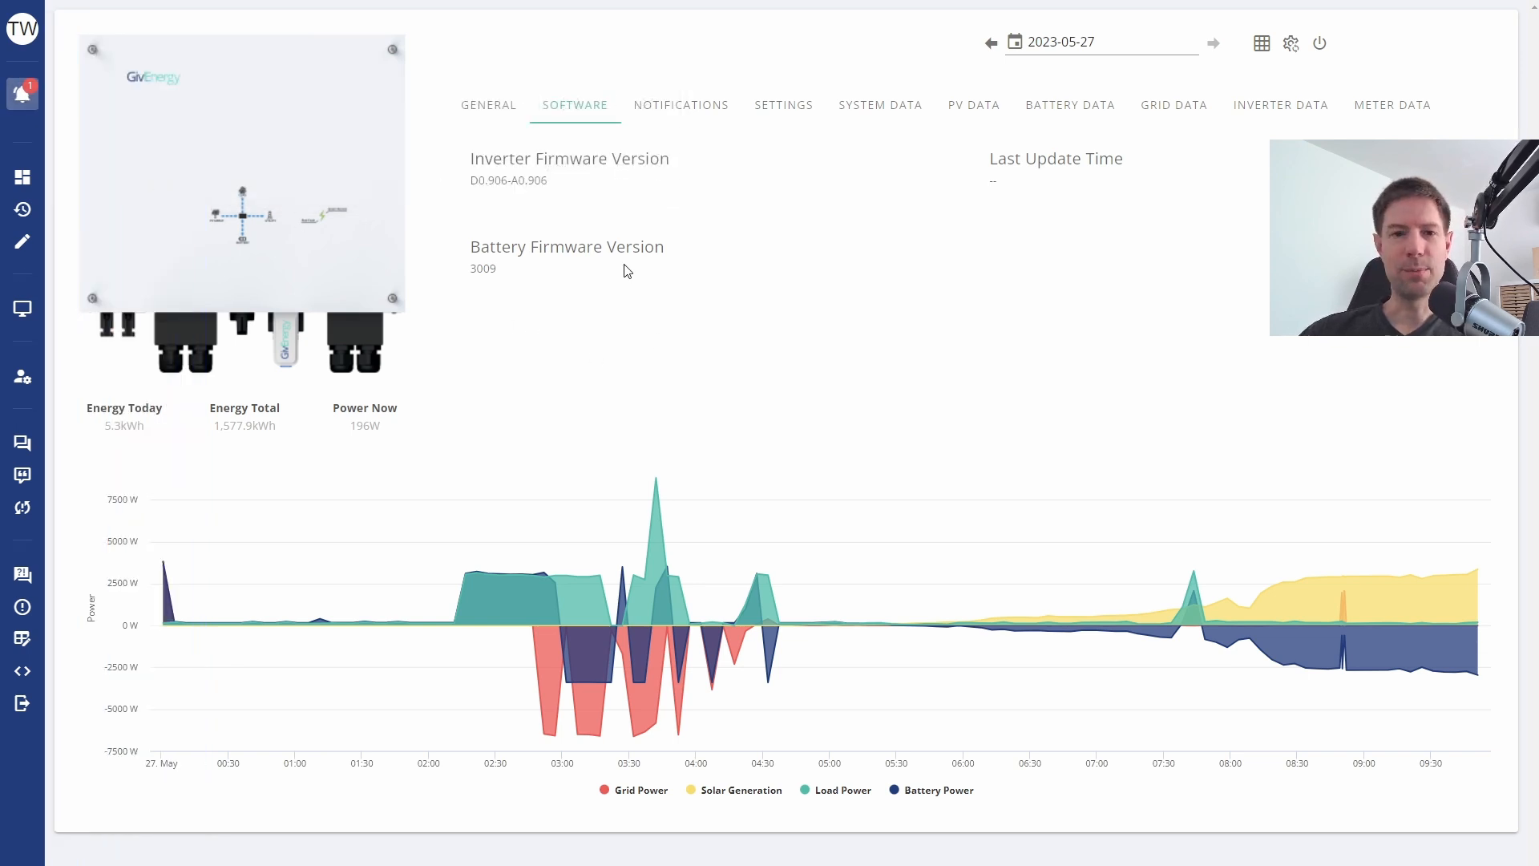
{"action": "mouse_move", "coordinate": [133, 233]}
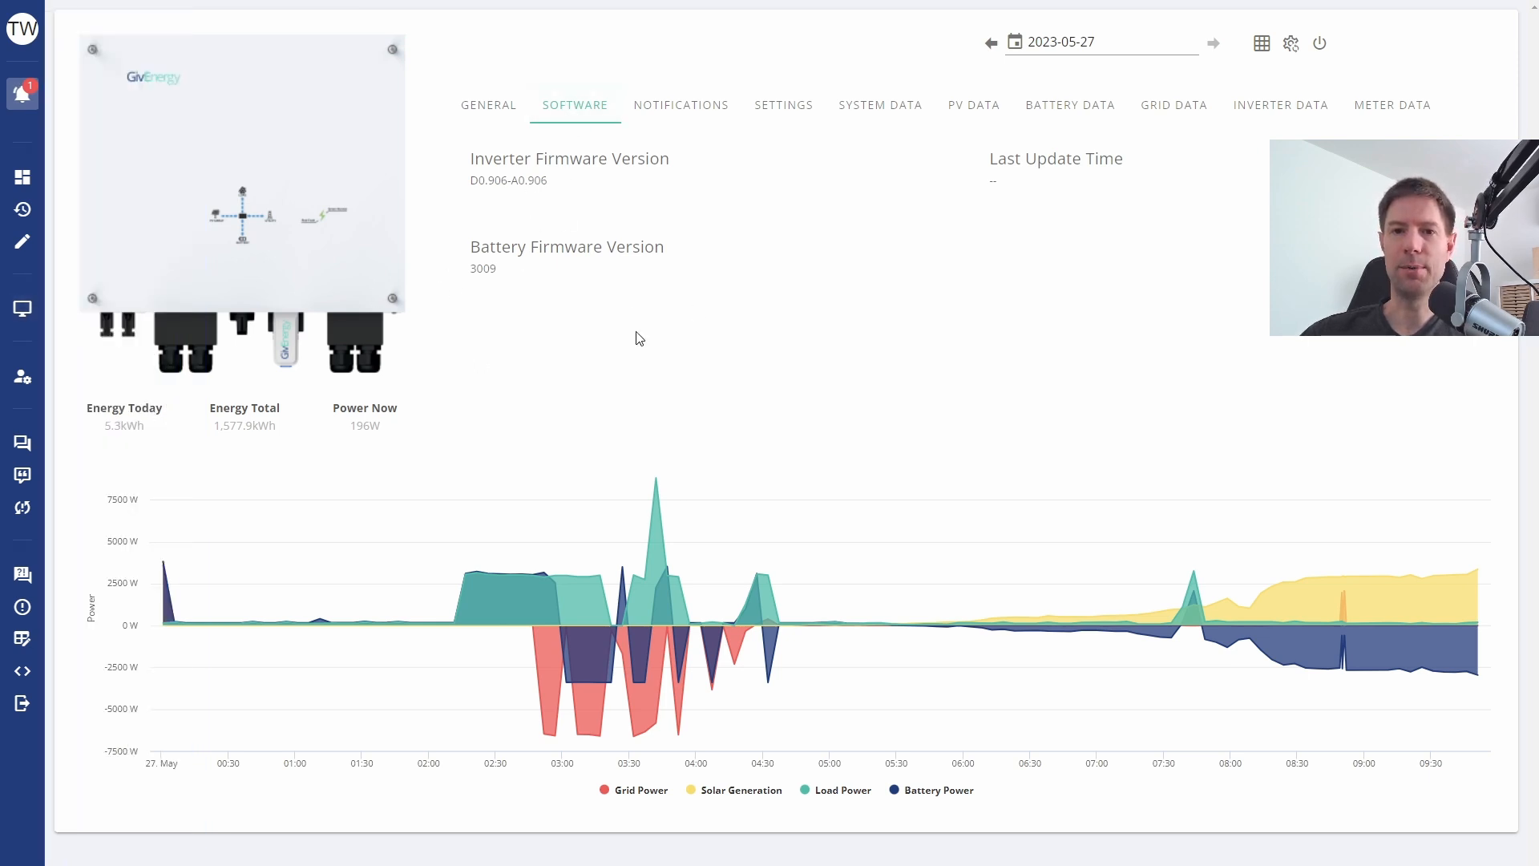
{"action": "mouse_move", "coordinate": [799, 318]}
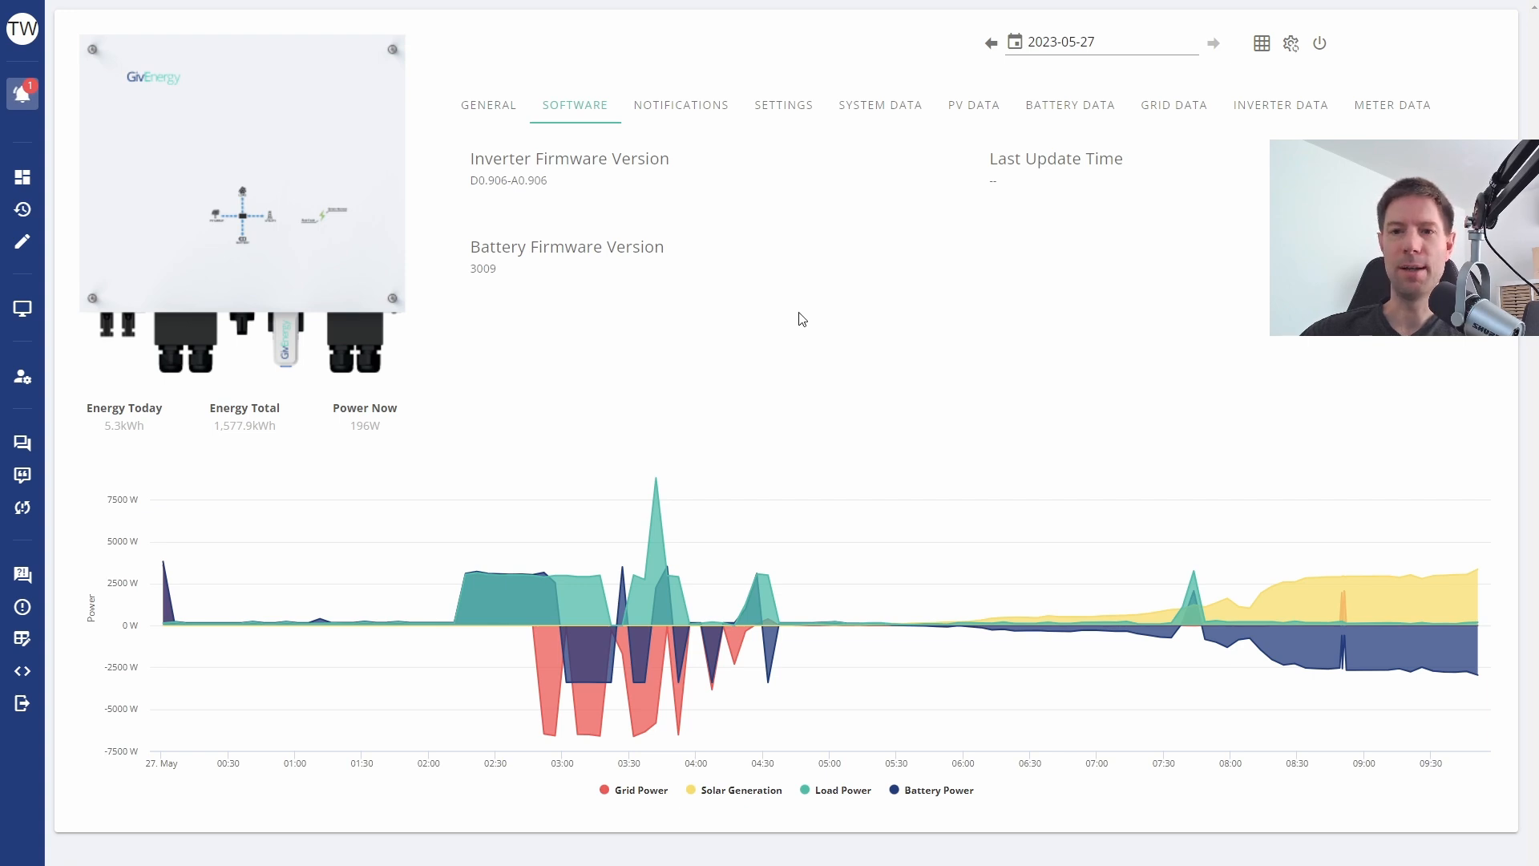
{"action": "mouse_move", "coordinate": [648, 589]}
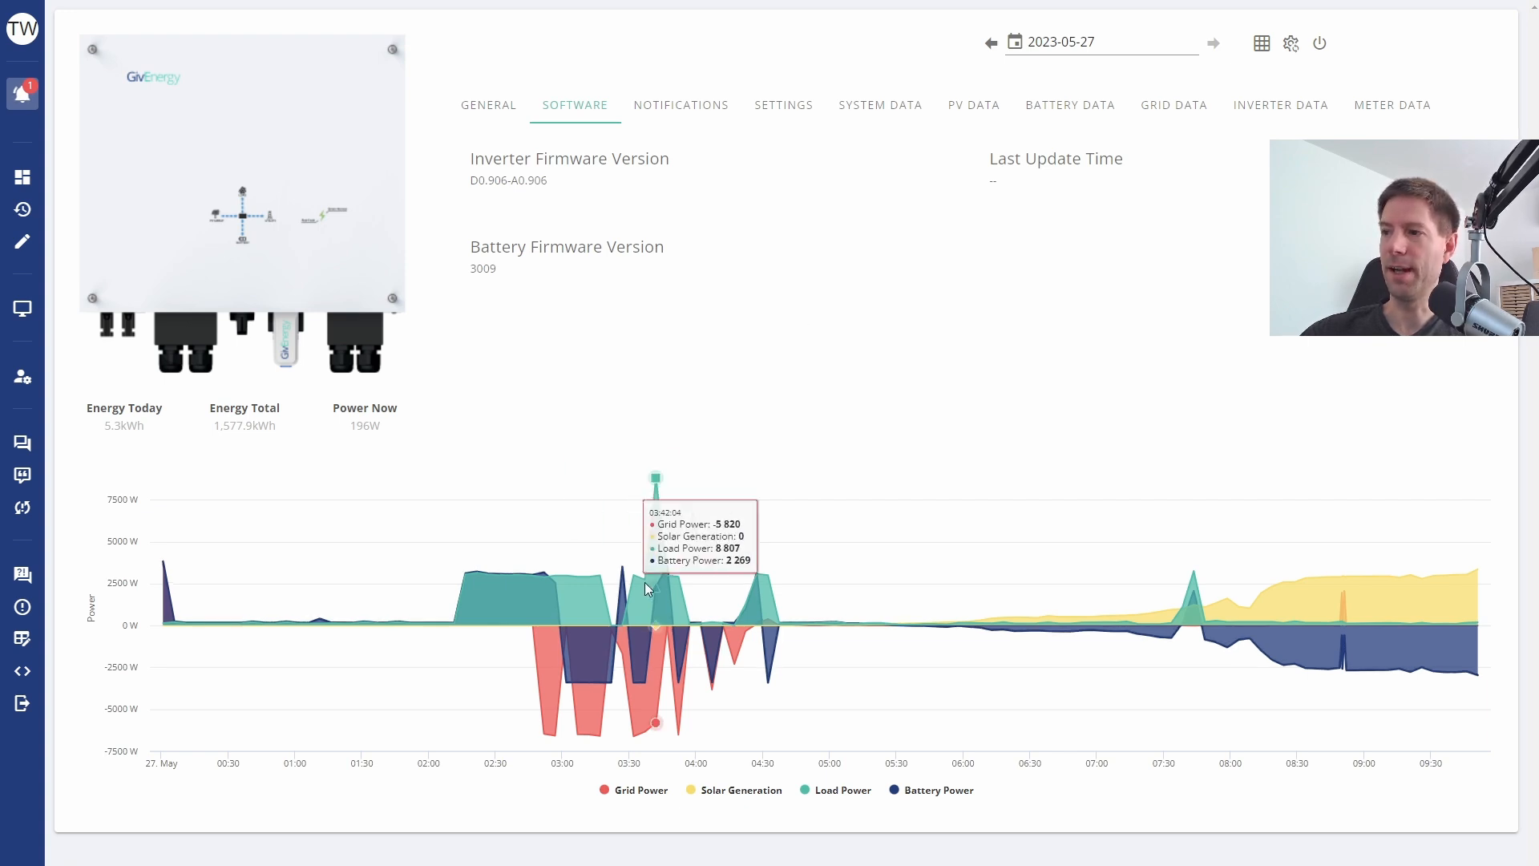
{"action": "mouse_move", "coordinate": [1103, 348]}
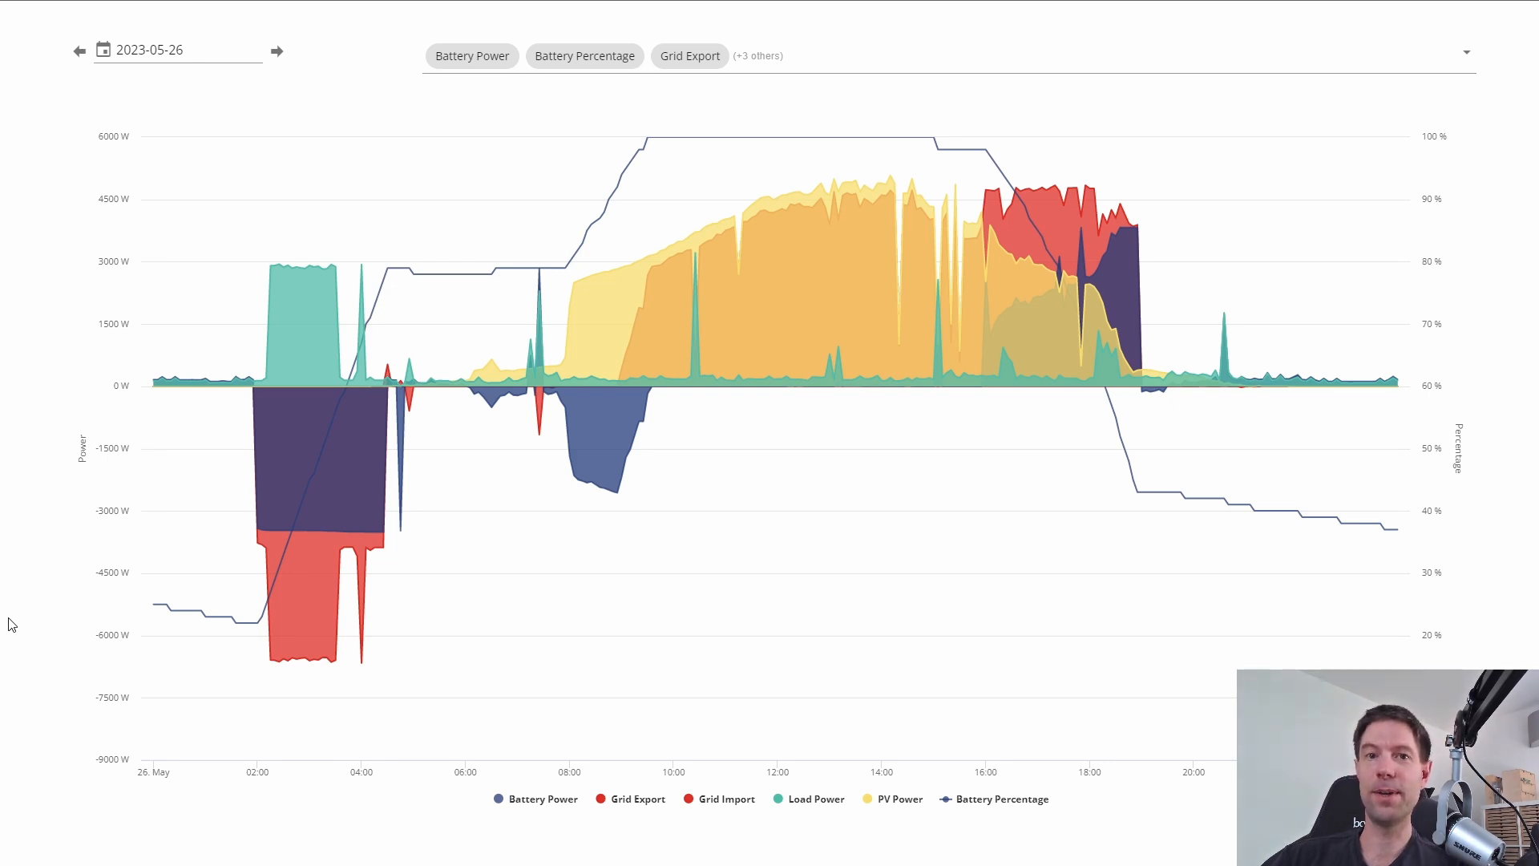
{"action": "mouse_move", "coordinate": [1143, 221]}
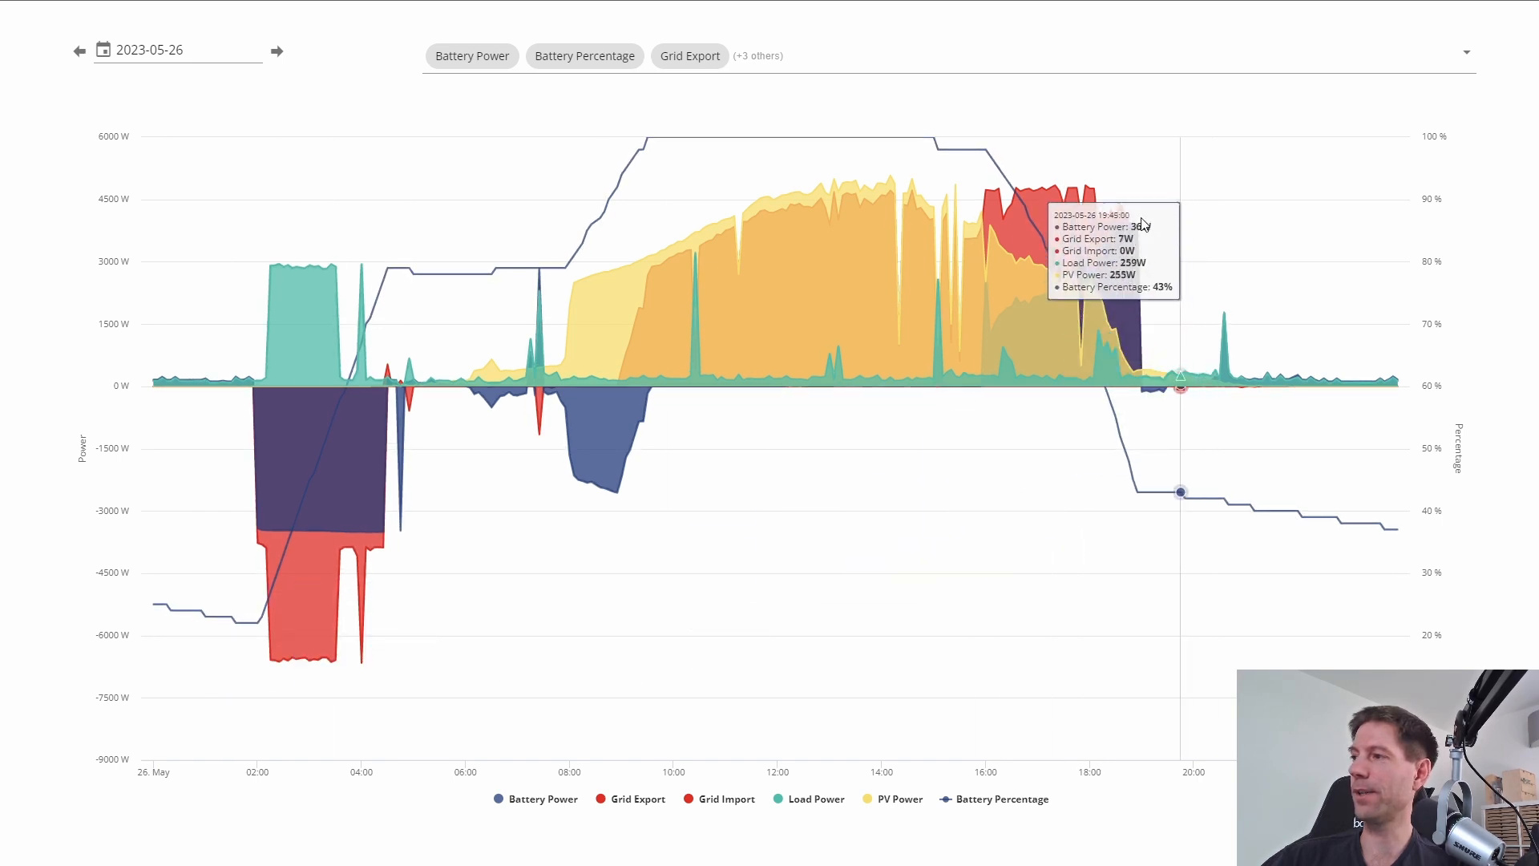
{"action": "mouse_move", "coordinate": [987, 166]}
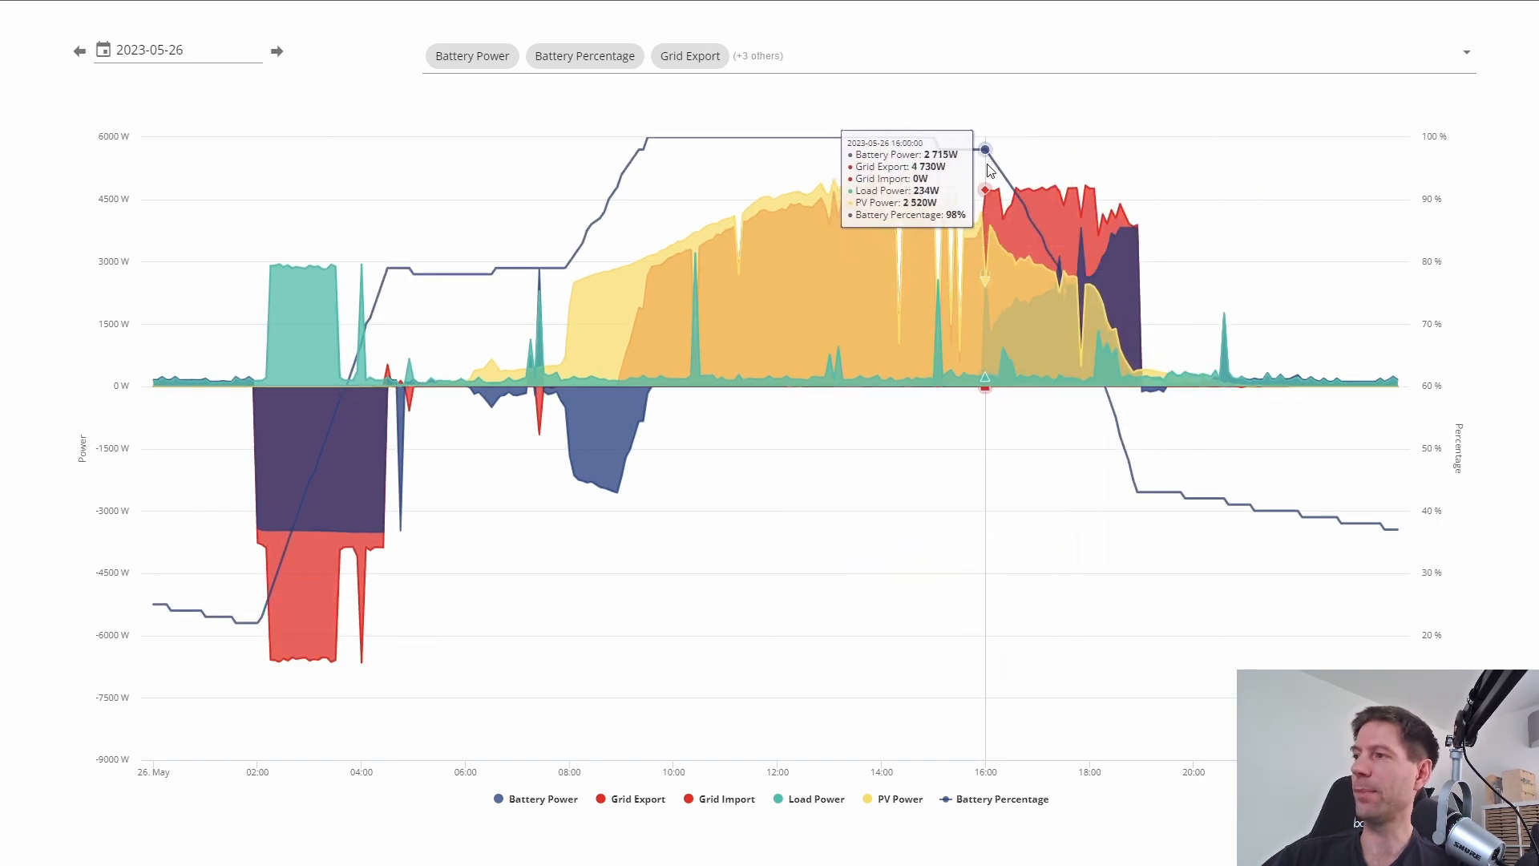
{"action": "mouse_move", "coordinate": [1149, 388]}
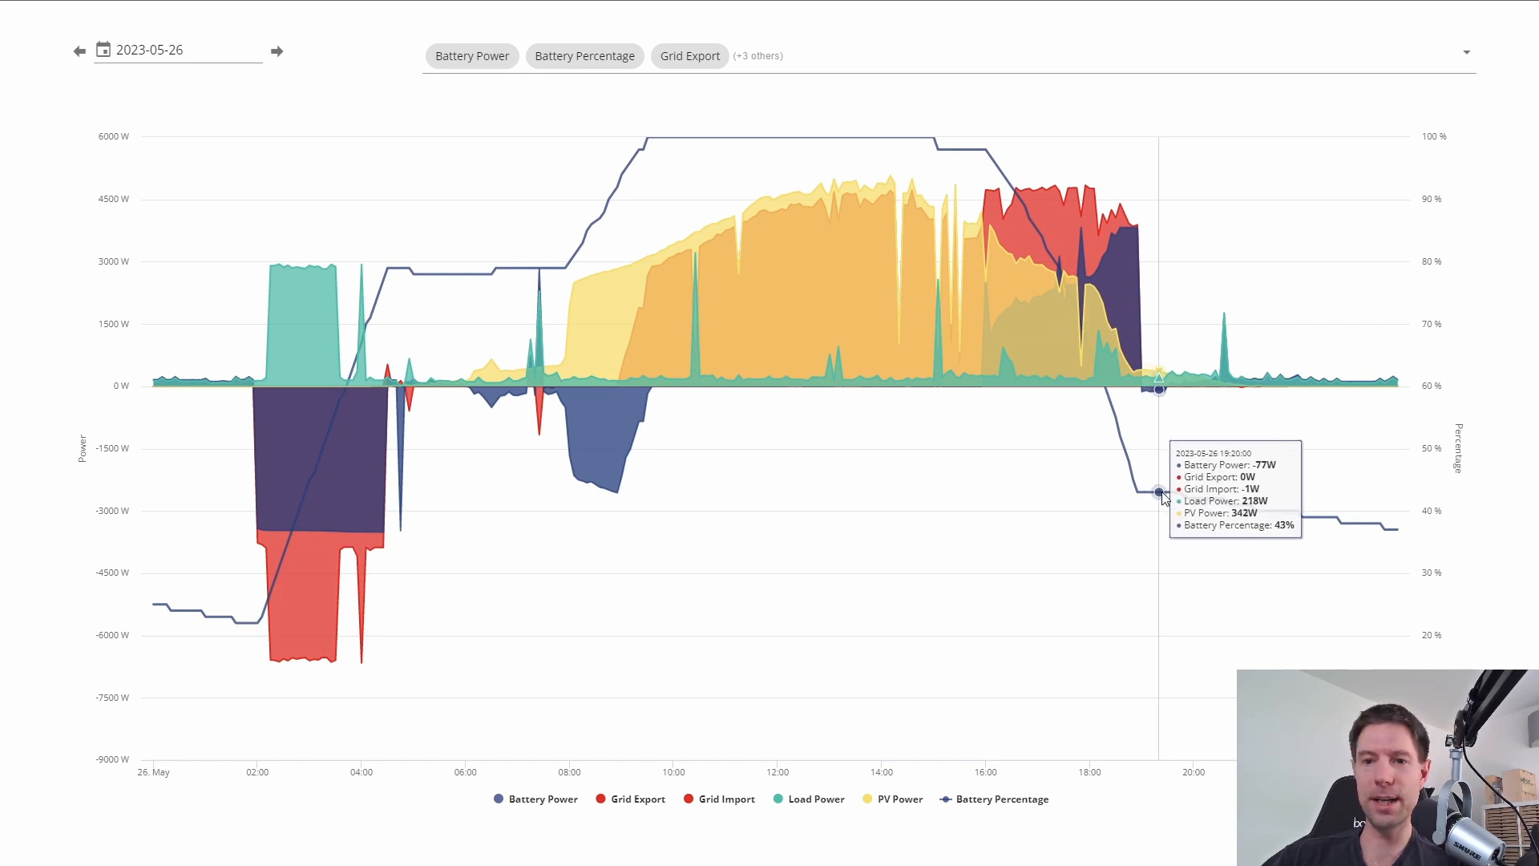
{"action": "mouse_move", "coordinate": [1378, 524]}
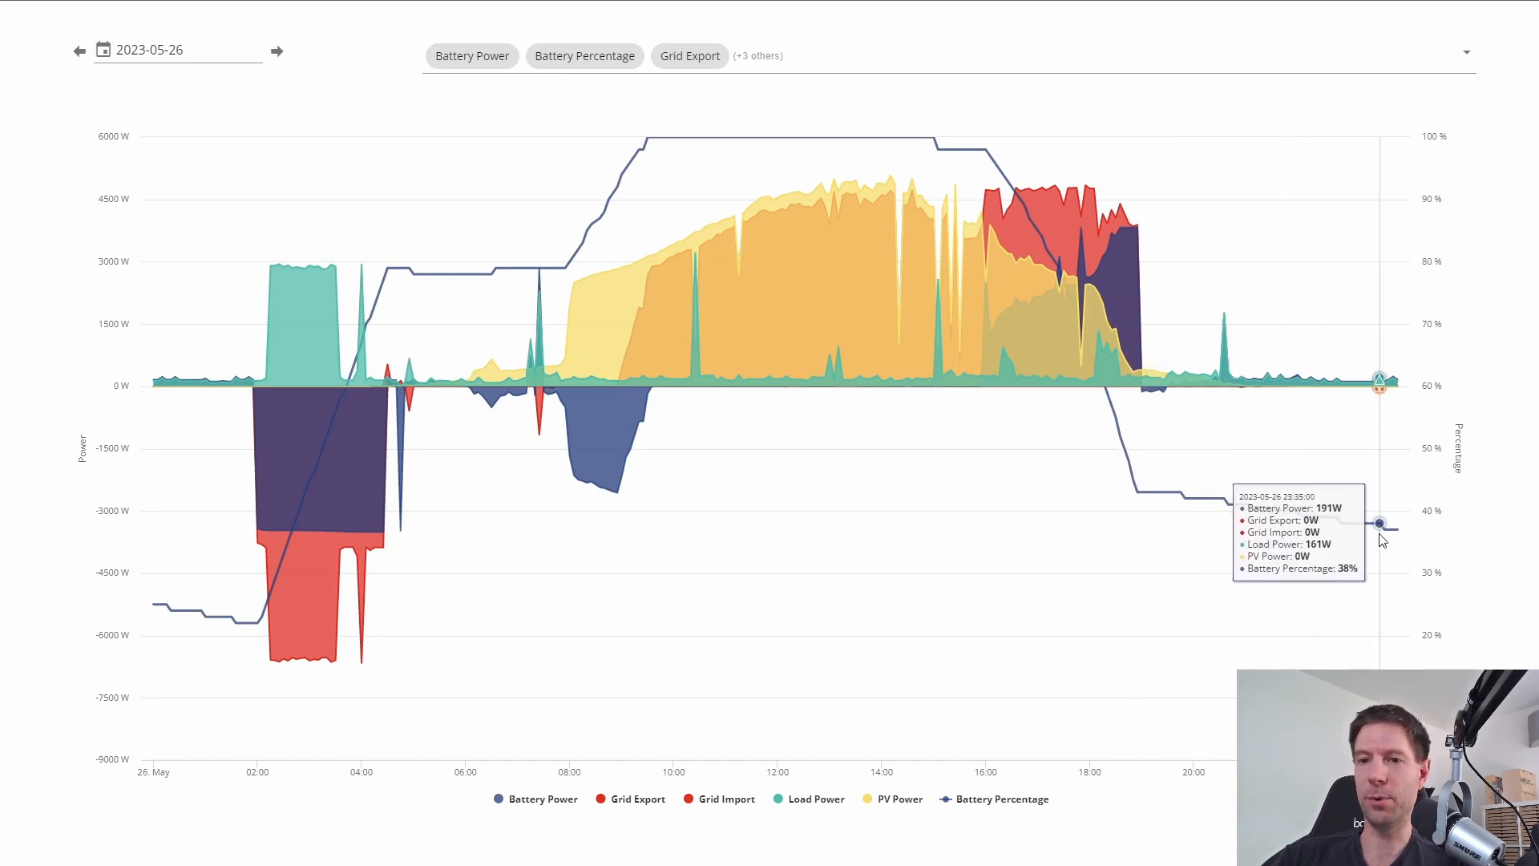
{"action": "mouse_move", "coordinate": [1395, 530]}
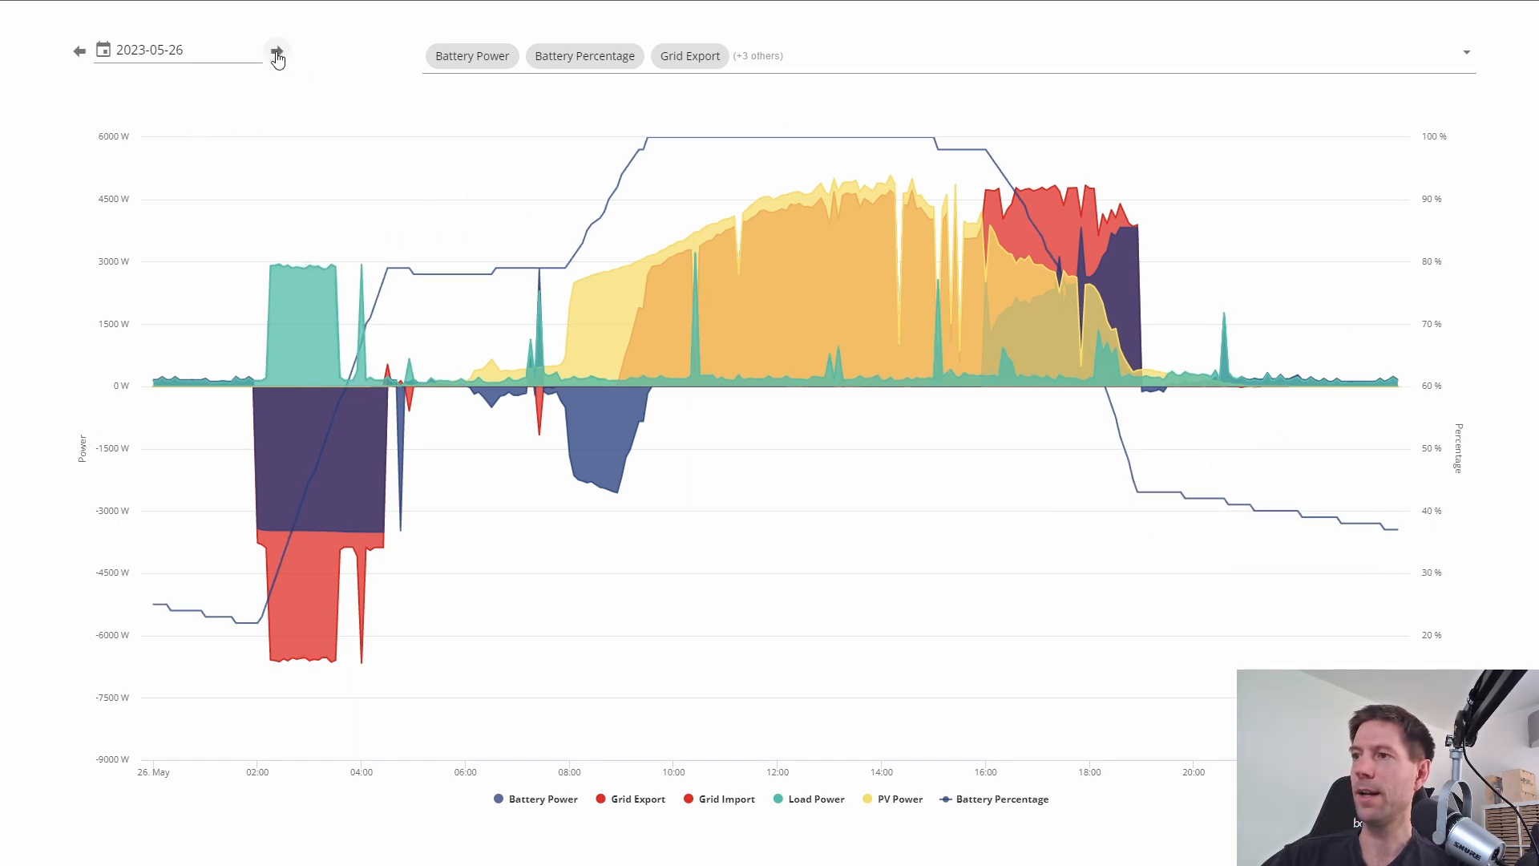
Advance the detailed history graph to 27 May 2023 to inspect battery percentage.
{"action": "left_click", "coordinate": [278, 50]}
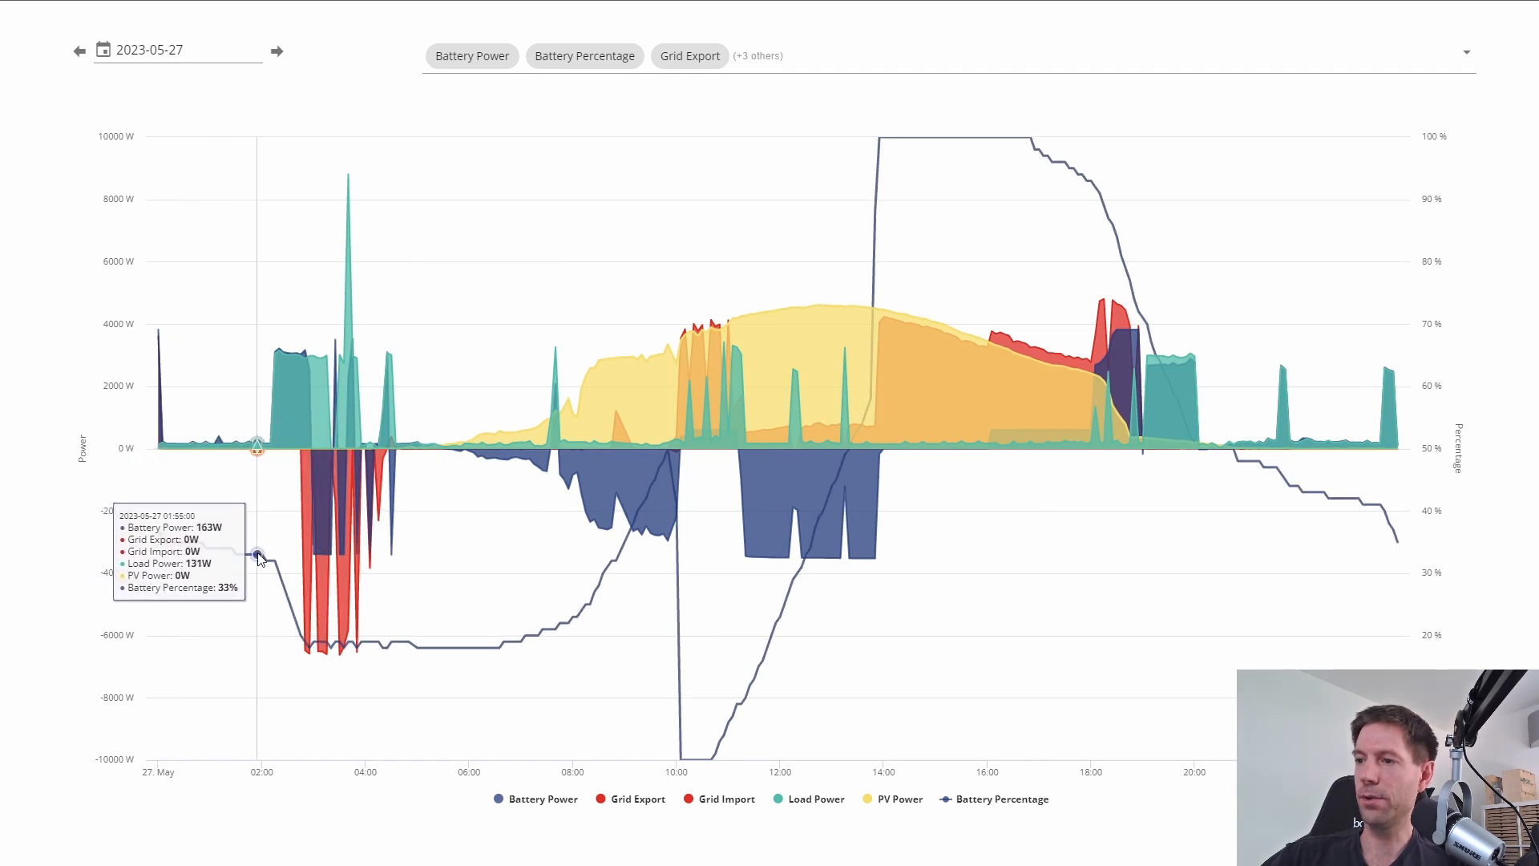
{"action": "mouse_move", "coordinate": [267, 559]}
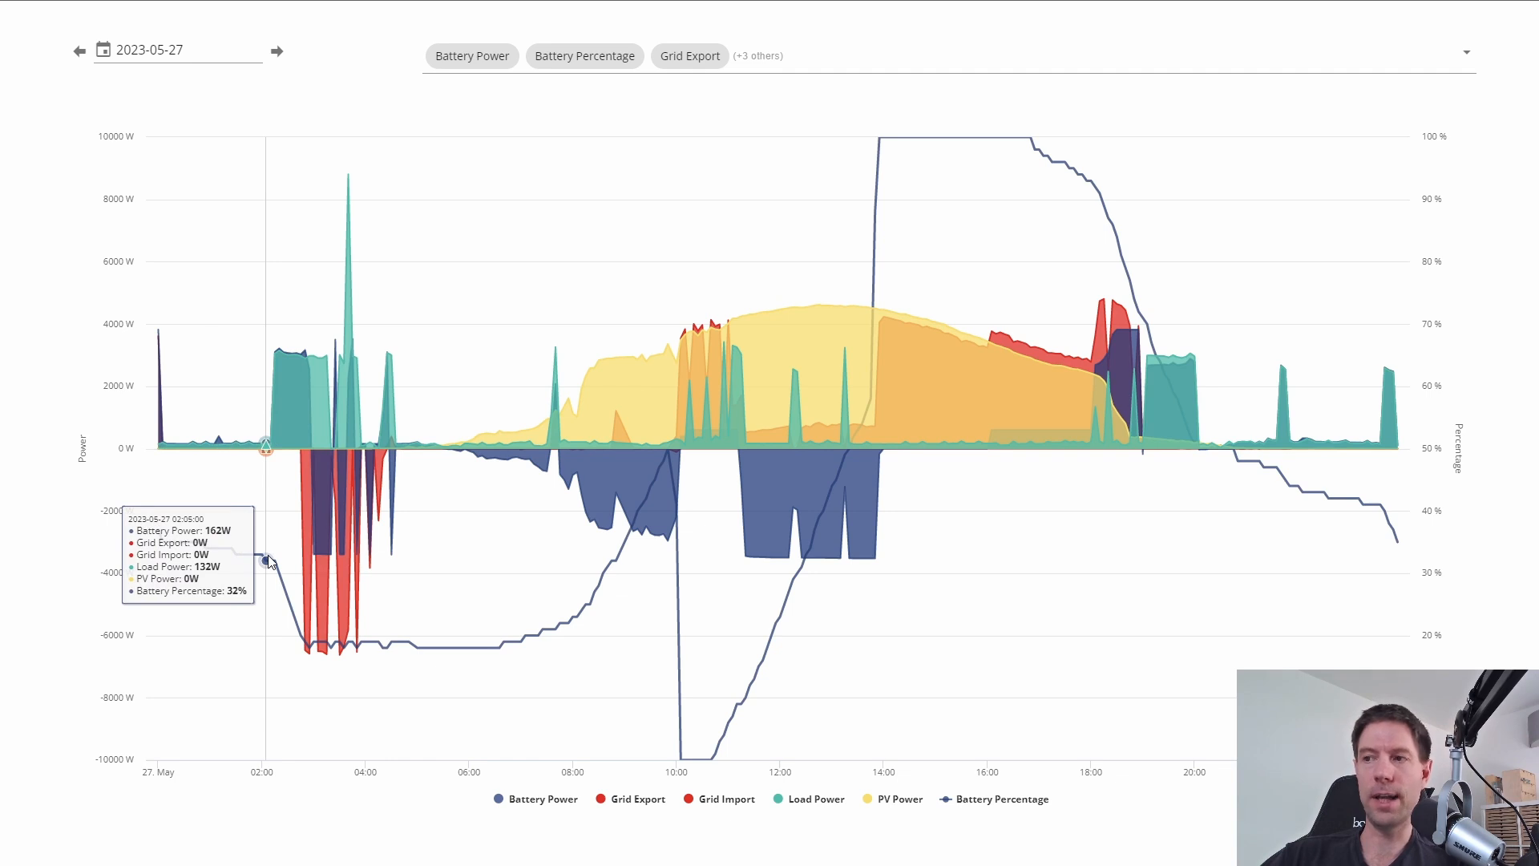
{"action": "mouse_move", "coordinate": [283, 585]}
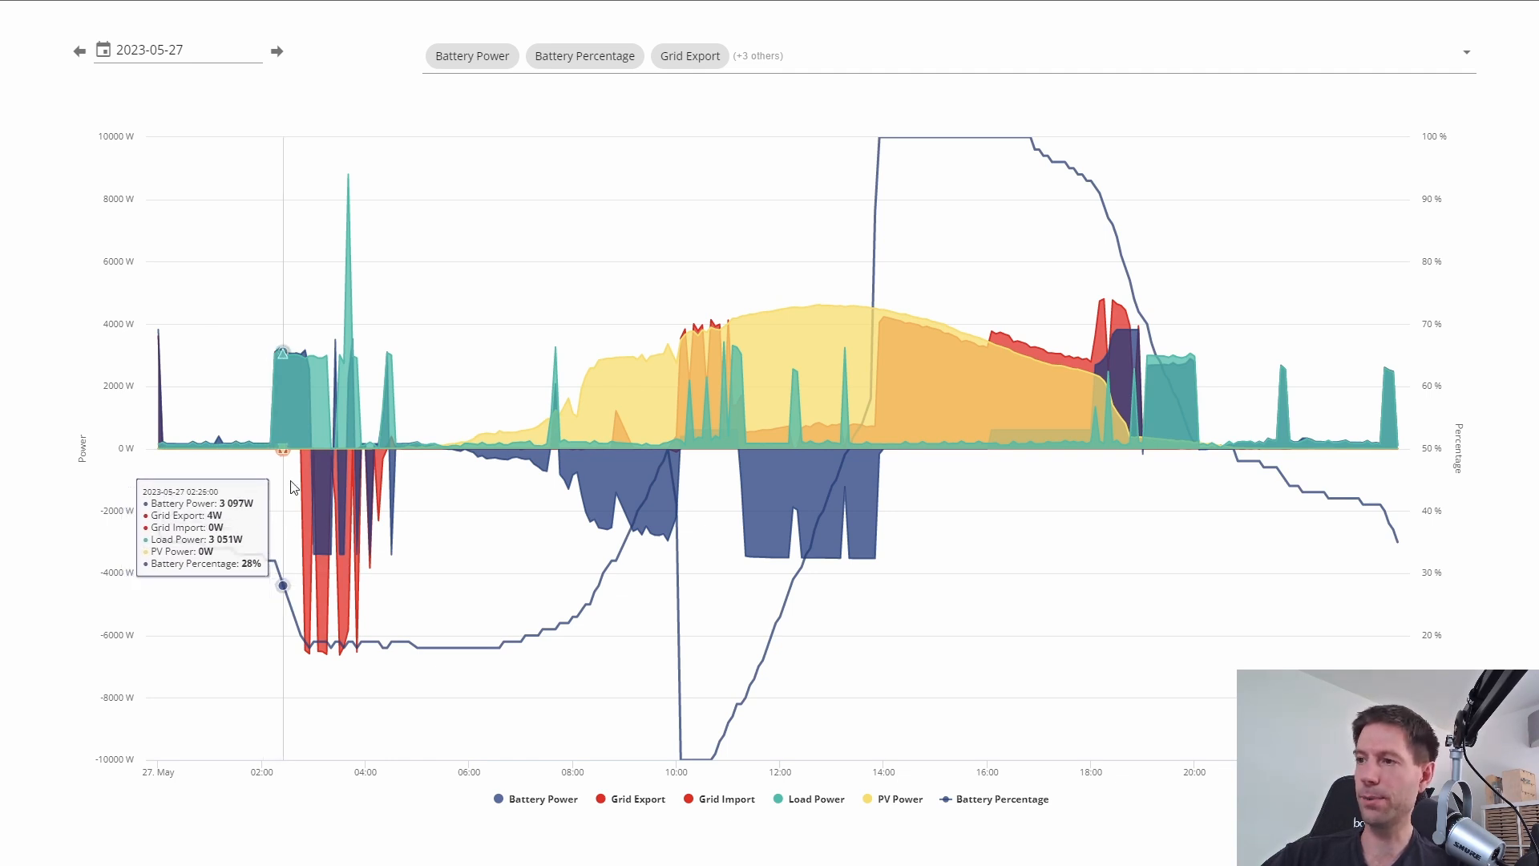
{"action": "mouse_move", "coordinate": [294, 604]}
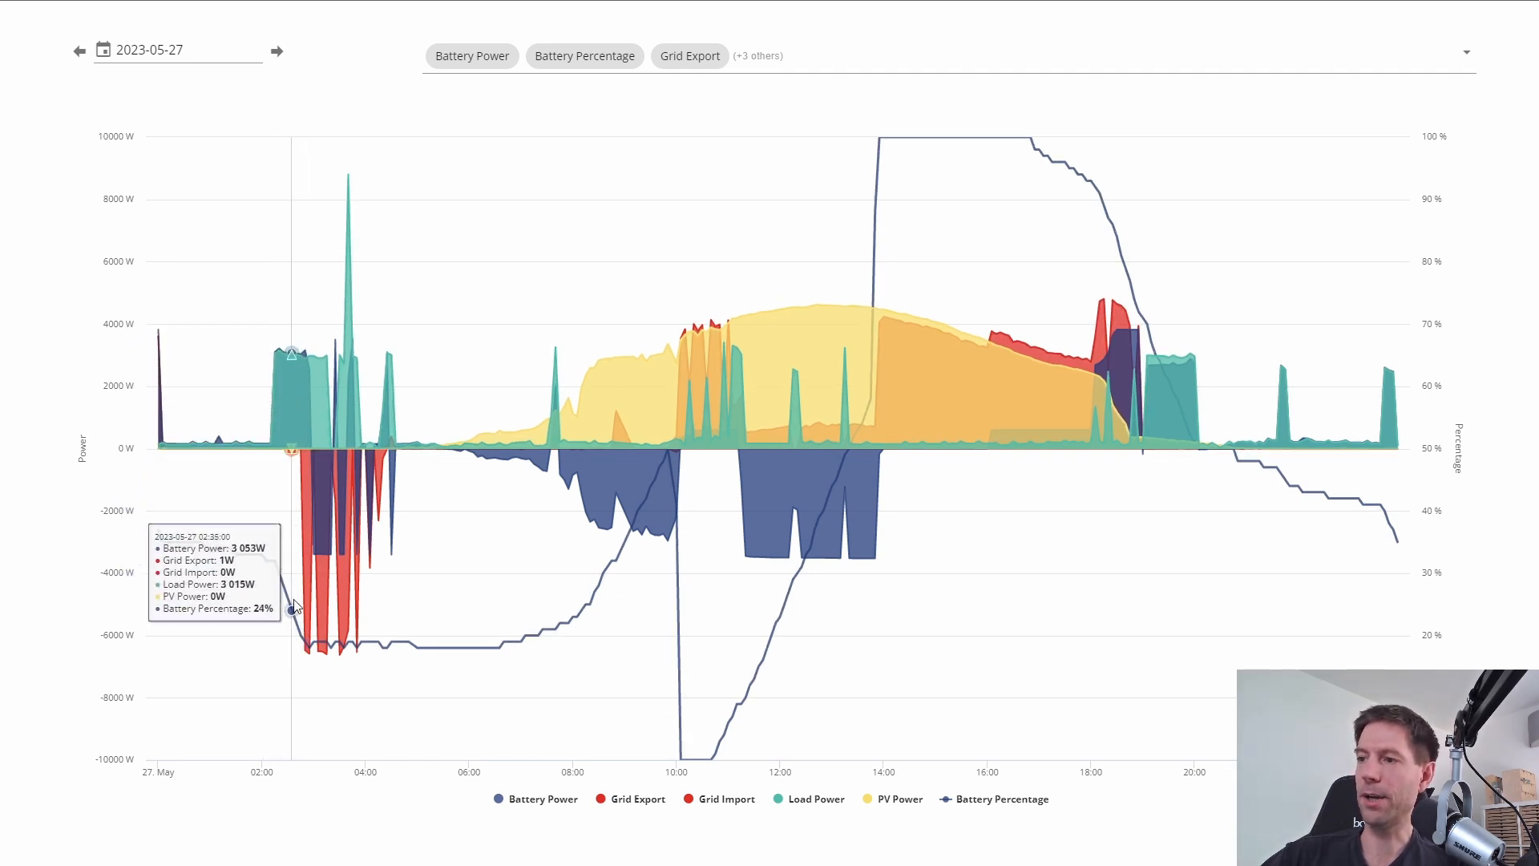
{"action": "mouse_move", "coordinate": [299, 636]}
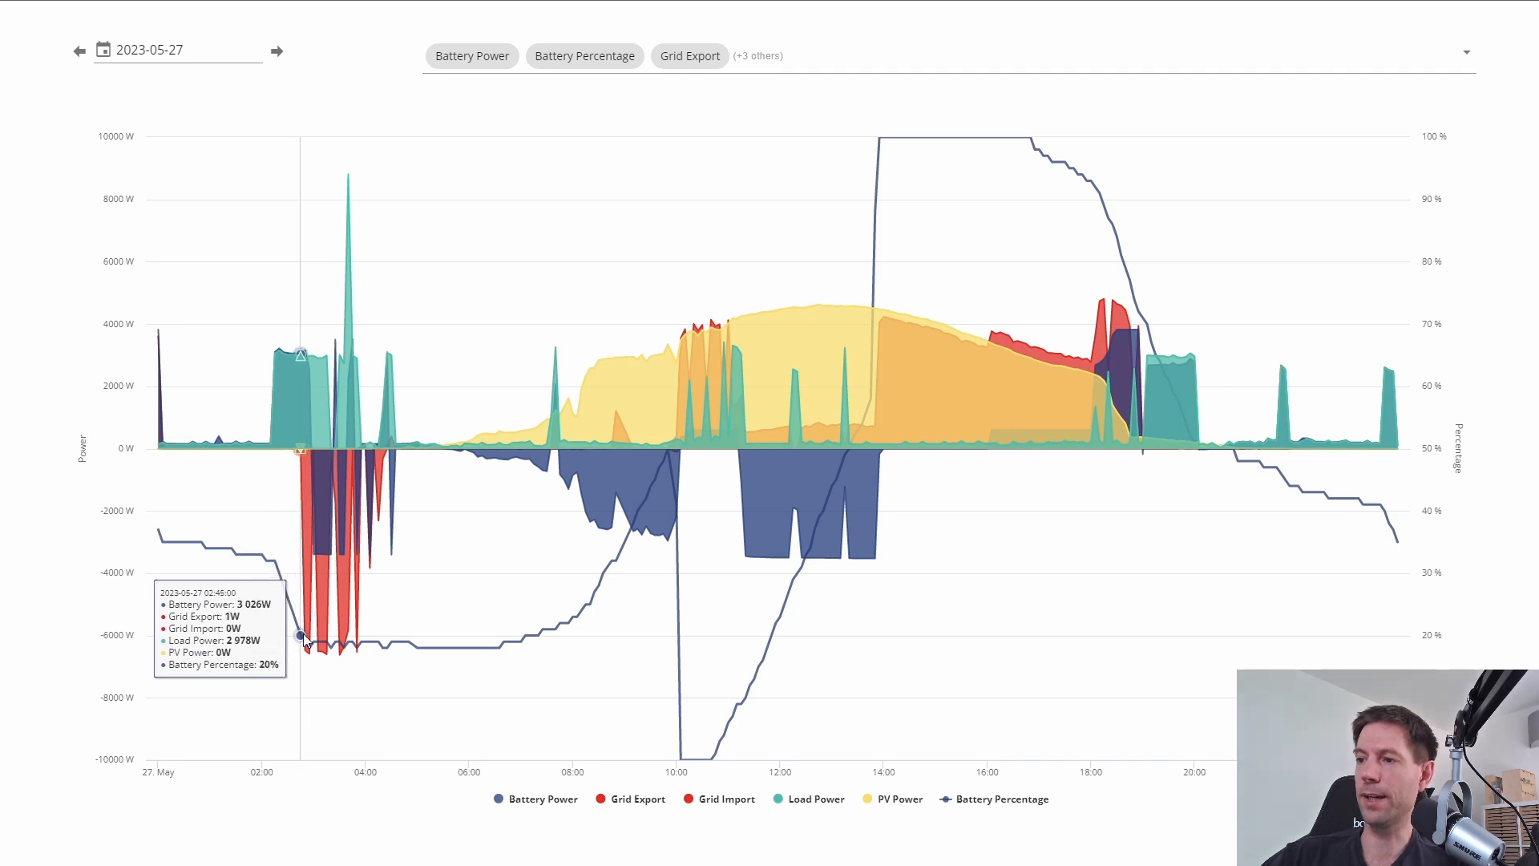
{"action": "mouse_move", "coordinate": [312, 646]}
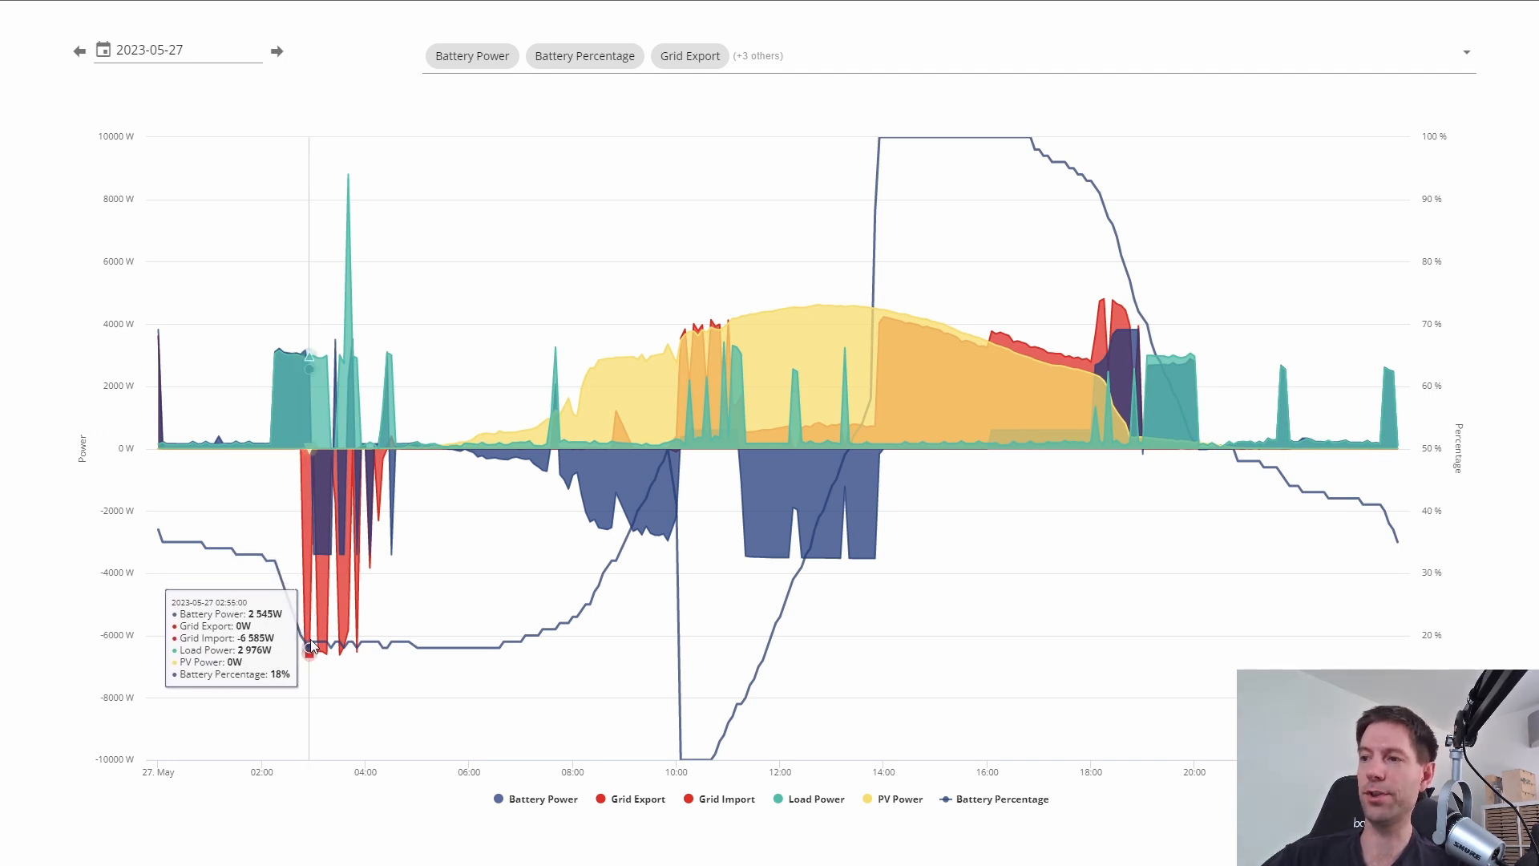
{"action": "mouse_move", "coordinate": [316, 643]}
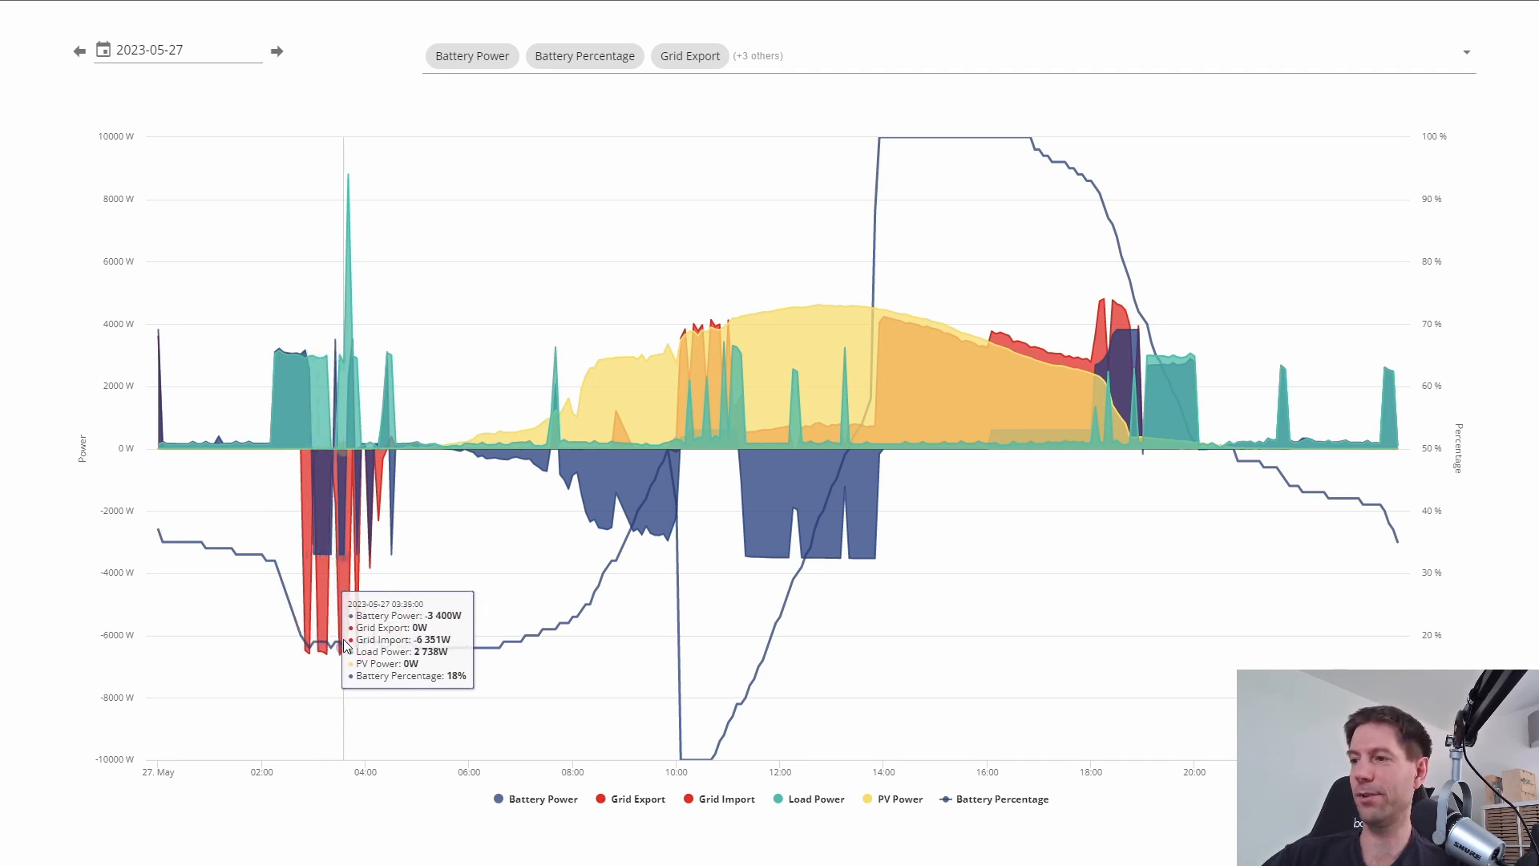
{"action": "mouse_move", "coordinate": [371, 643]}
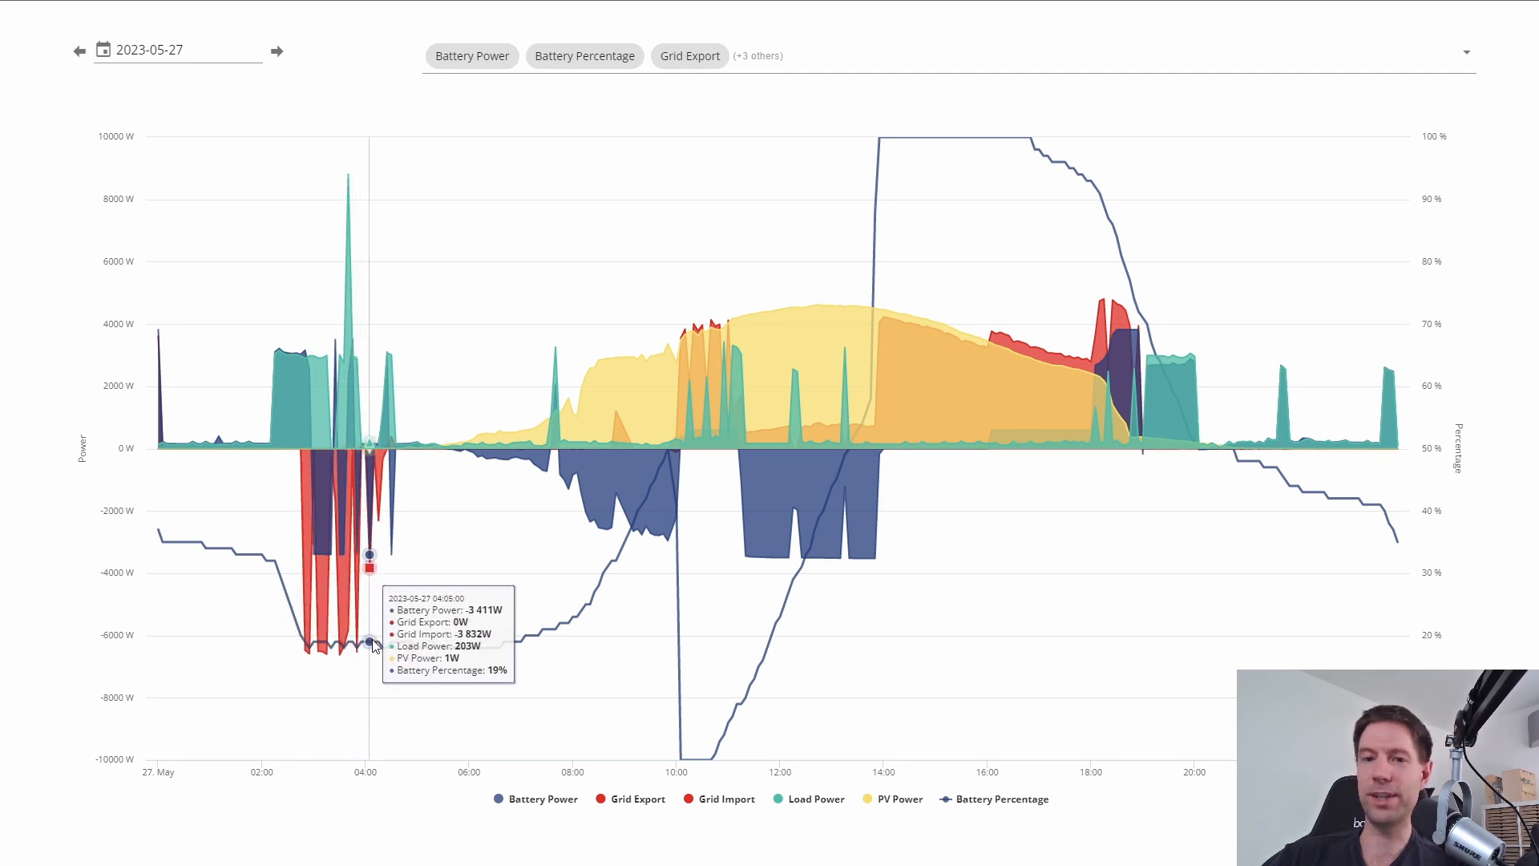
{"action": "mouse_move", "coordinate": [402, 646]}
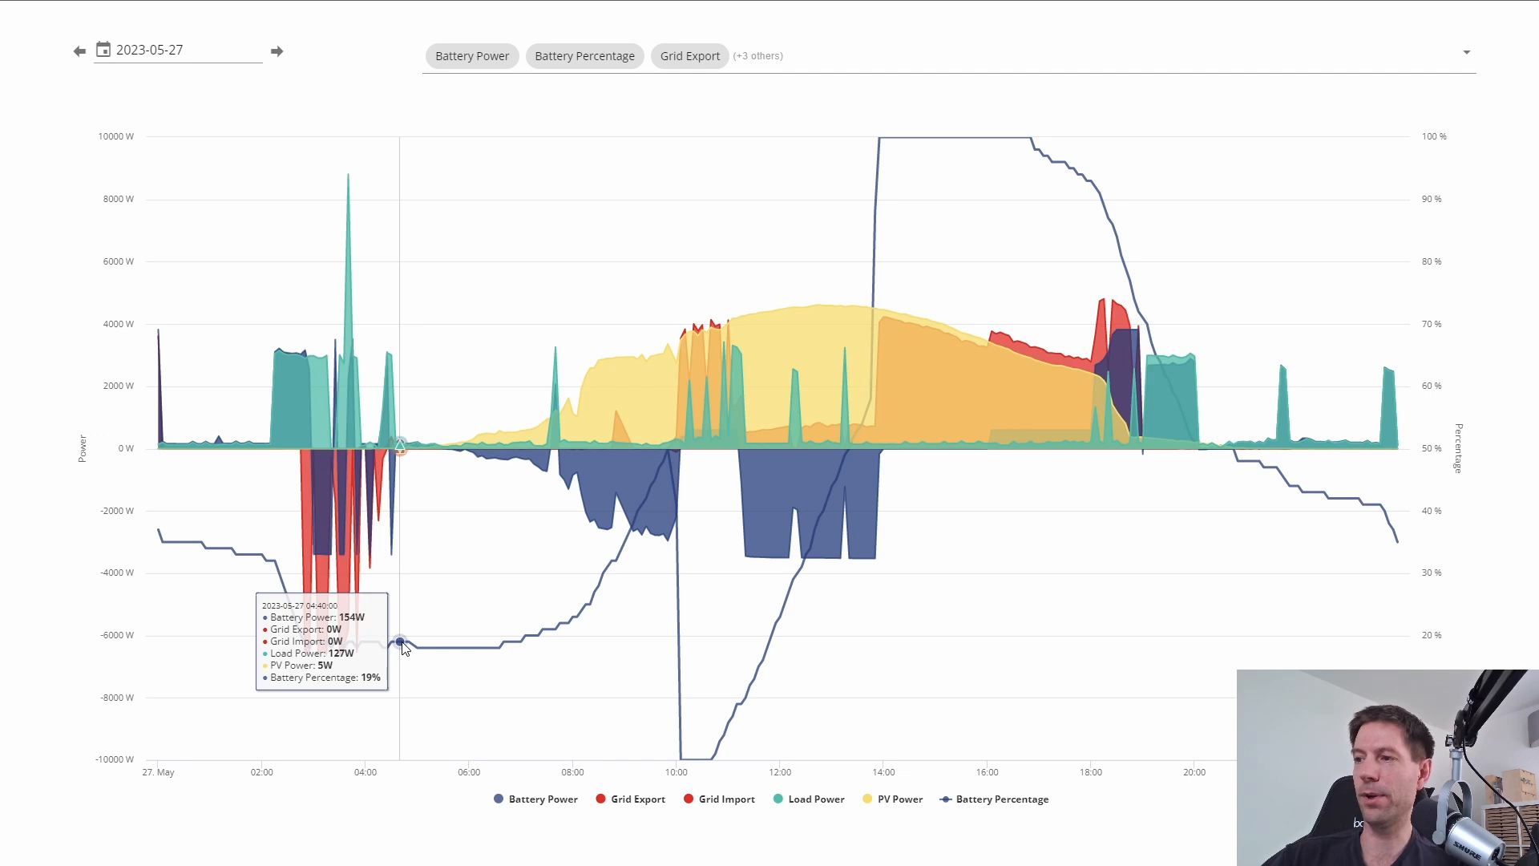
{"action": "mouse_move", "coordinate": [403, 643]}
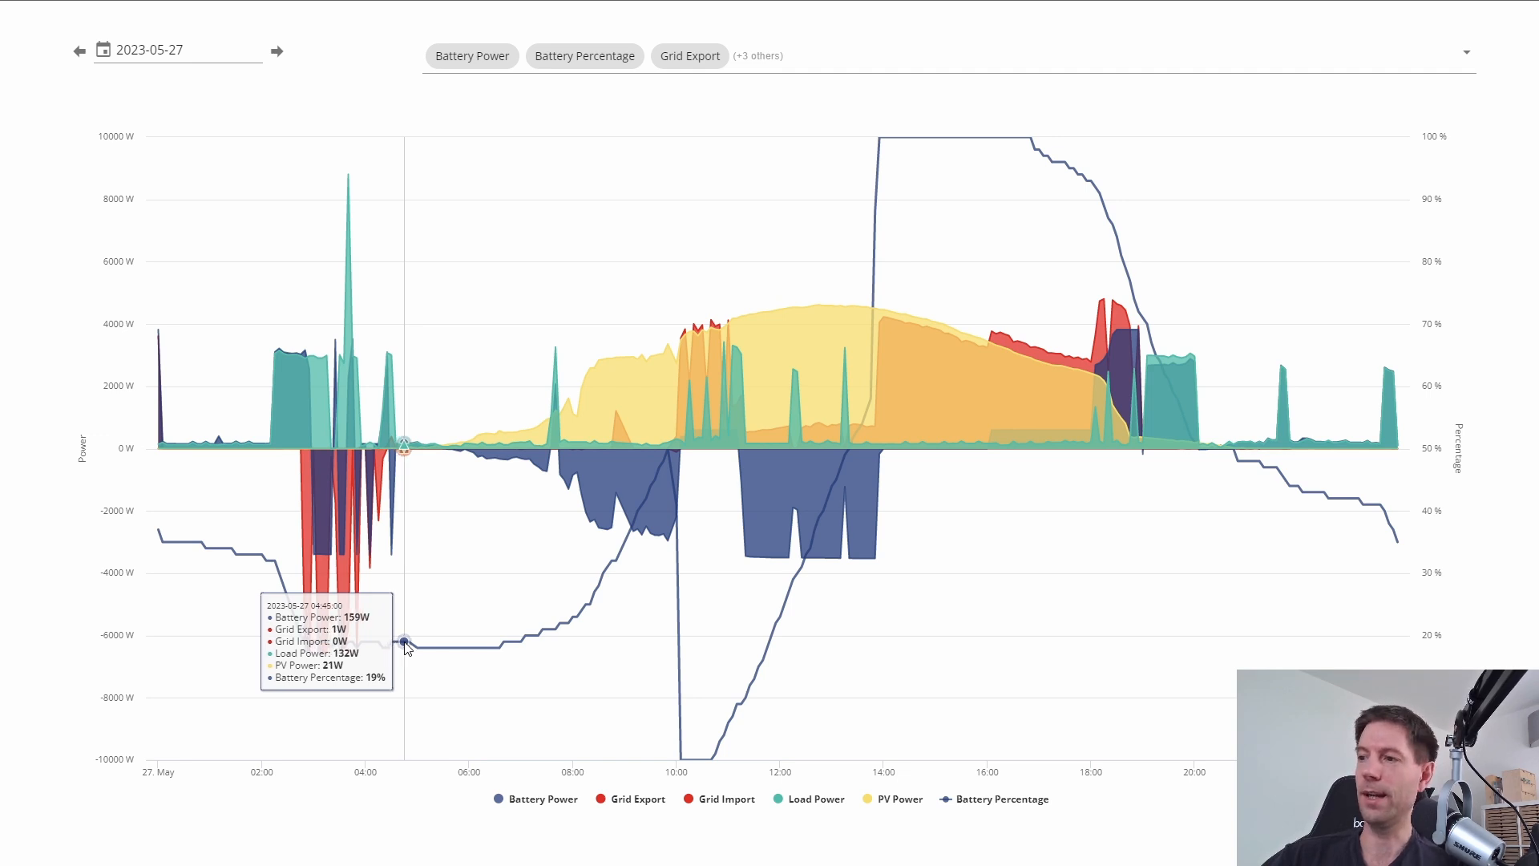
{"action": "mouse_move", "coordinate": [409, 646]}
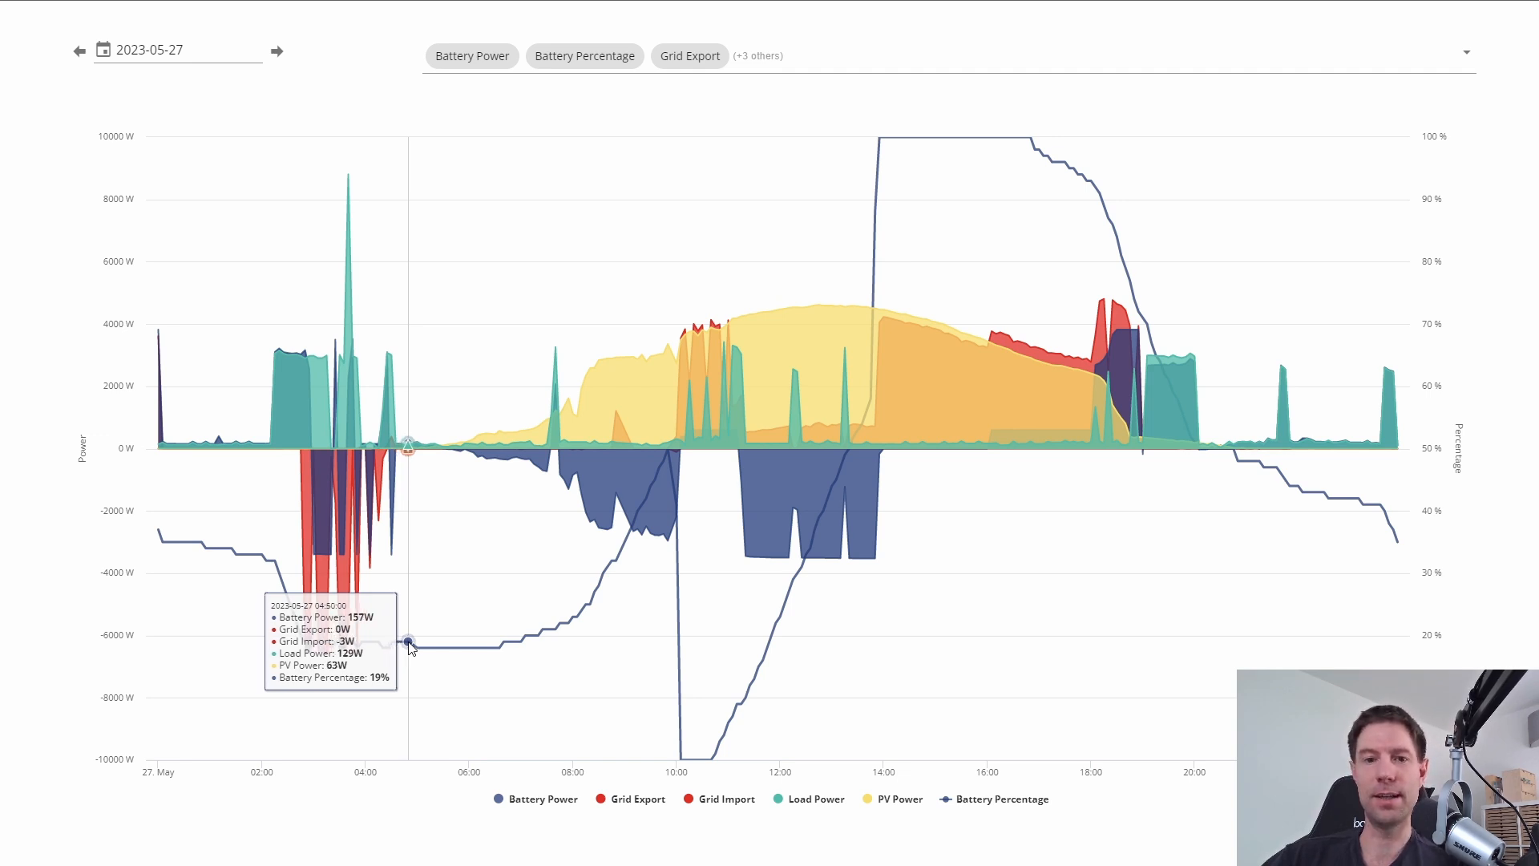
{"action": "mouse_move", "coordinate": [423, 646]}
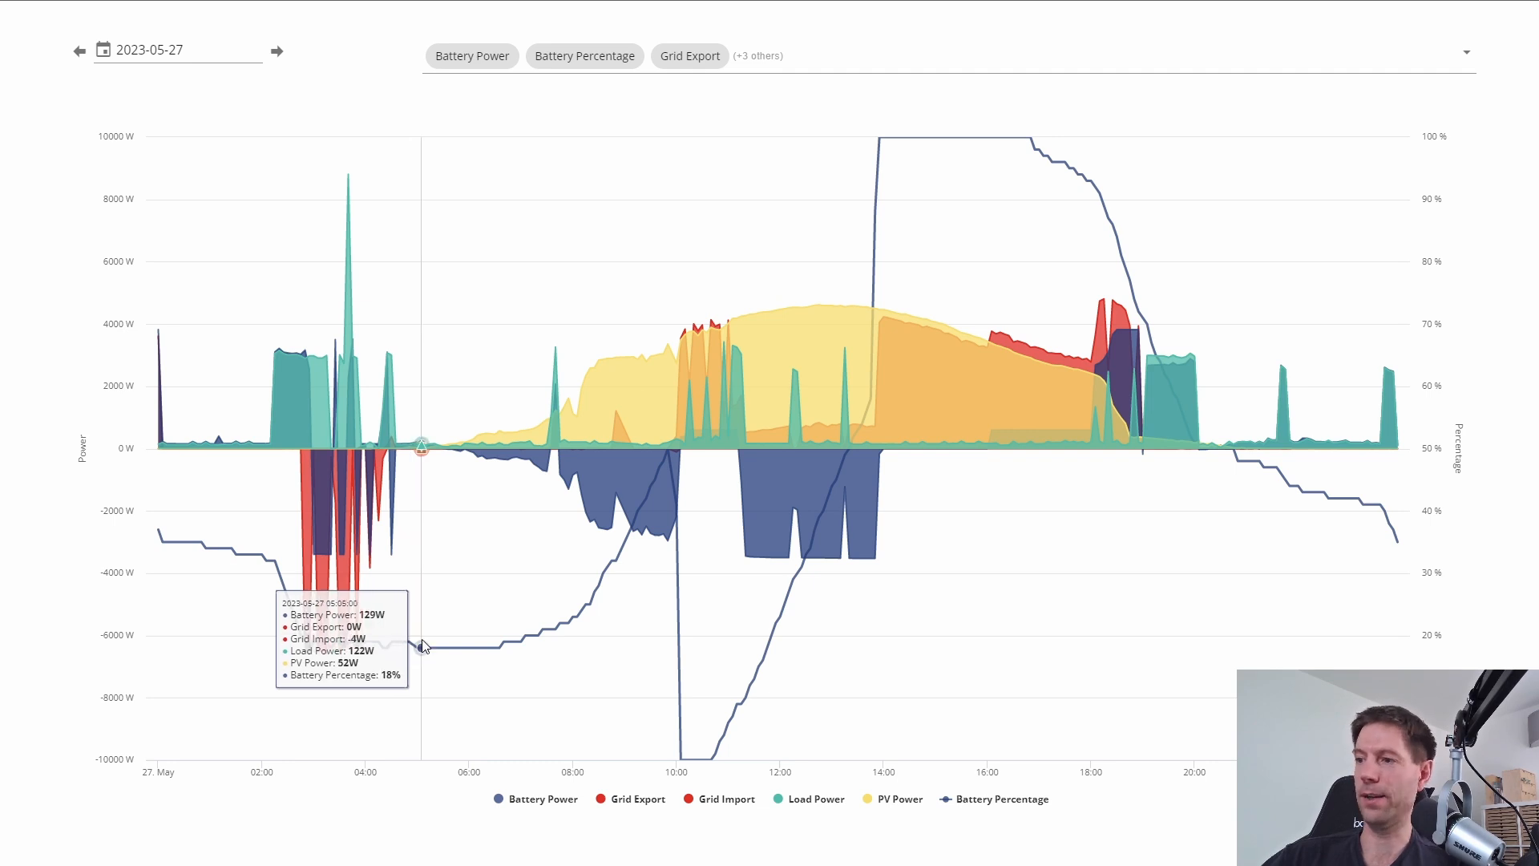
{"action": "mouse_move", "coordinate": [461, 648]}
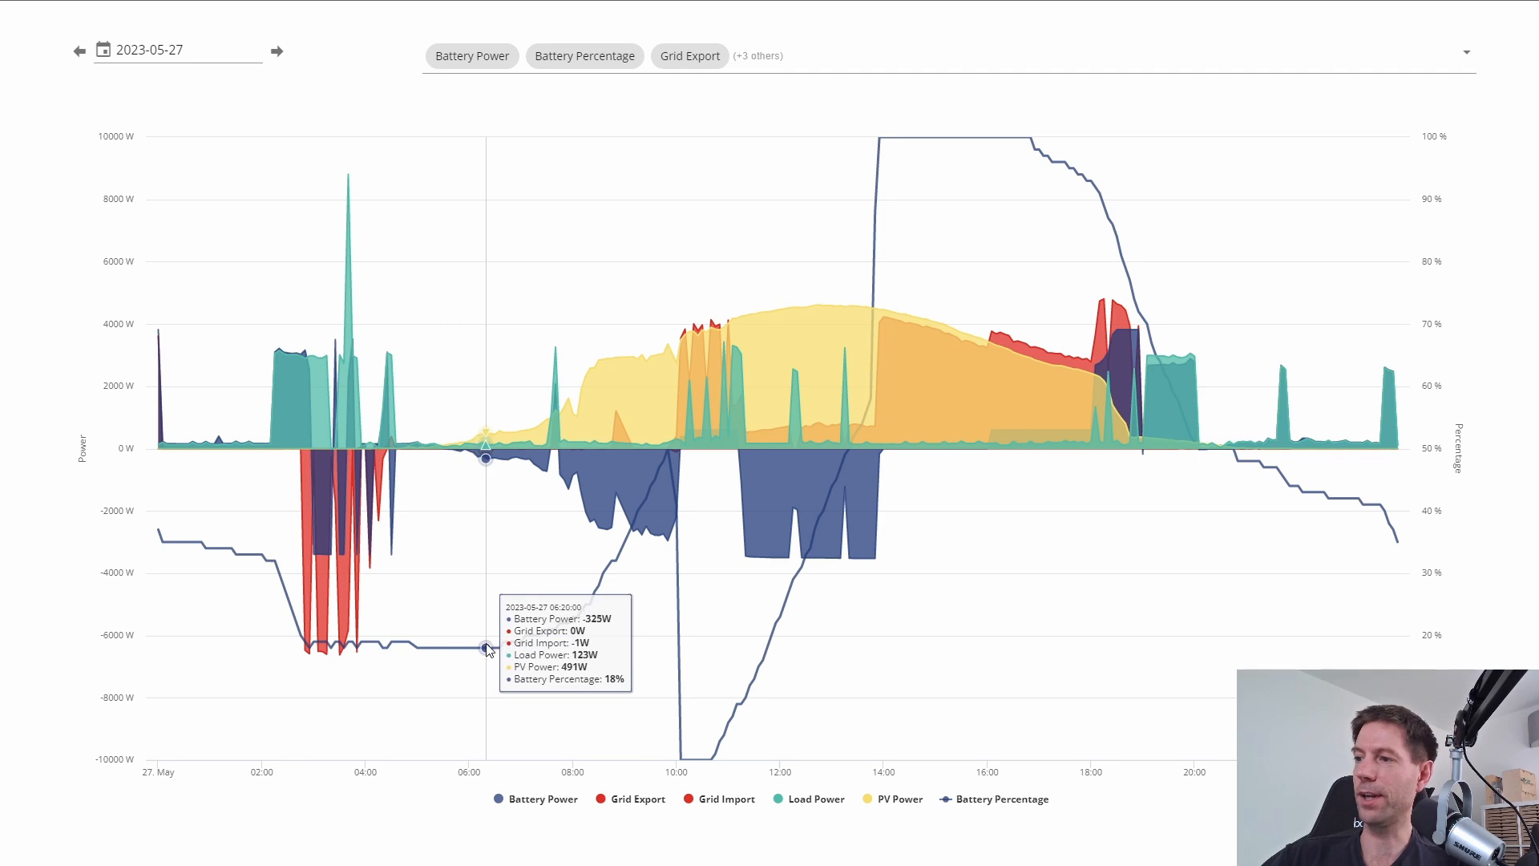
{"action": "mouse_move", "coordinate": [503, 646]}
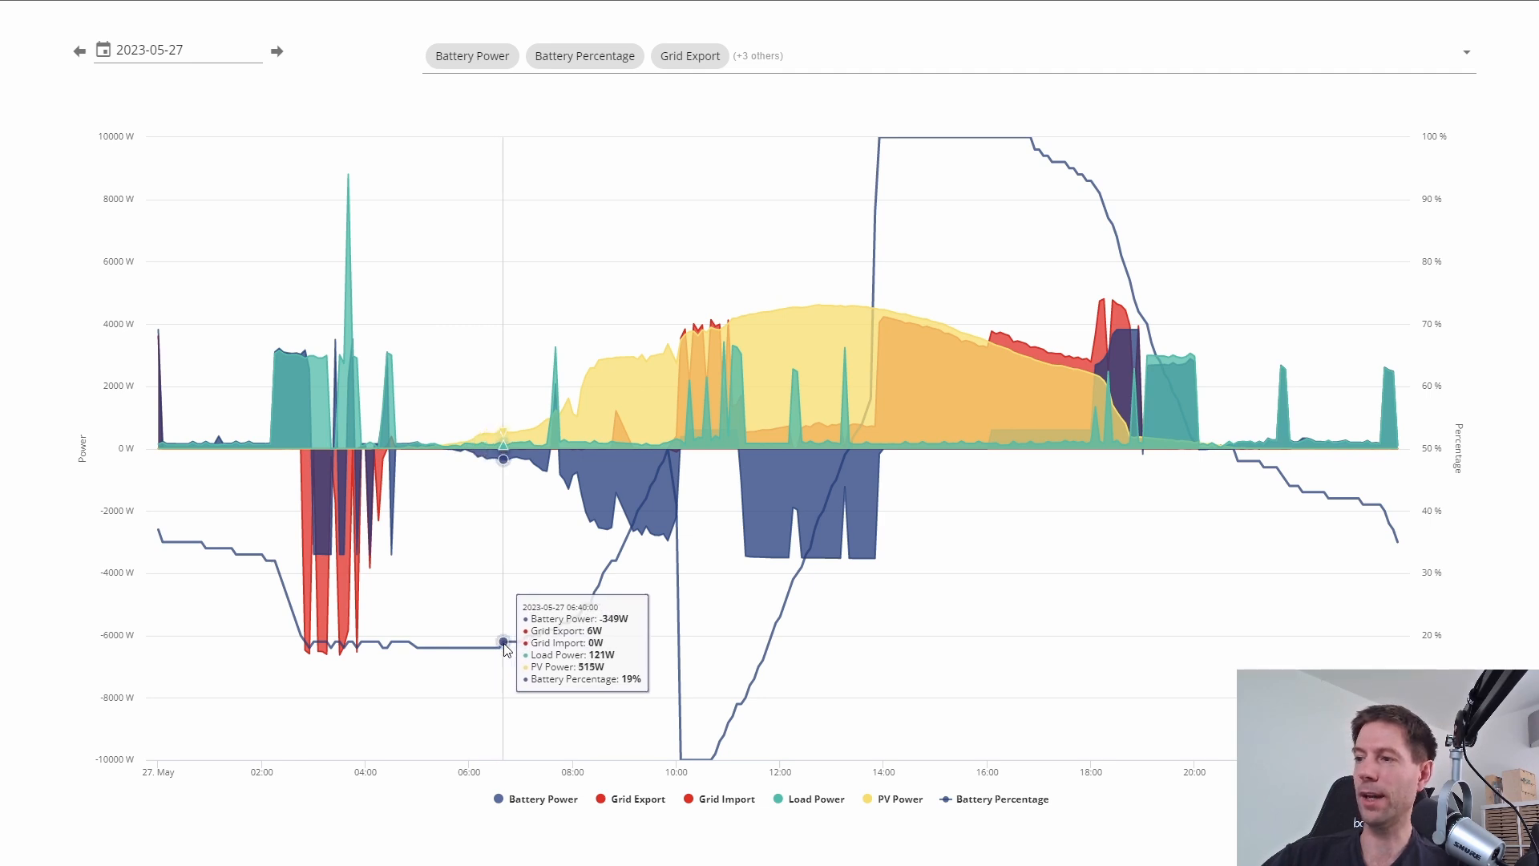
{"action": "mouse_move", "coordinate": [533, 635]}
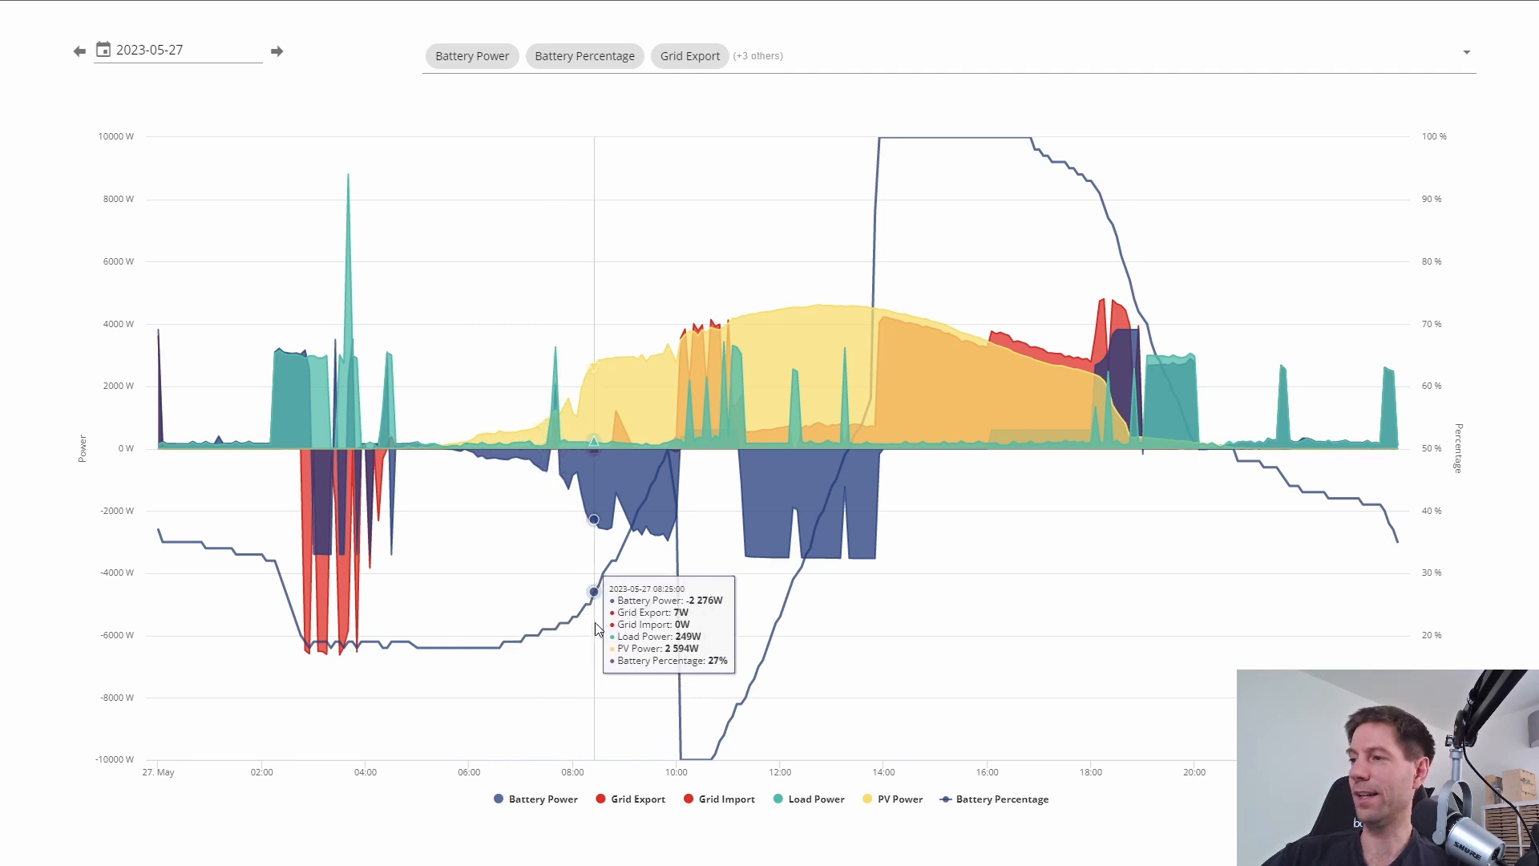
{"action": "mouse_move", "coordinate": [667, 535]}
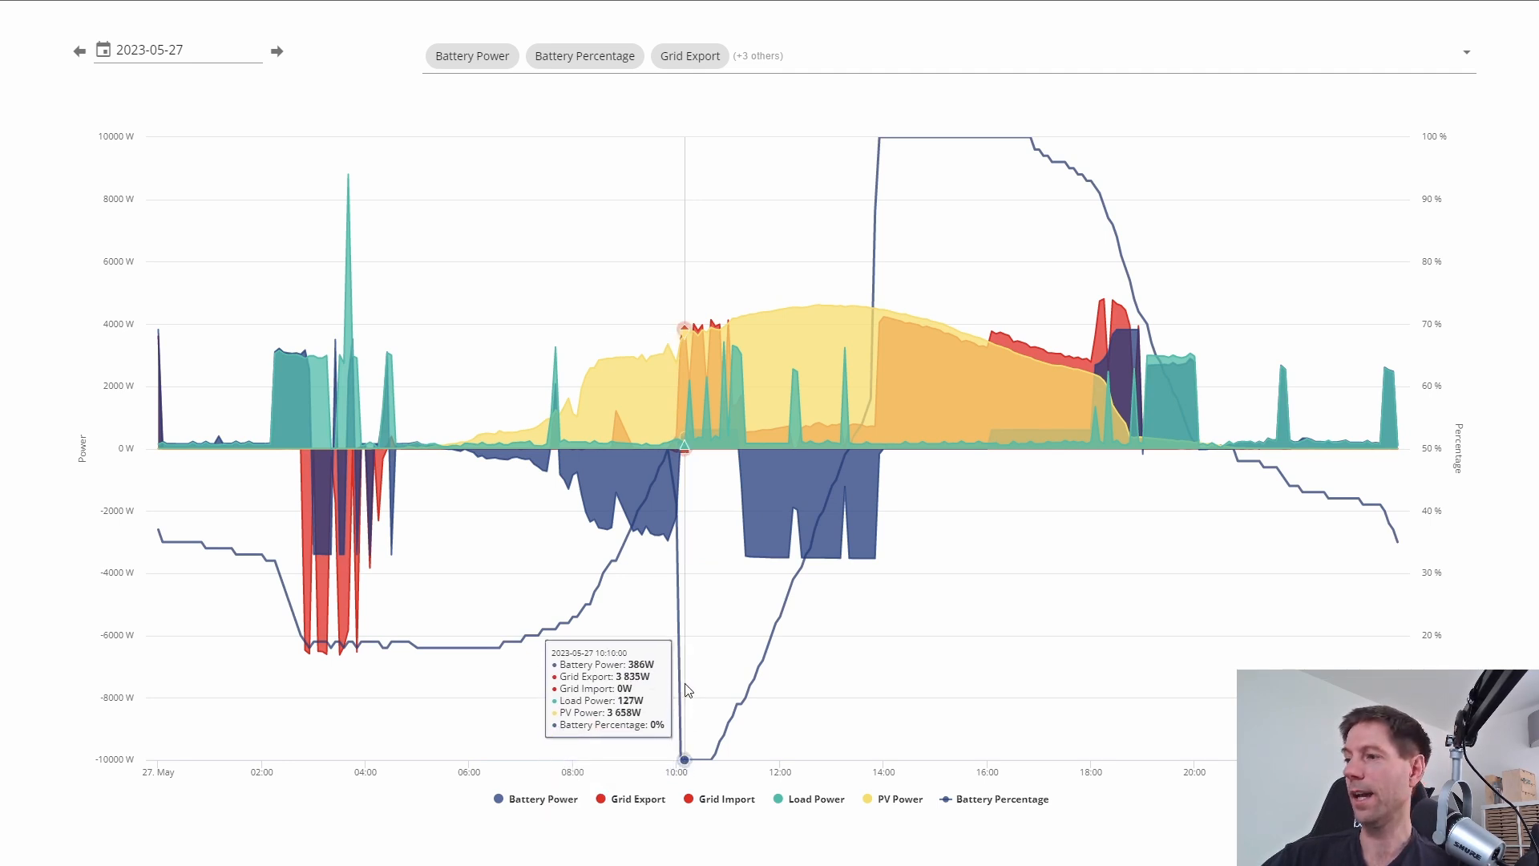
{"action": "mouse_move", "coordinate": [692, 508]}
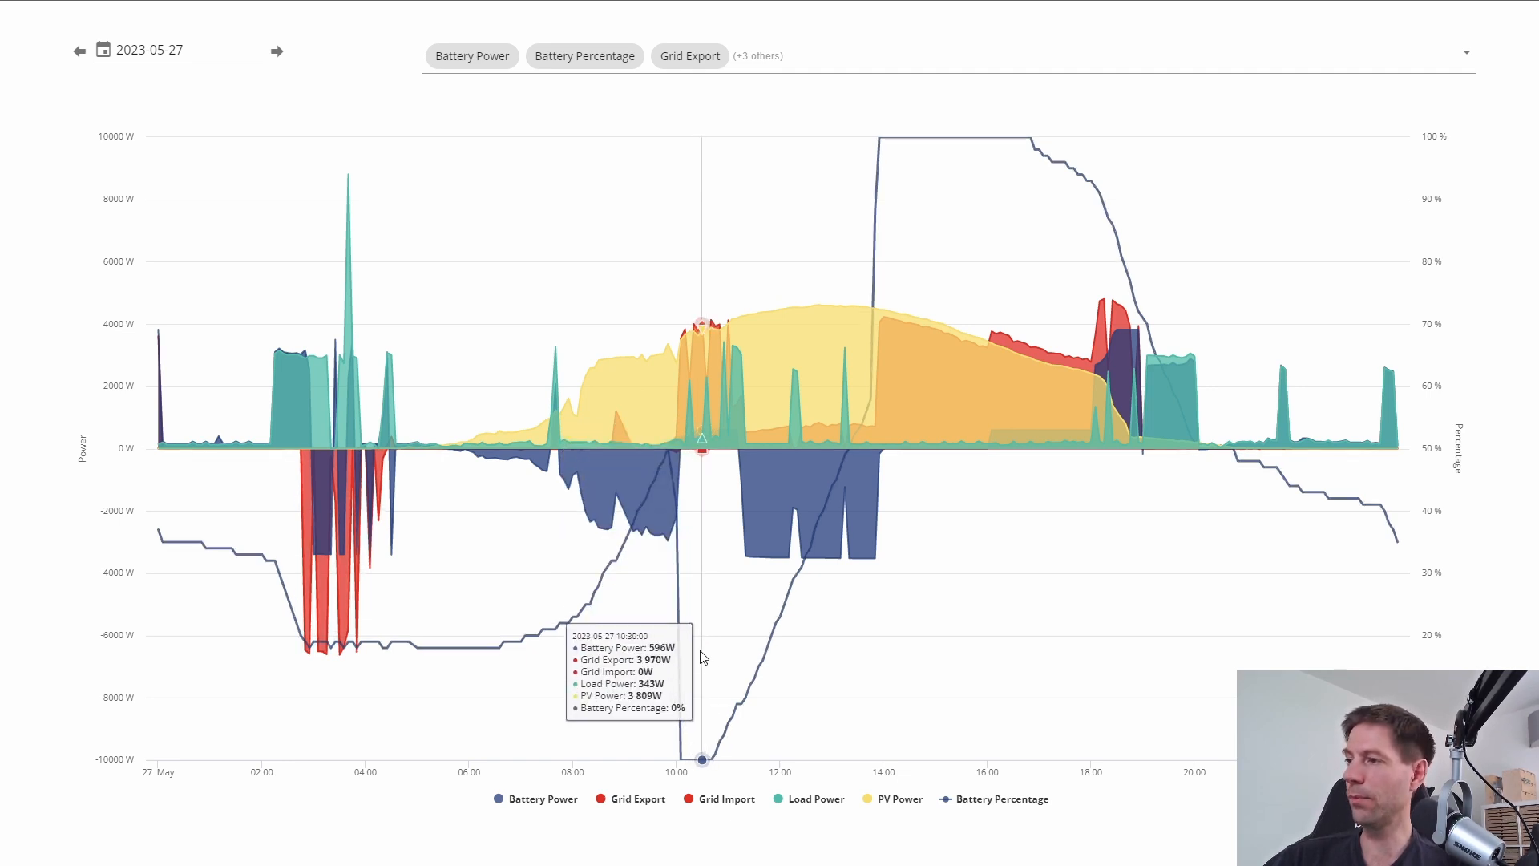
{"action": "mouse_move", "coordinate": [721, 528]}
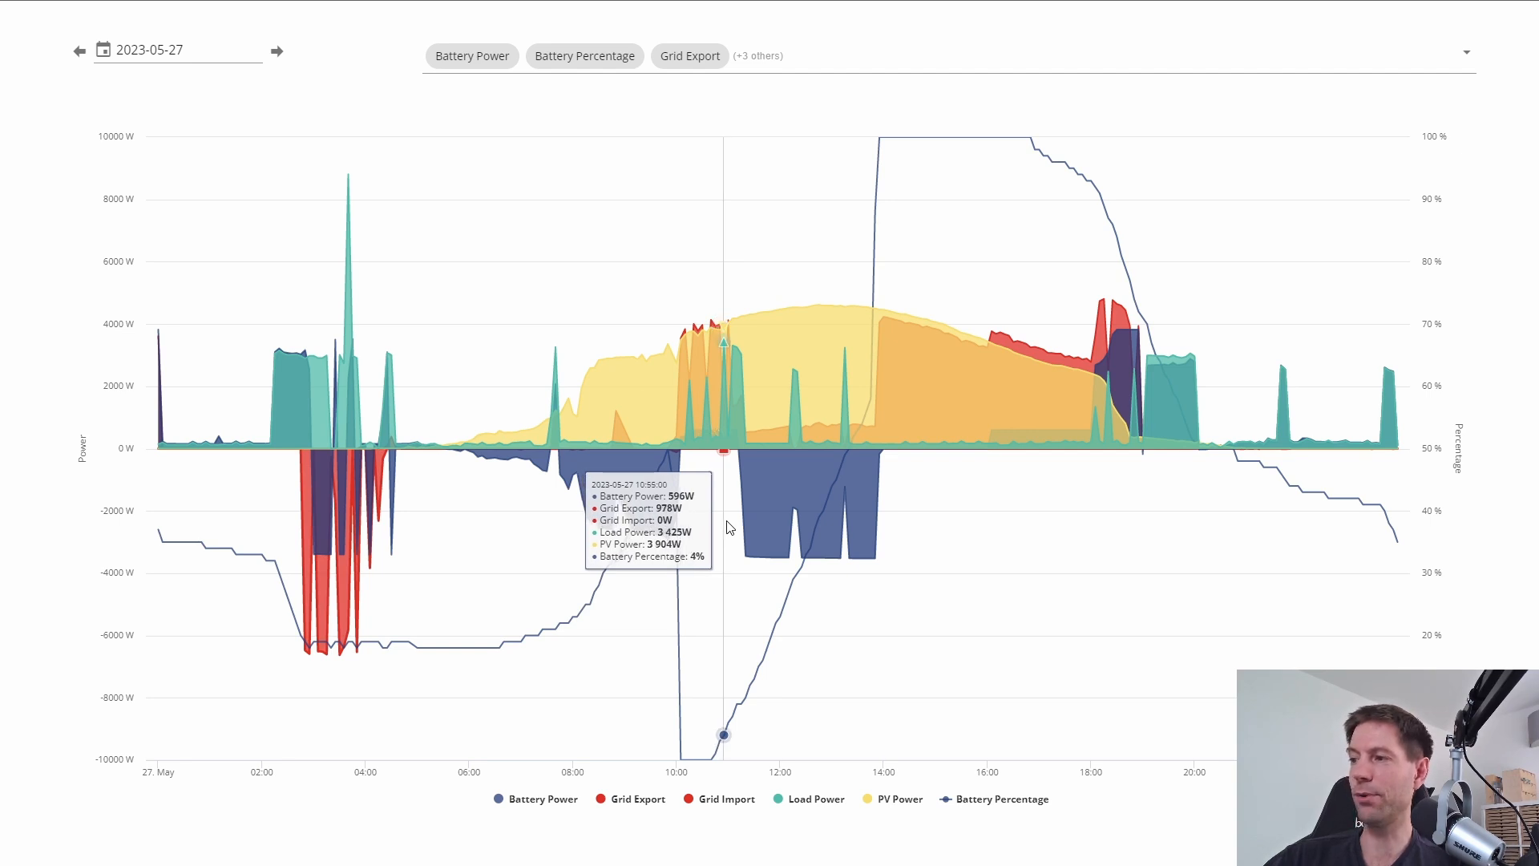
{"action": "mouse_move", "coordinate": [704, 576]}
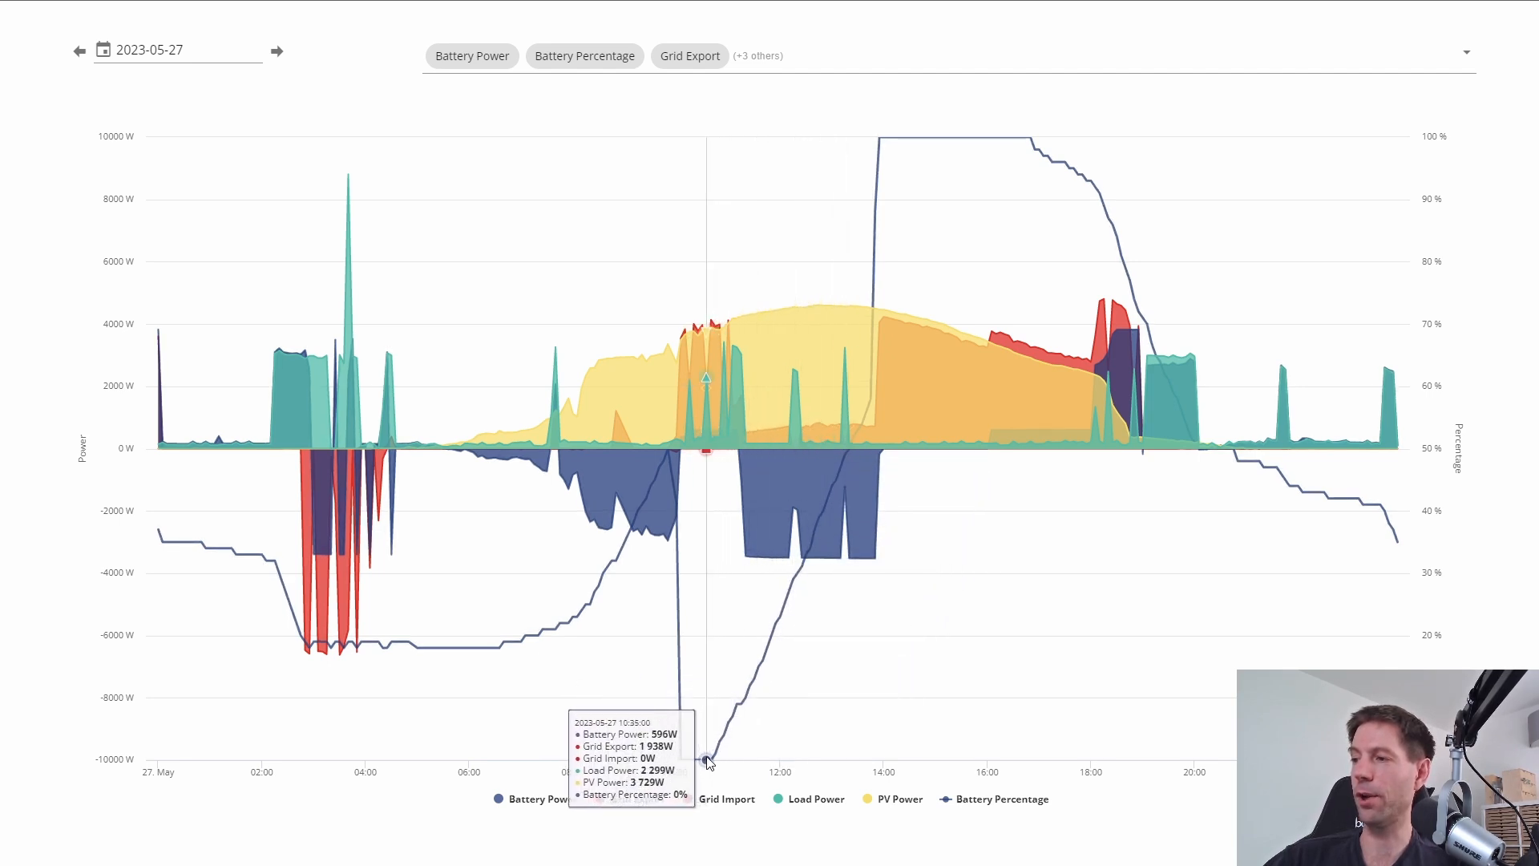
{"action": "mouse_move", "coordinate": [721, 699]}
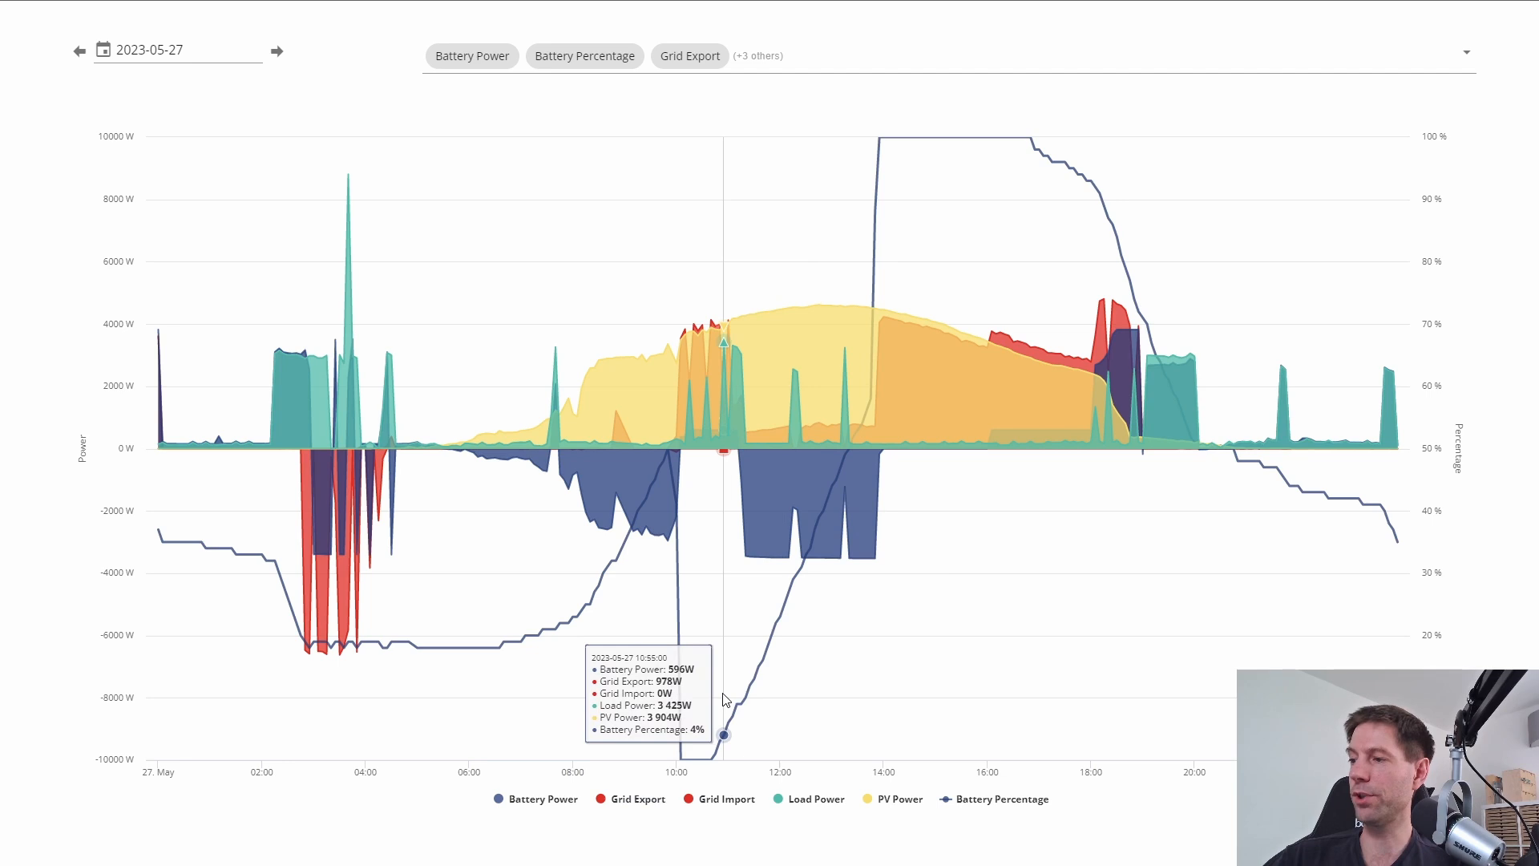
{"action": "mouse_move", "coordinate": [720, 710]}
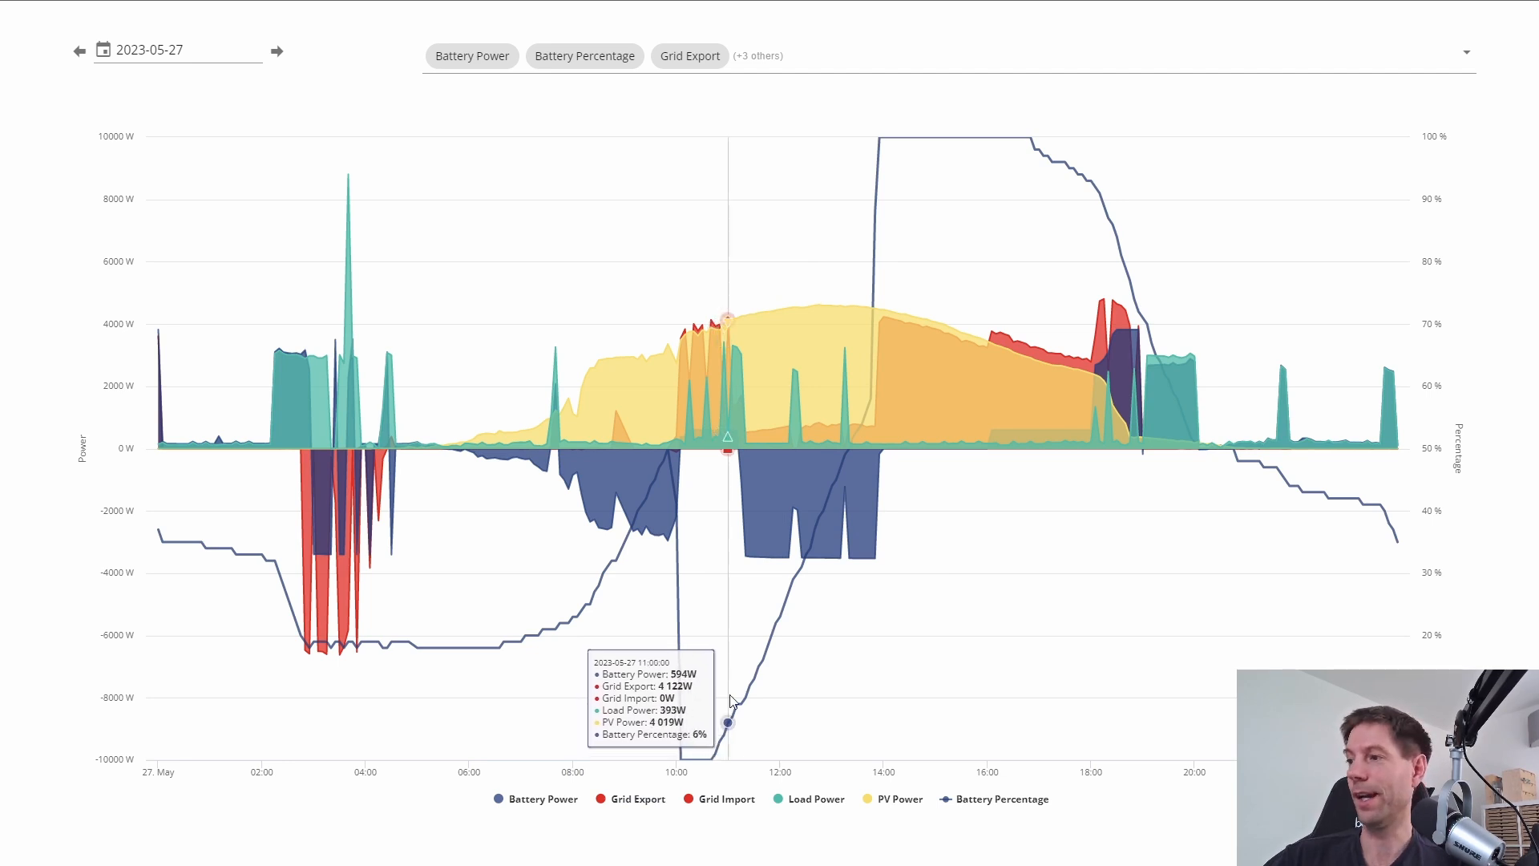
{"action": "mouse_move", "coordinate": [774, 642]}
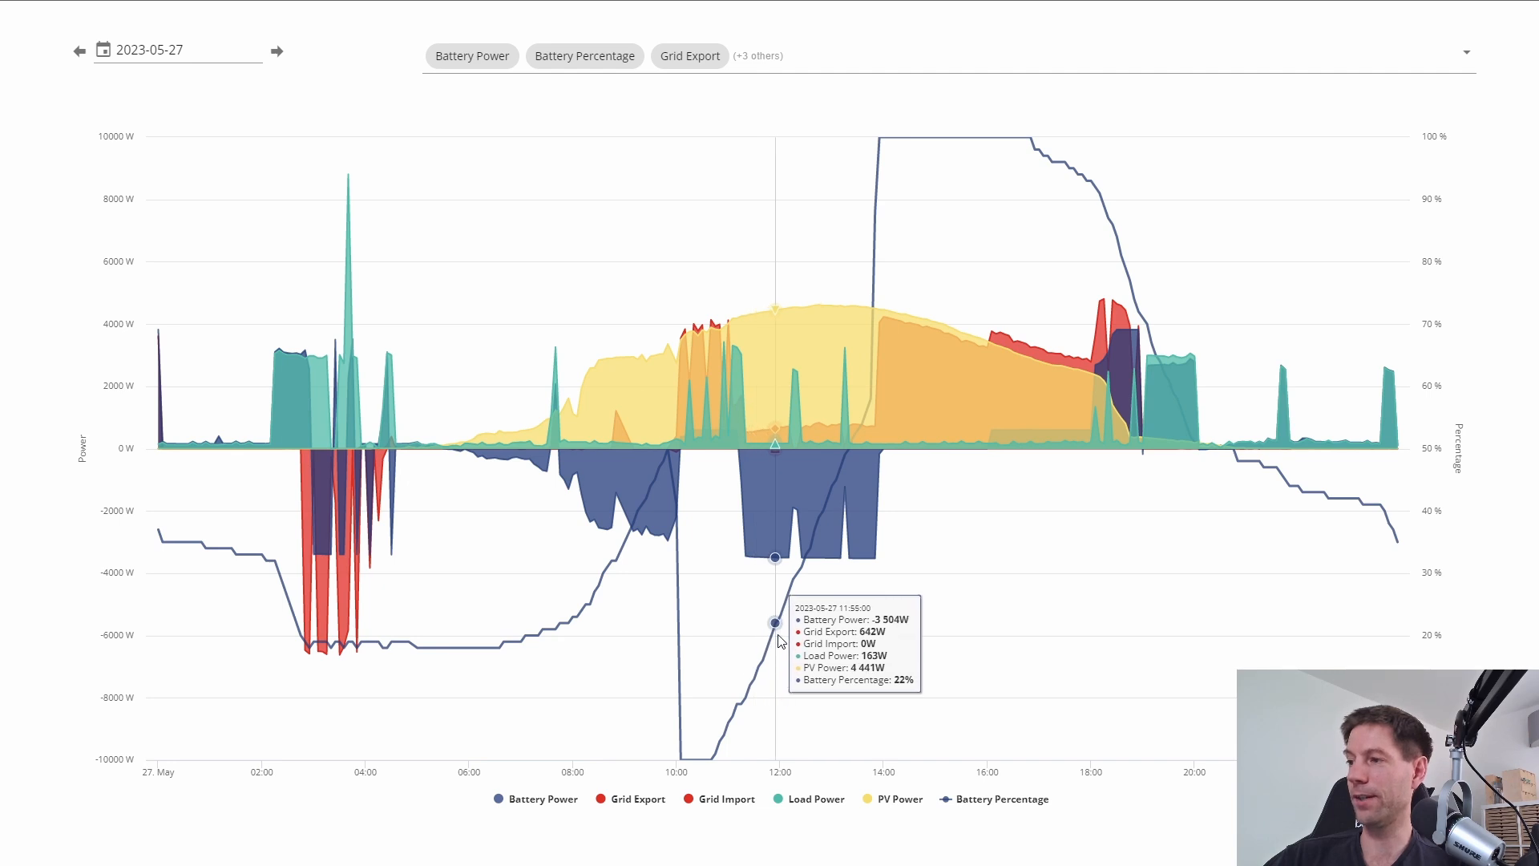
{"action": "mouse_move", "coordinate": [753, 675]}
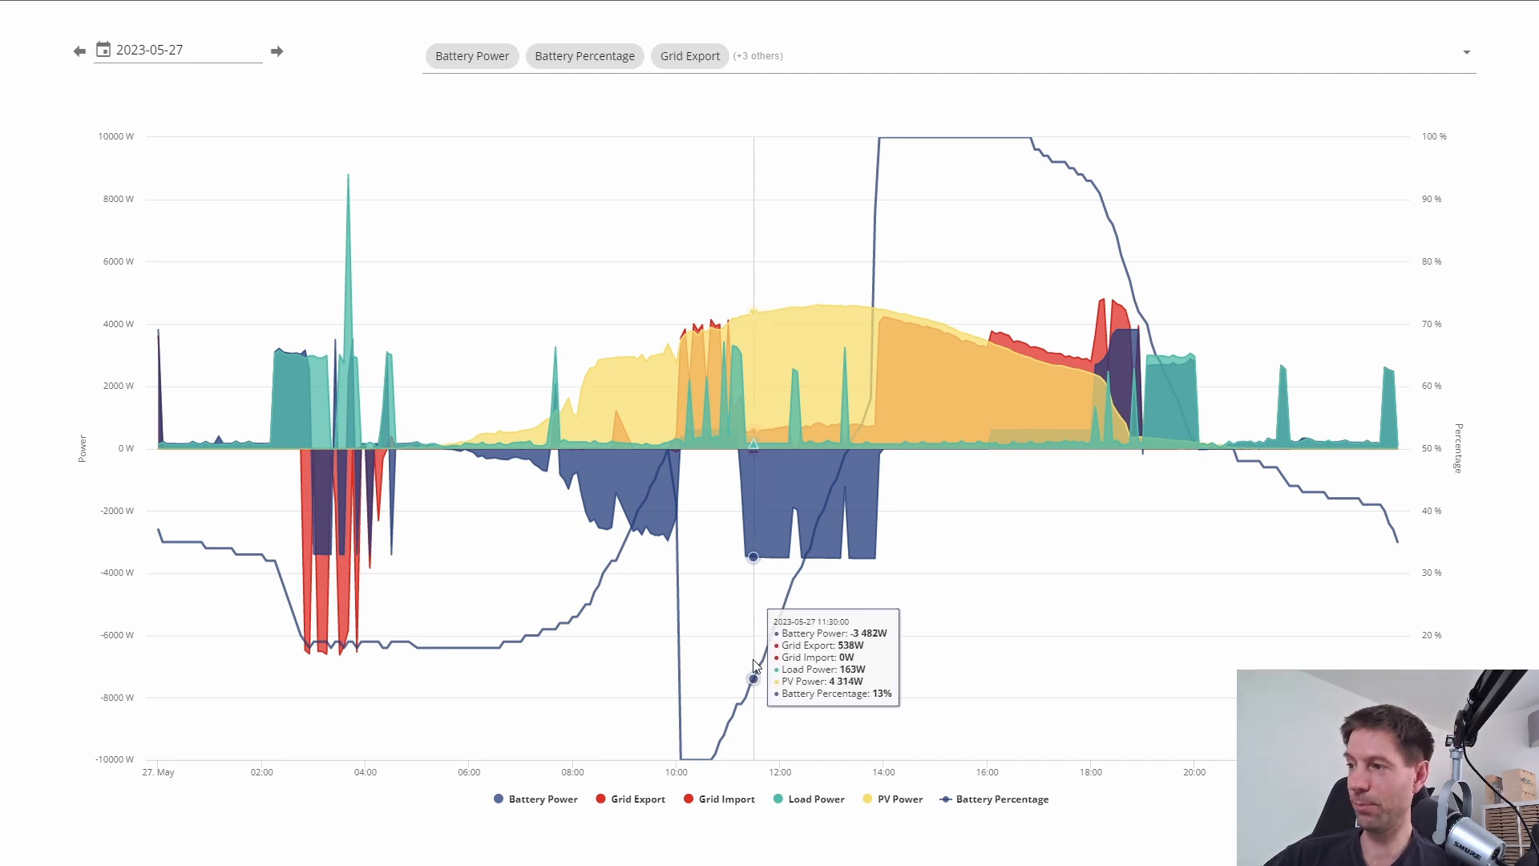
{"action": "mouse_move", "coordinate": [746, 668]}
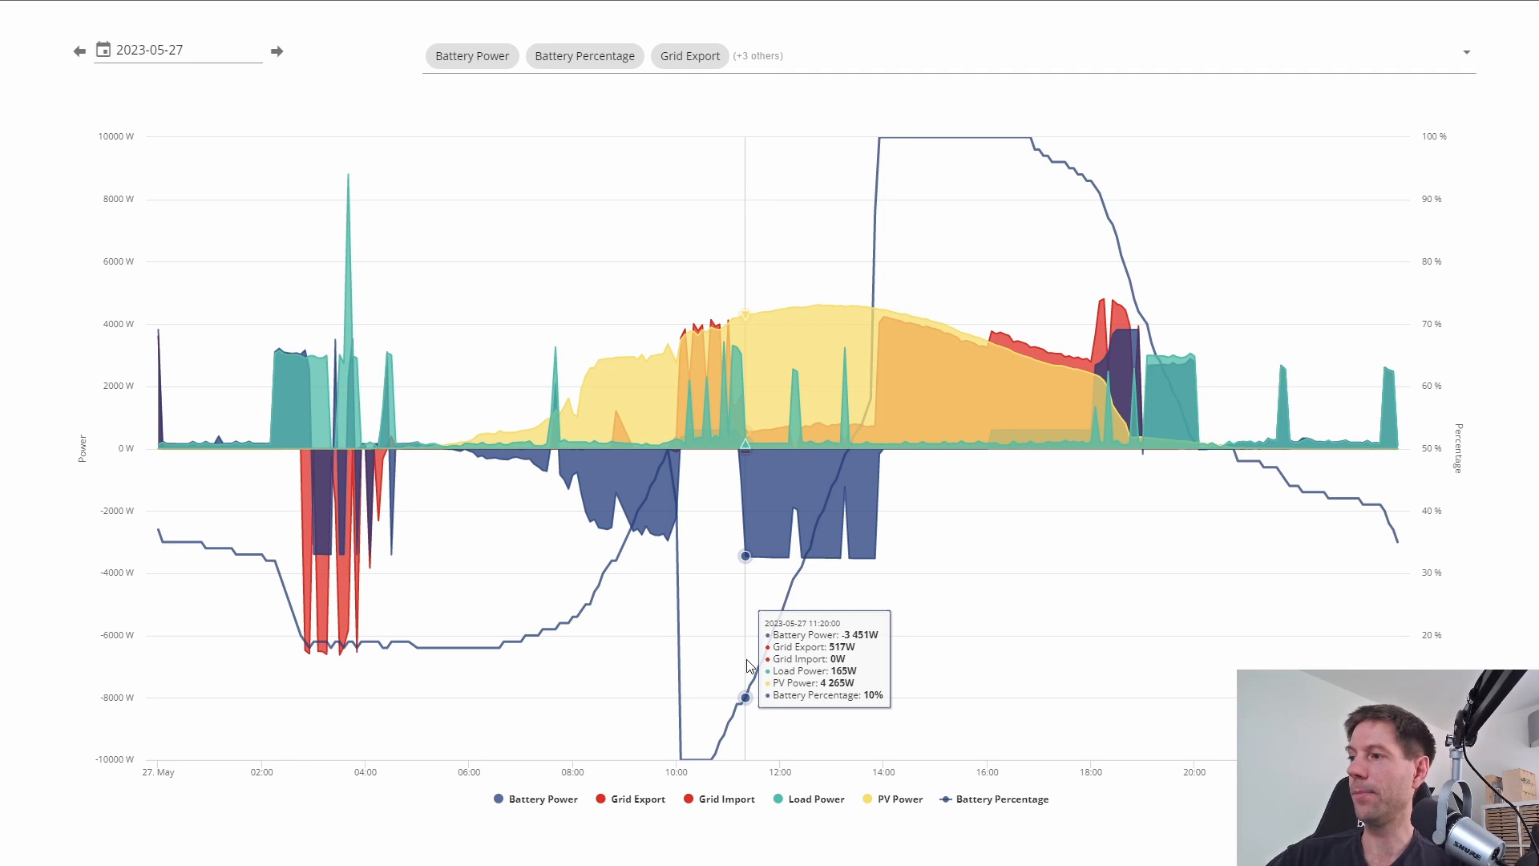
{"action": "mouse_move", "coordinate": [804, 616]}
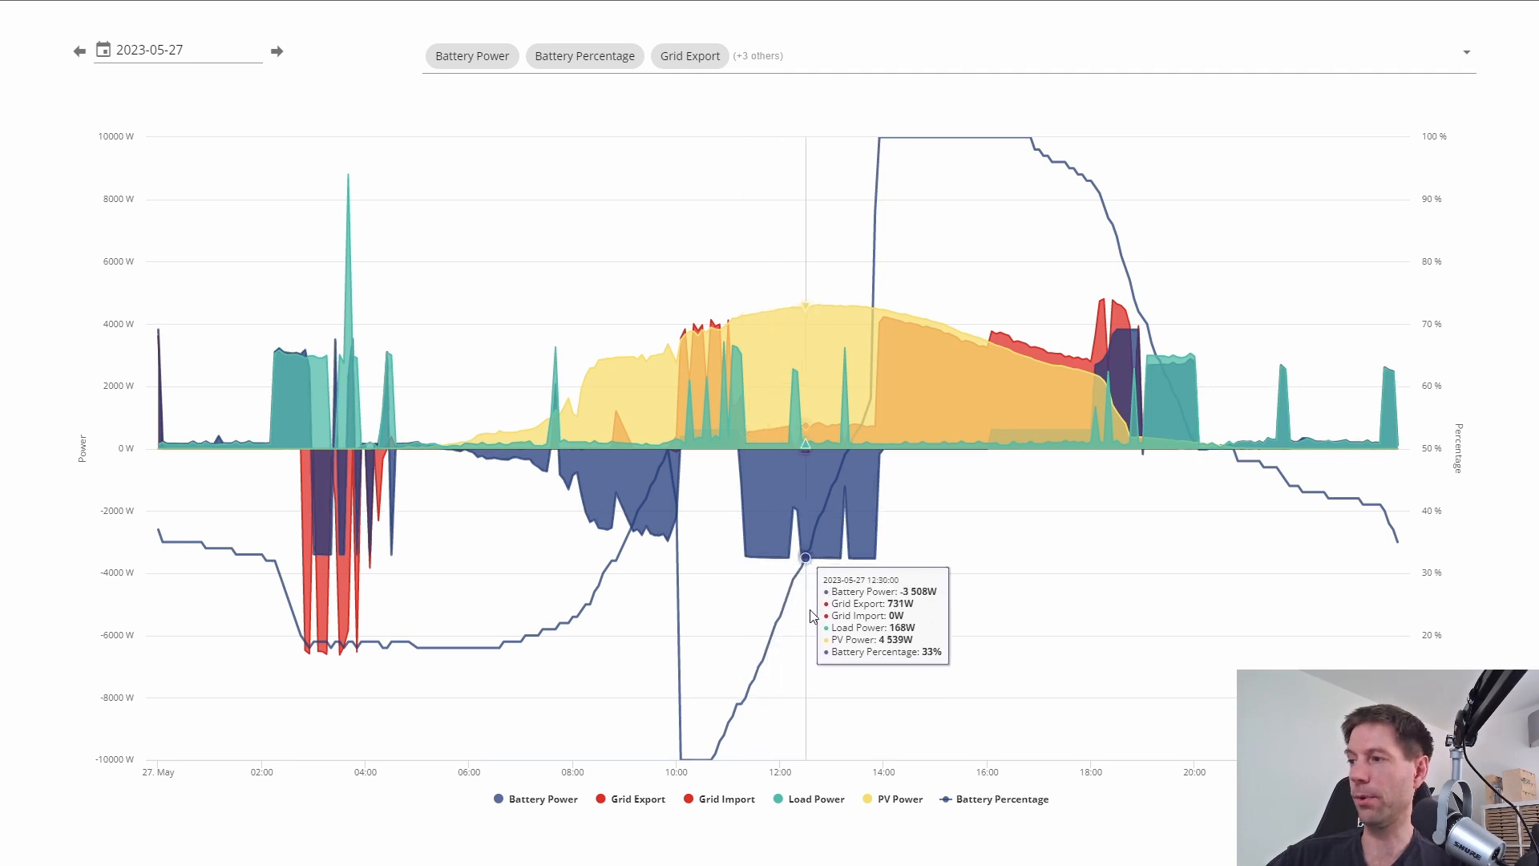
{"action": "mouse_move", "coordinate": [866, 500]}
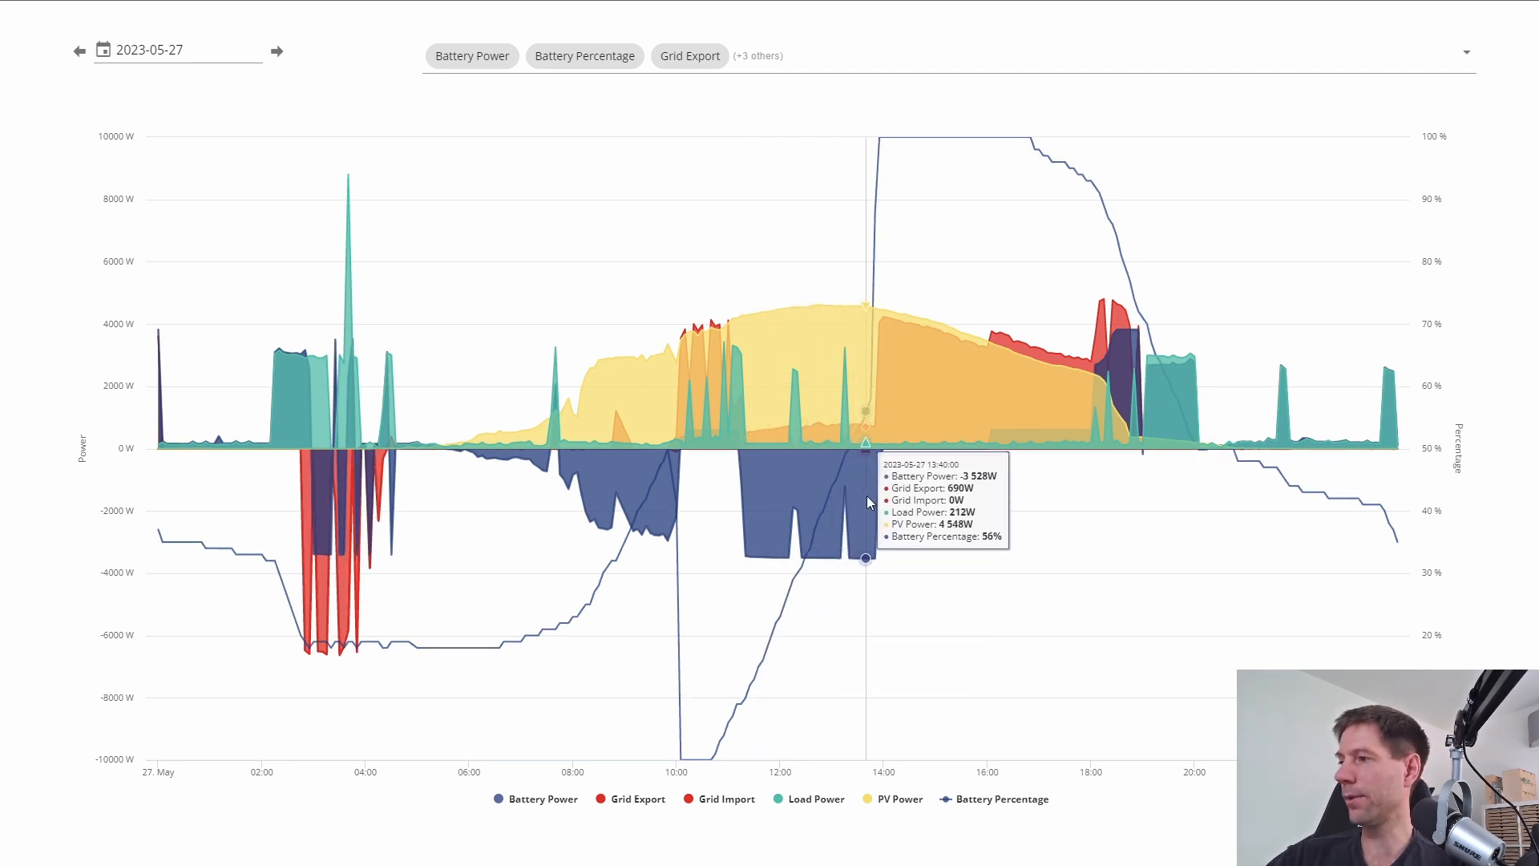
{"action": "mouse_move", "coordinate": [874, 497]}
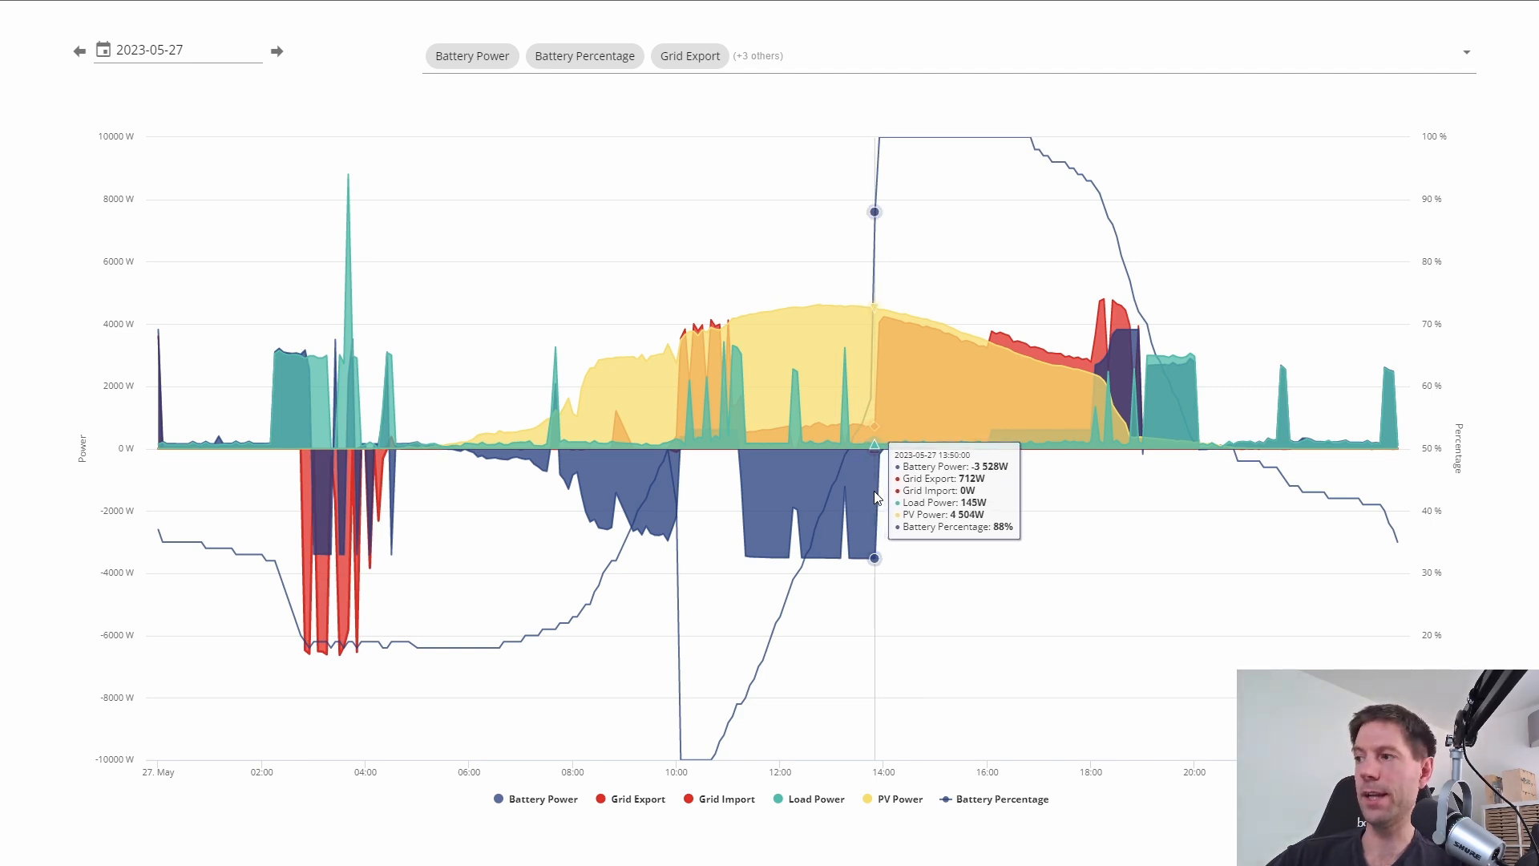
{"action": "mouse_move", "coordinate": [869, 496]}
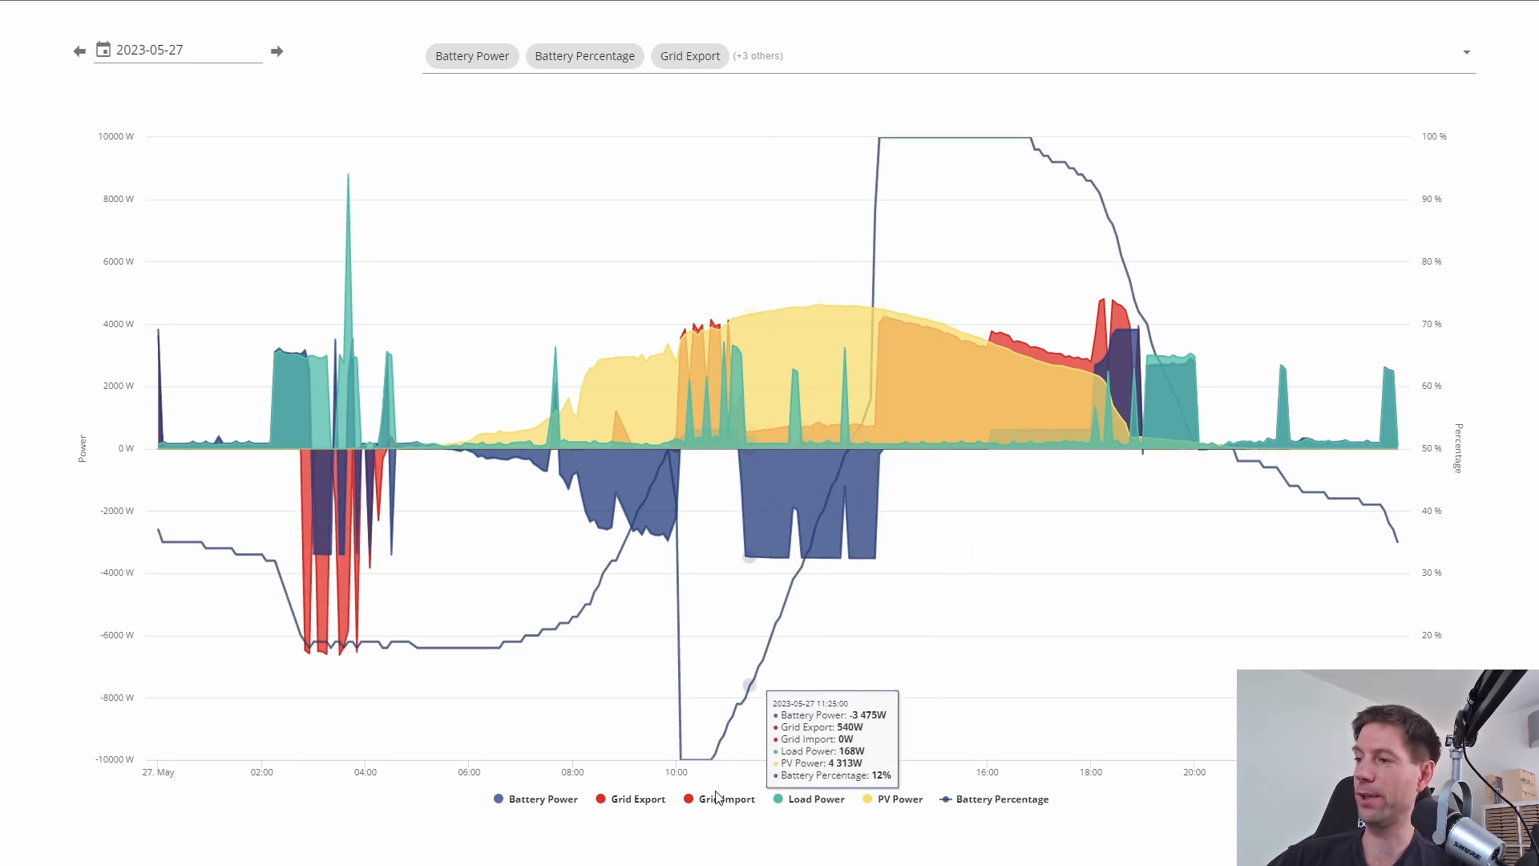
{"action": "mouse_move", "coordinate": [864, 410]}
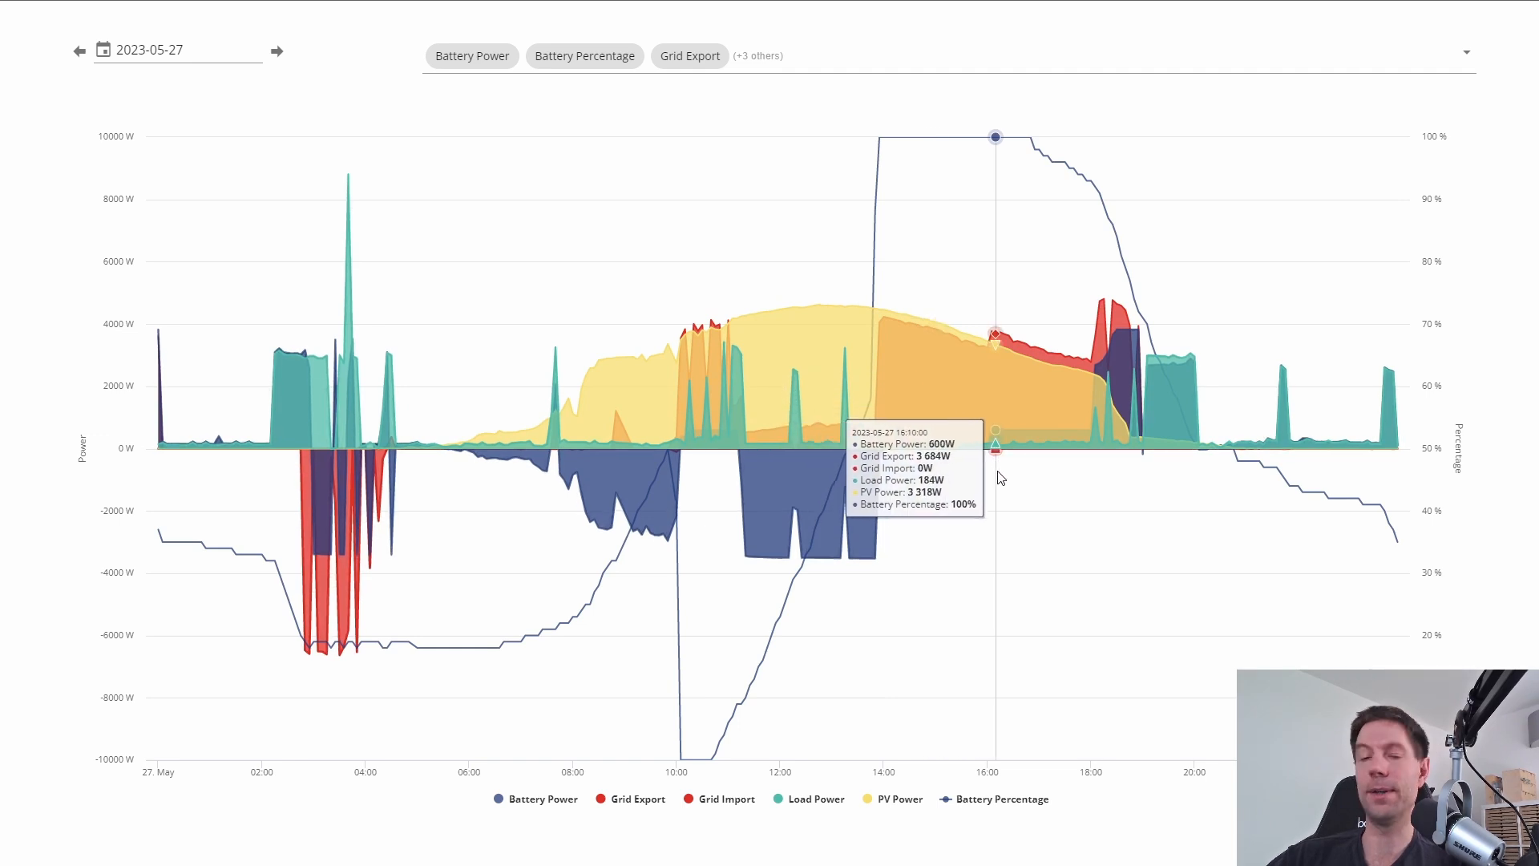
{"action": "mouse_move", "coordinate": [903, 594]}
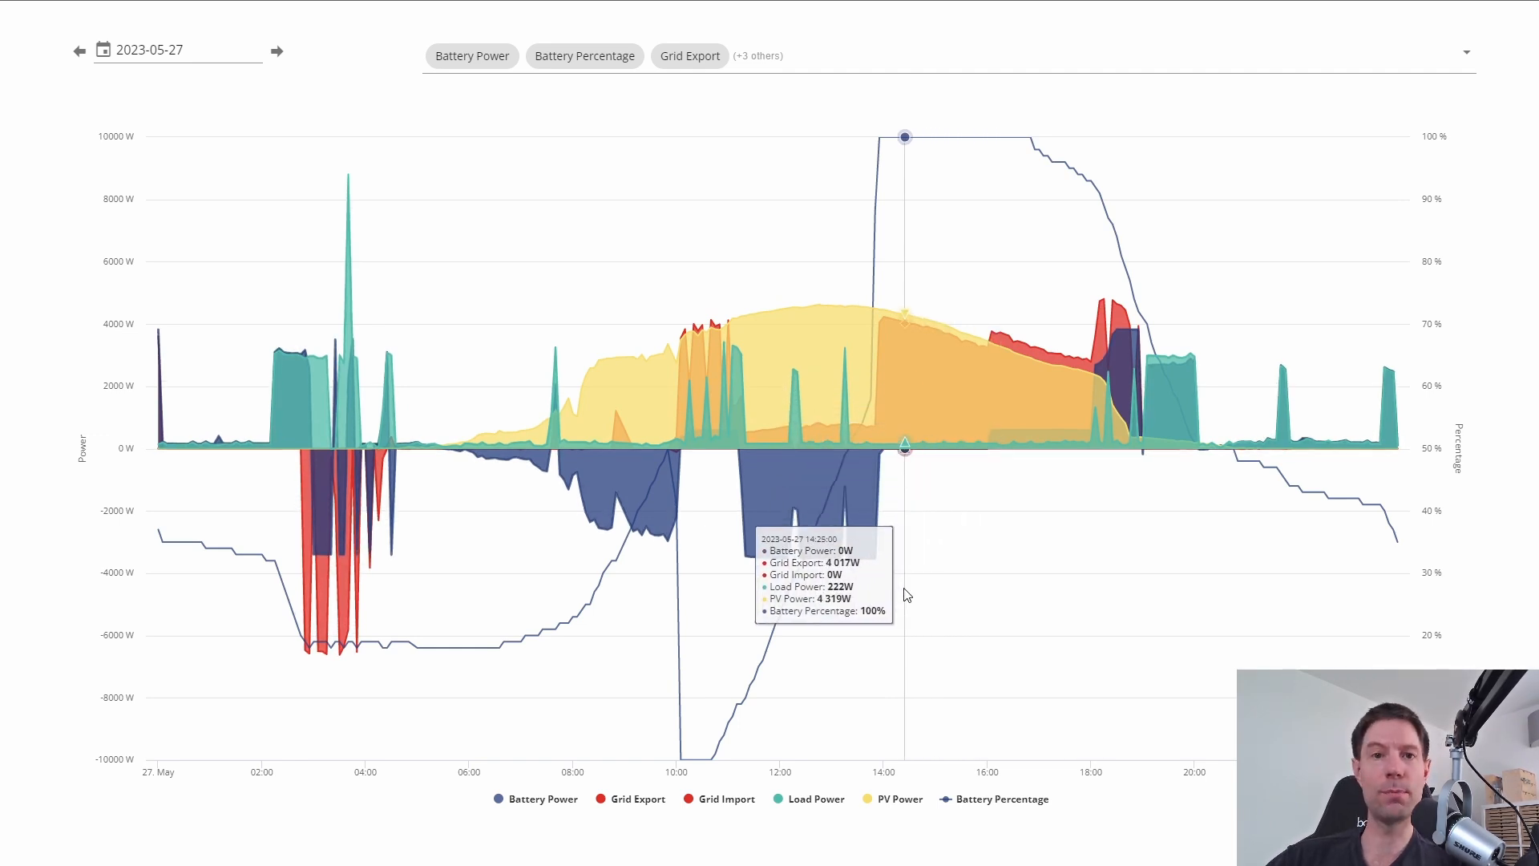
{"action": "mouse_move", "coordinate": [764, 731]}
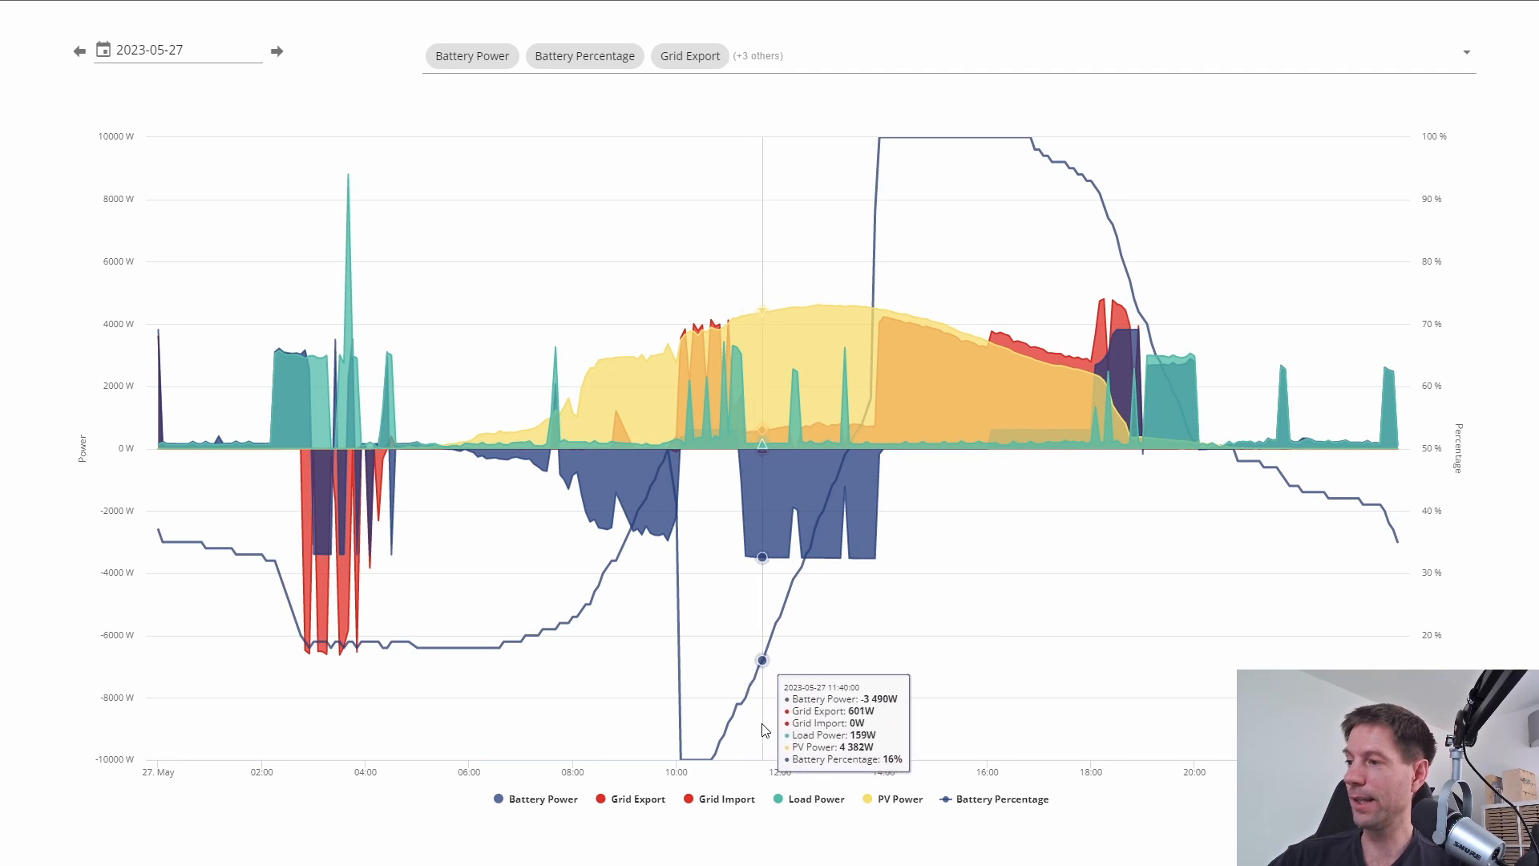
{"action": "mouse_move", "coordinate": [766, 727]}
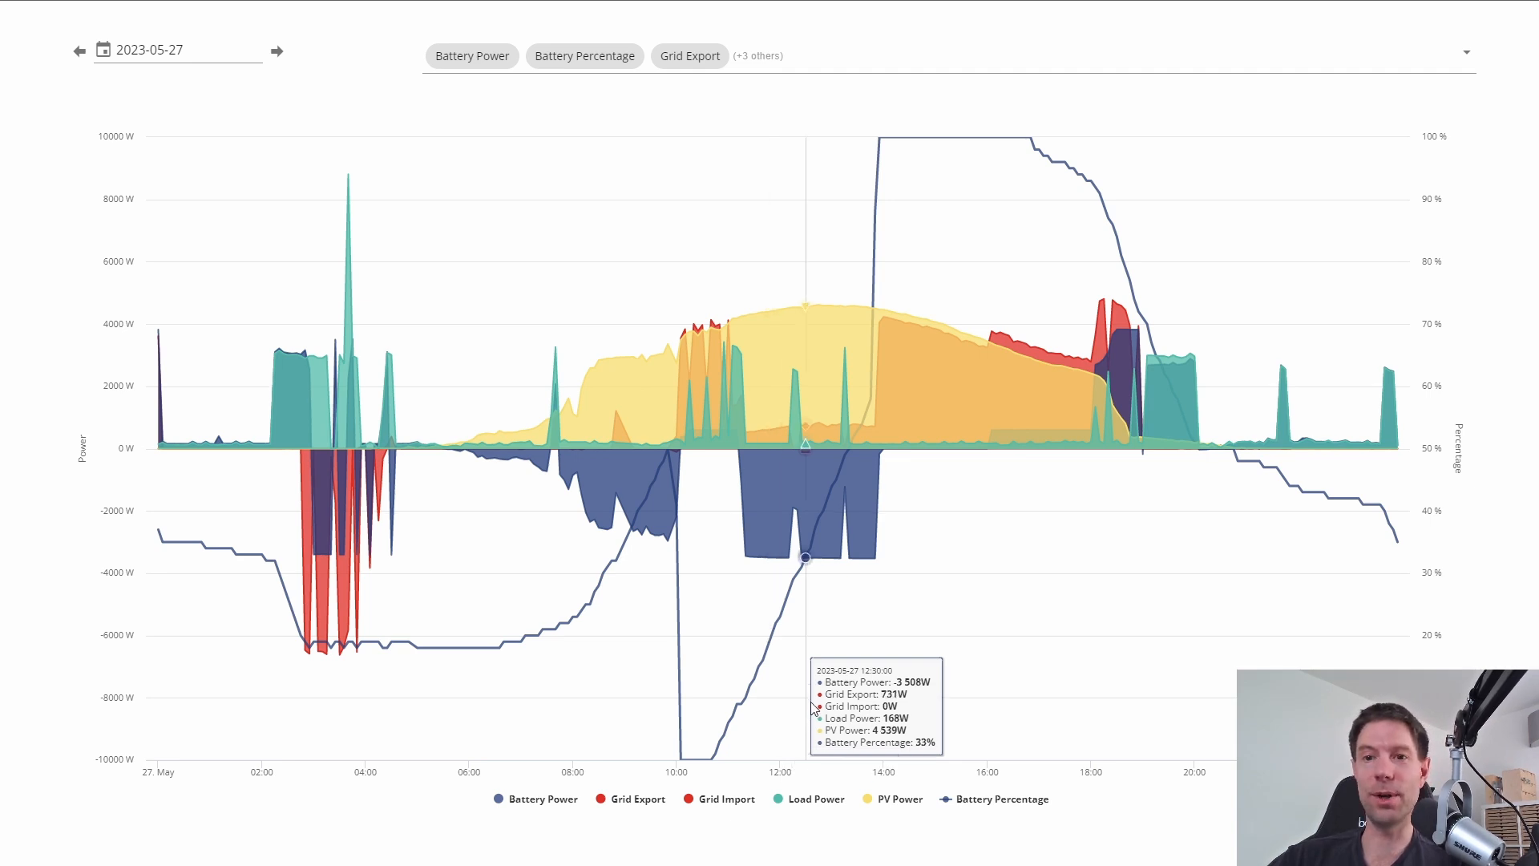
{"action": "mouse_move", "coordinate": [1054, 700]}
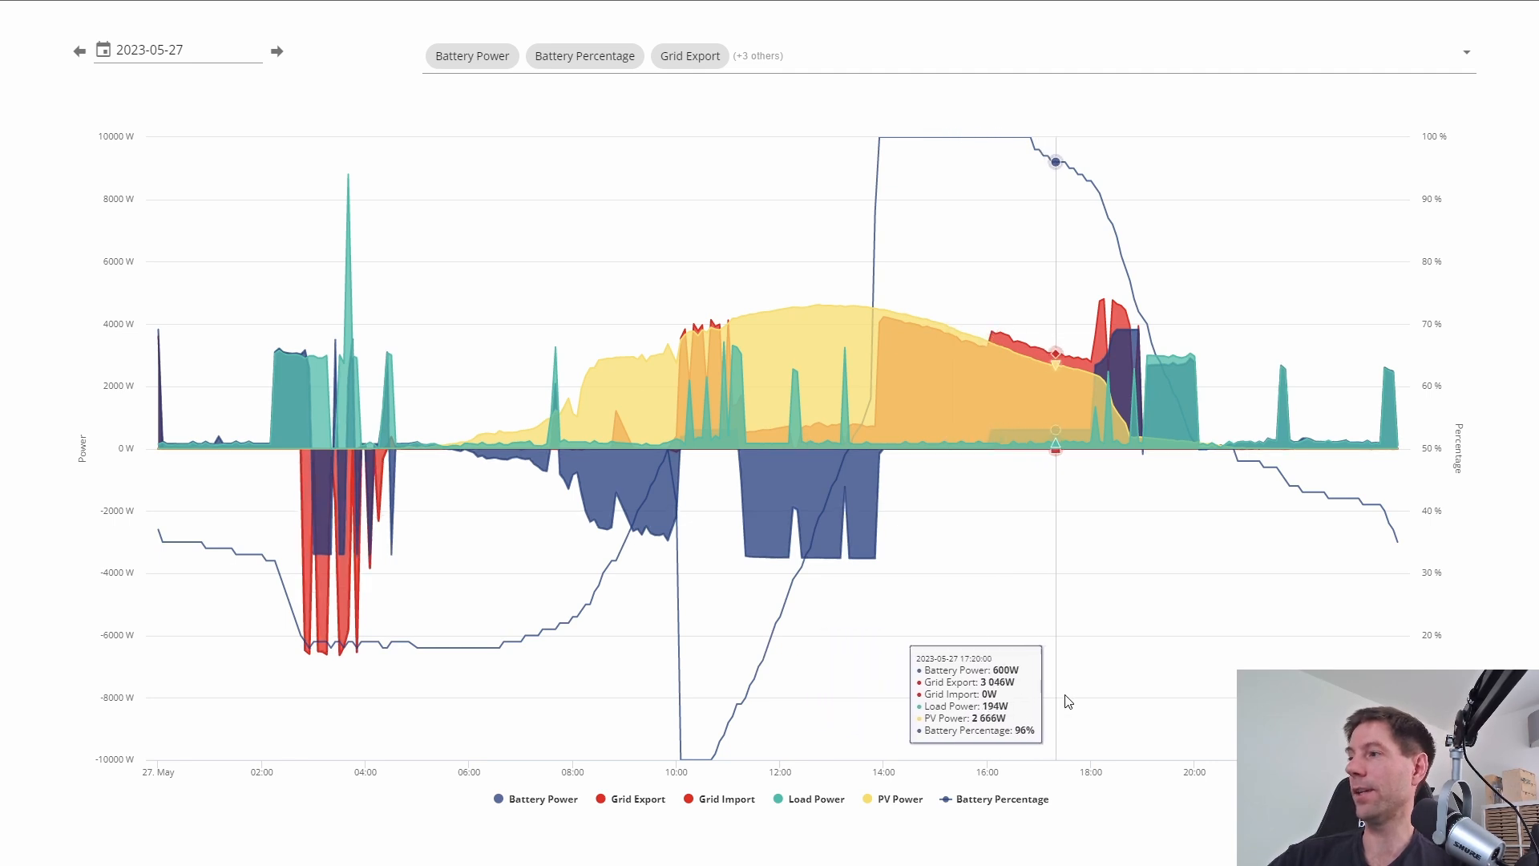
{"action": "mouse_move", "coordinate": [1065, 677]}
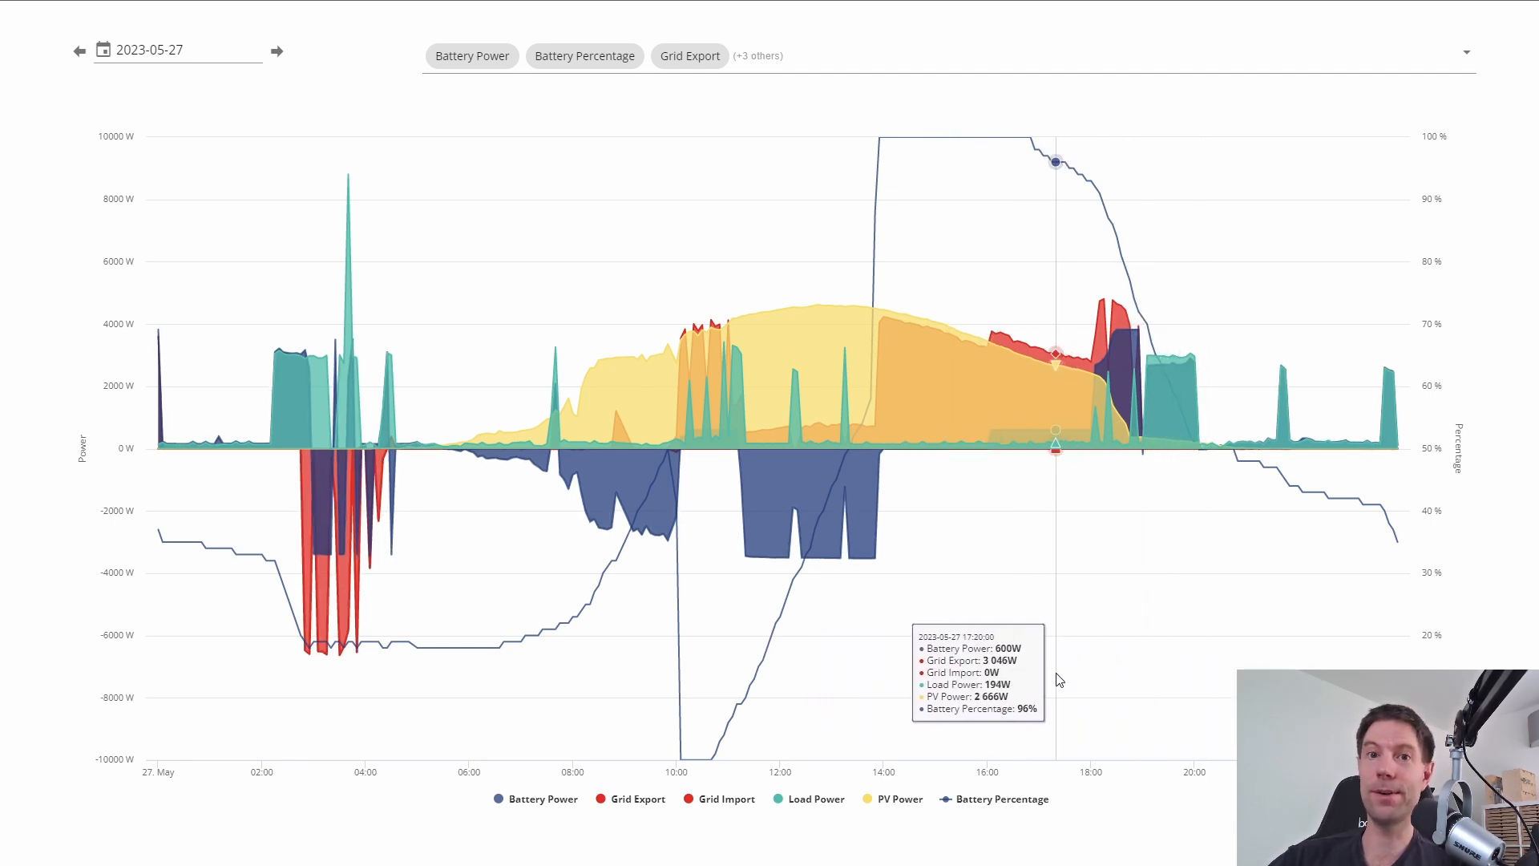
{"action": "mouse_move", "coordinate": [183, 159]}
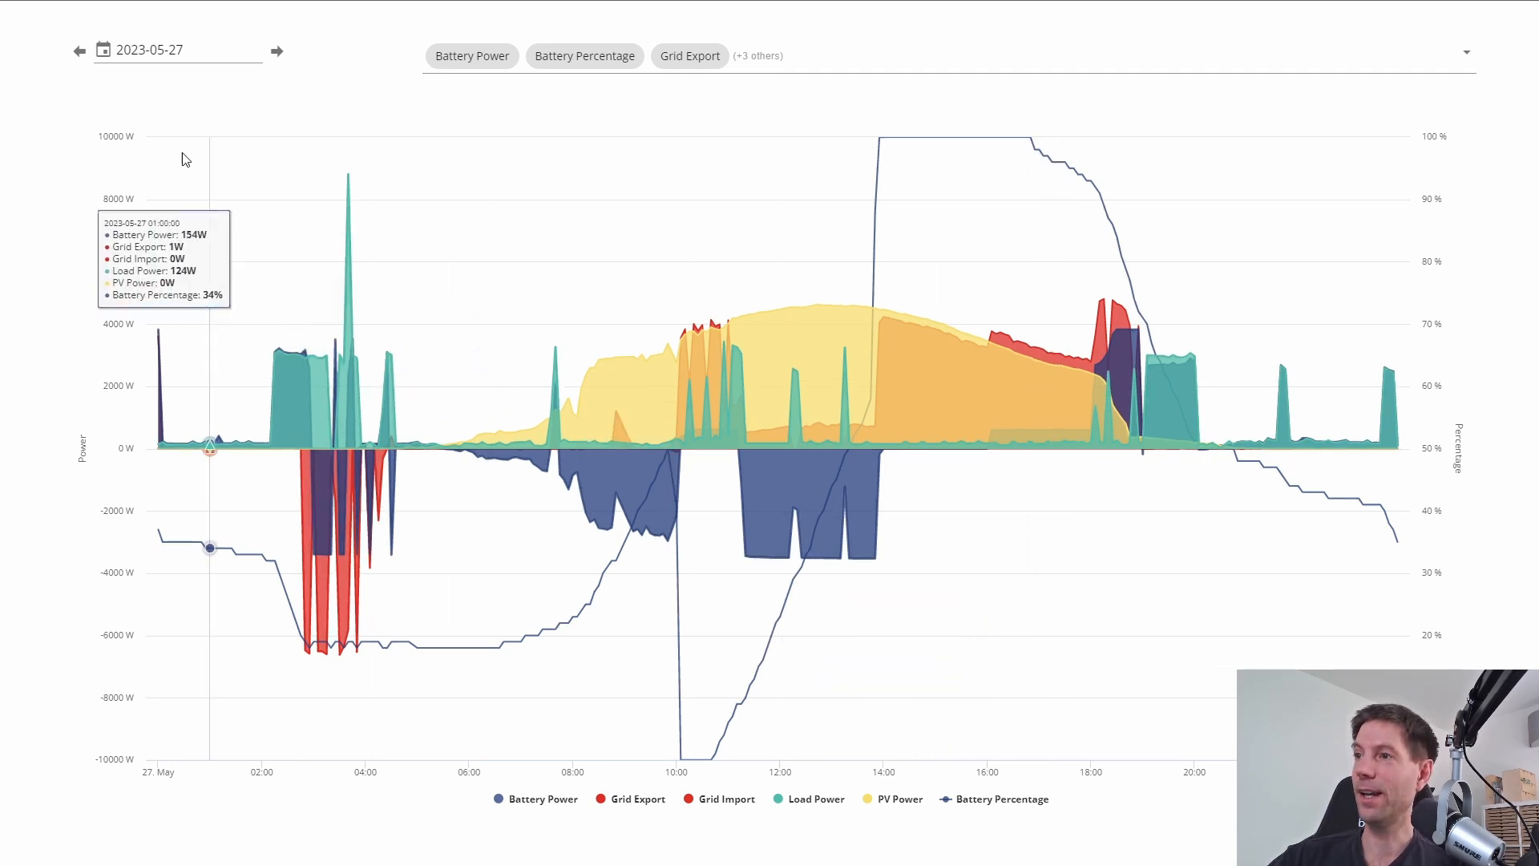
{"action": "left_click", "coordinate": [277, 49]}
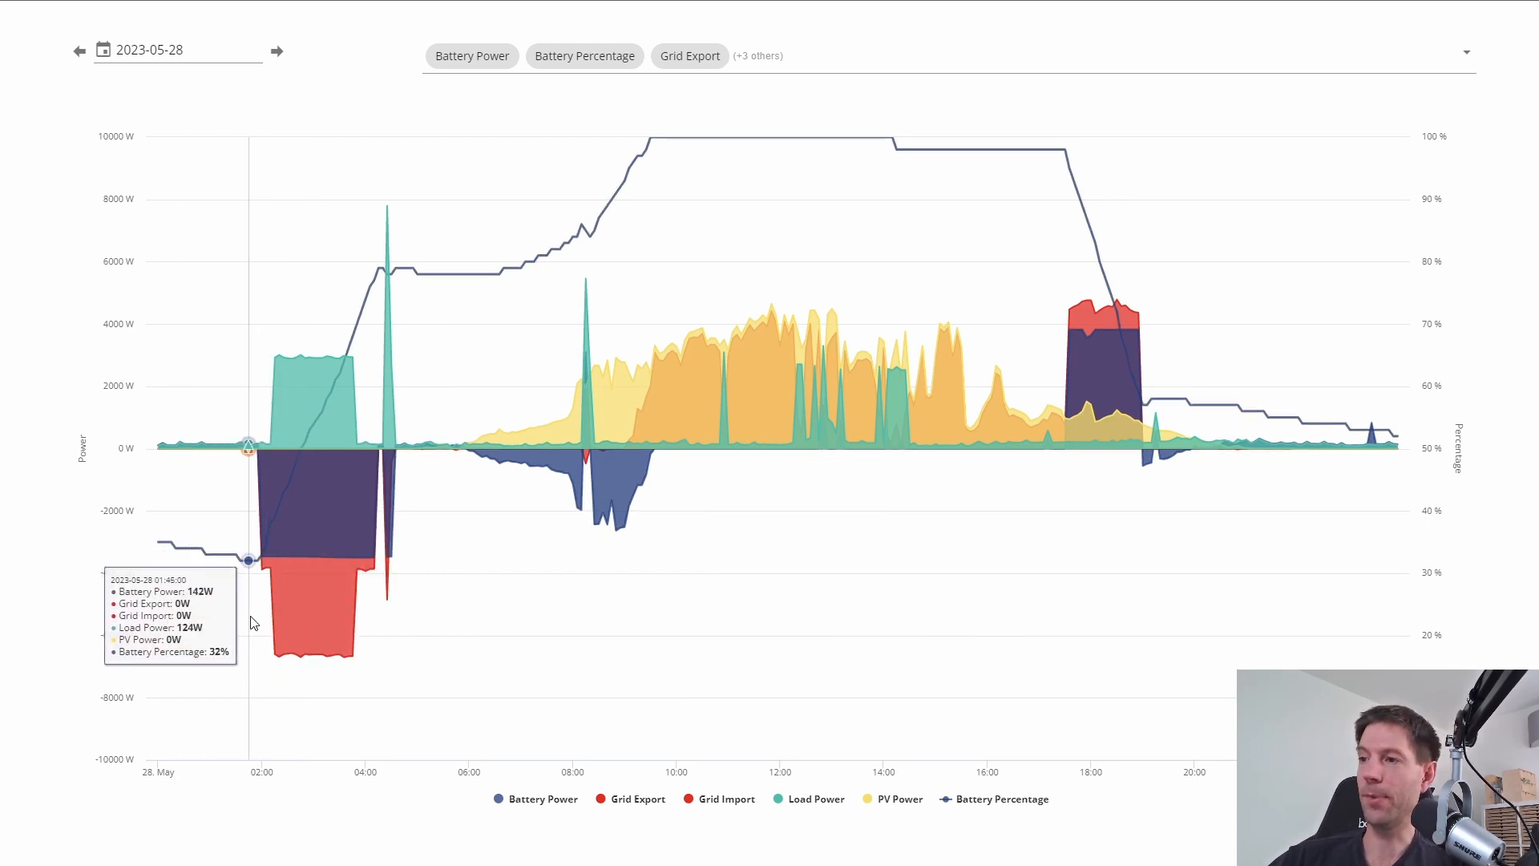
{"action": "mouse_move", "coordinate": [263, 557]}
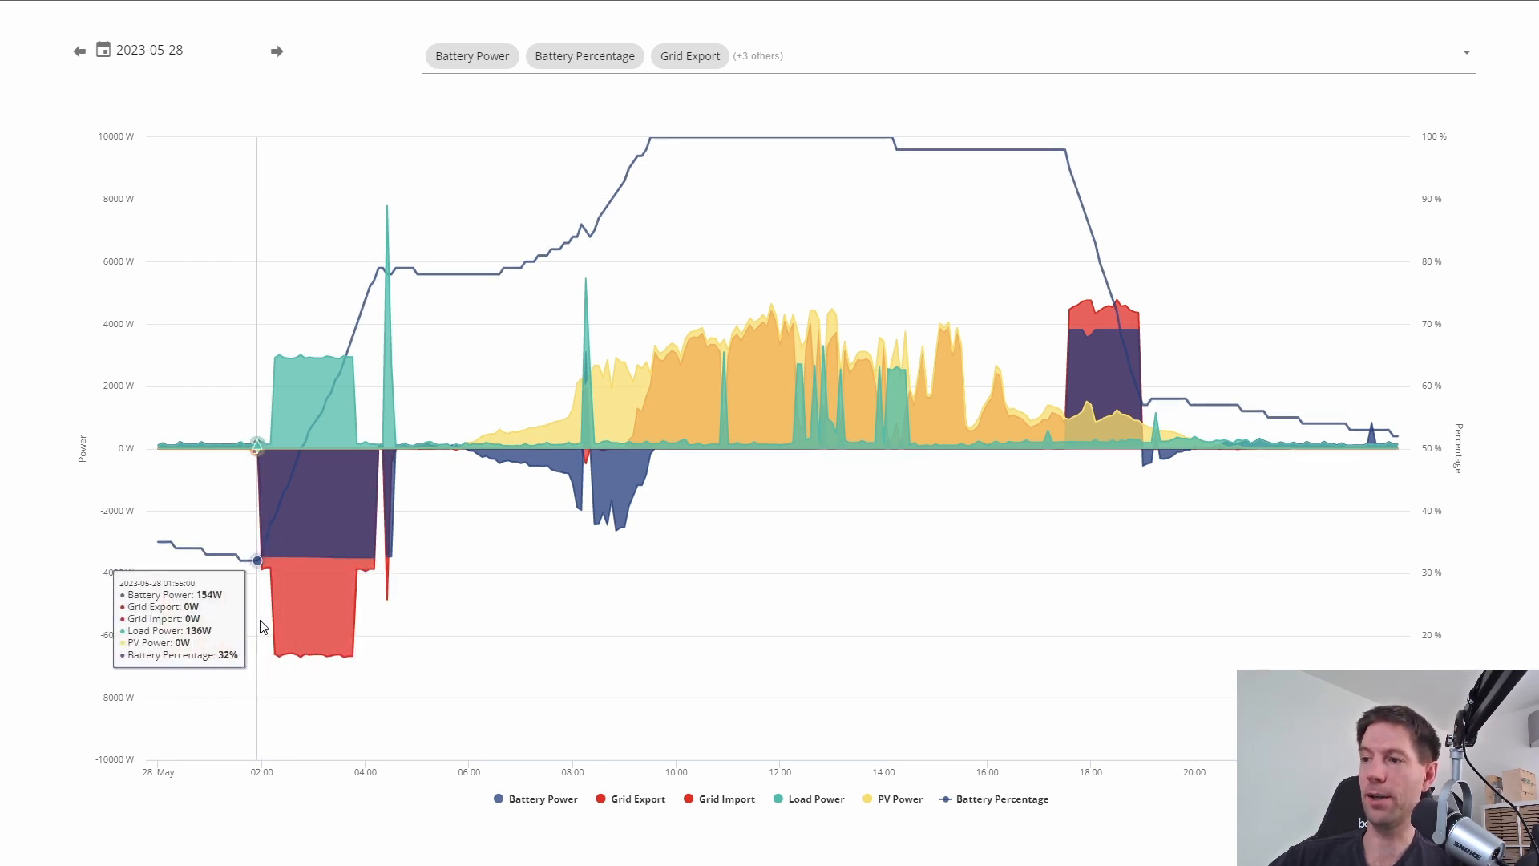
{"action": "mouse_move", "coordinate": [292, 628]}
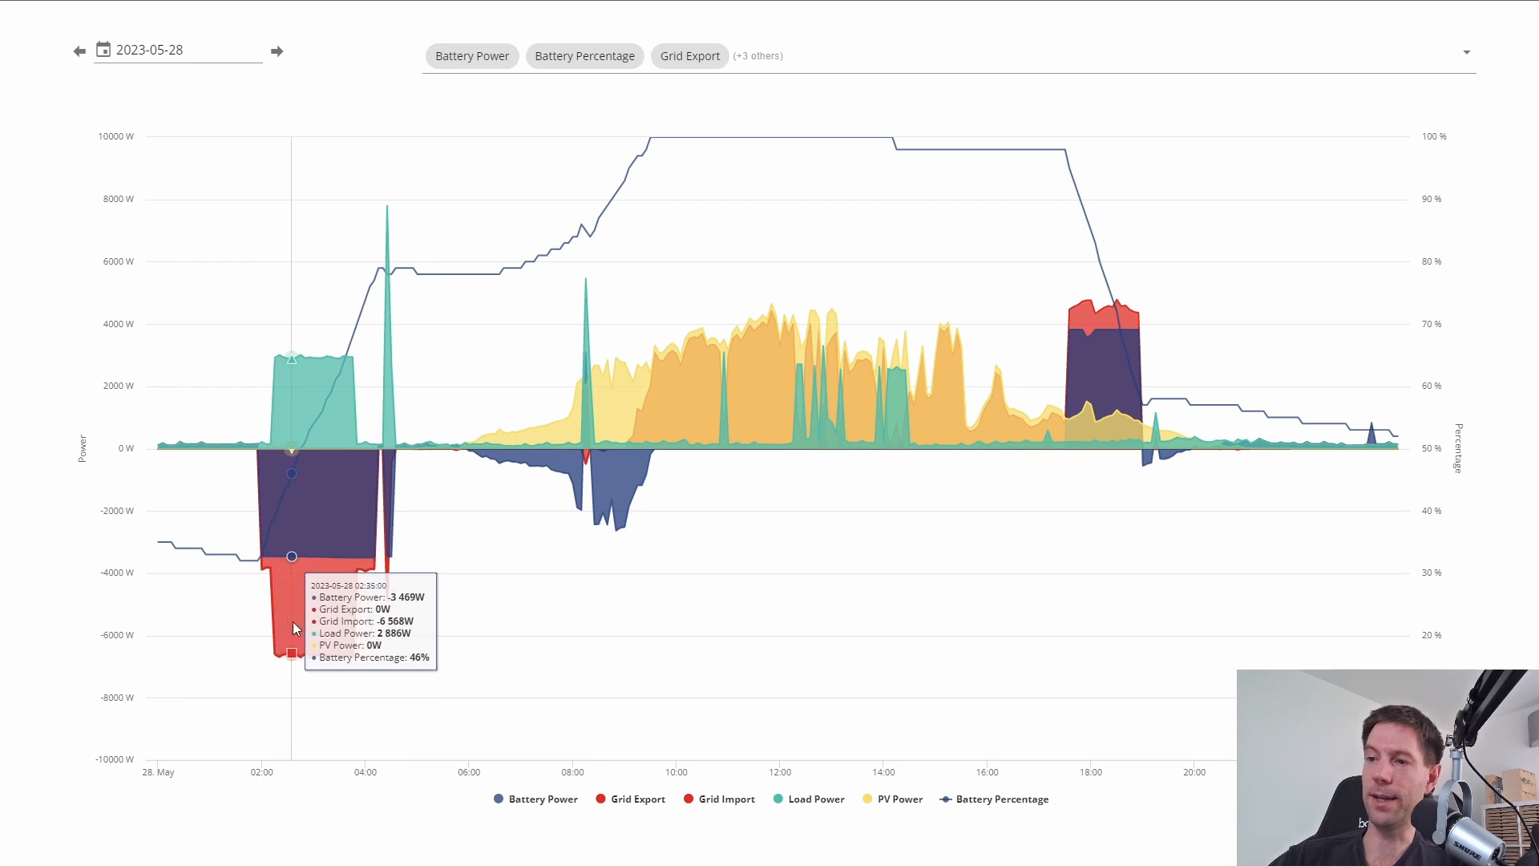
{"action": "mouse_move", "coordinate": [335, 634]}
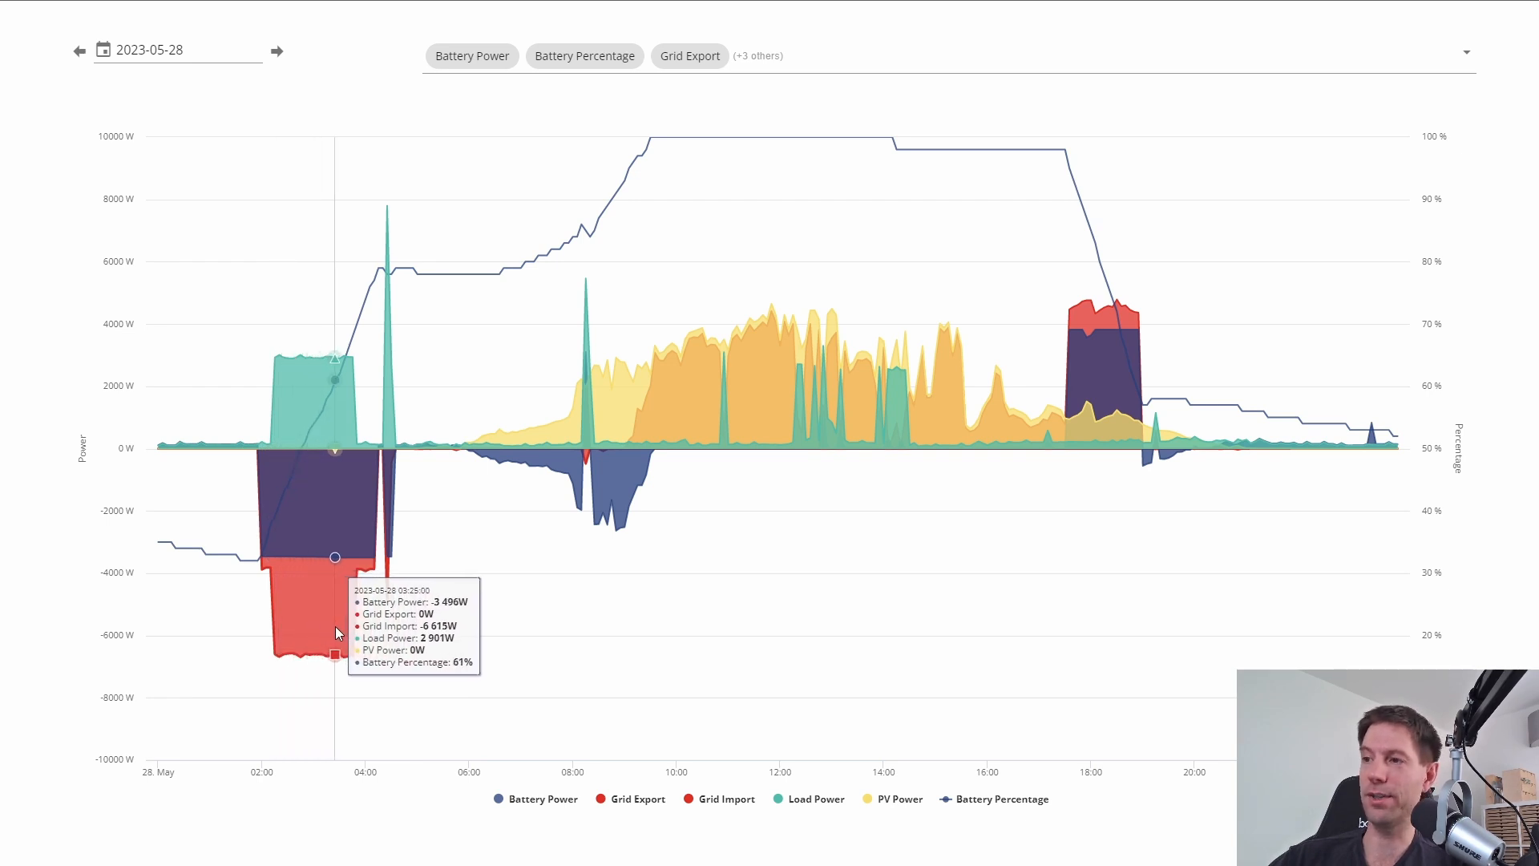
{"action": "mouse_move", "coordinate": [380, 622]}
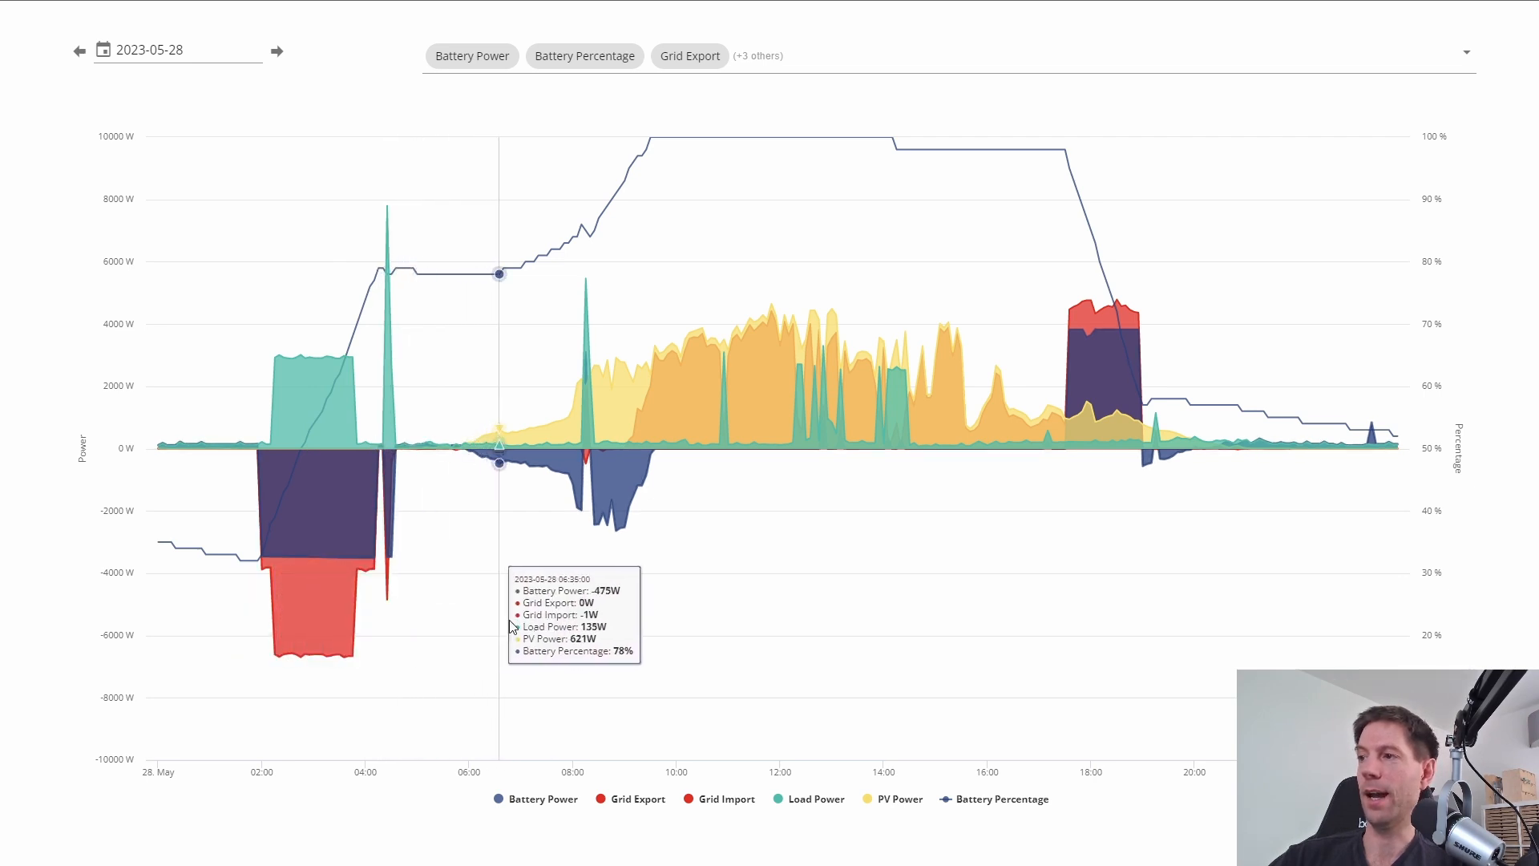
{"action": "mouse_move", "coordinate": [659, 615]}
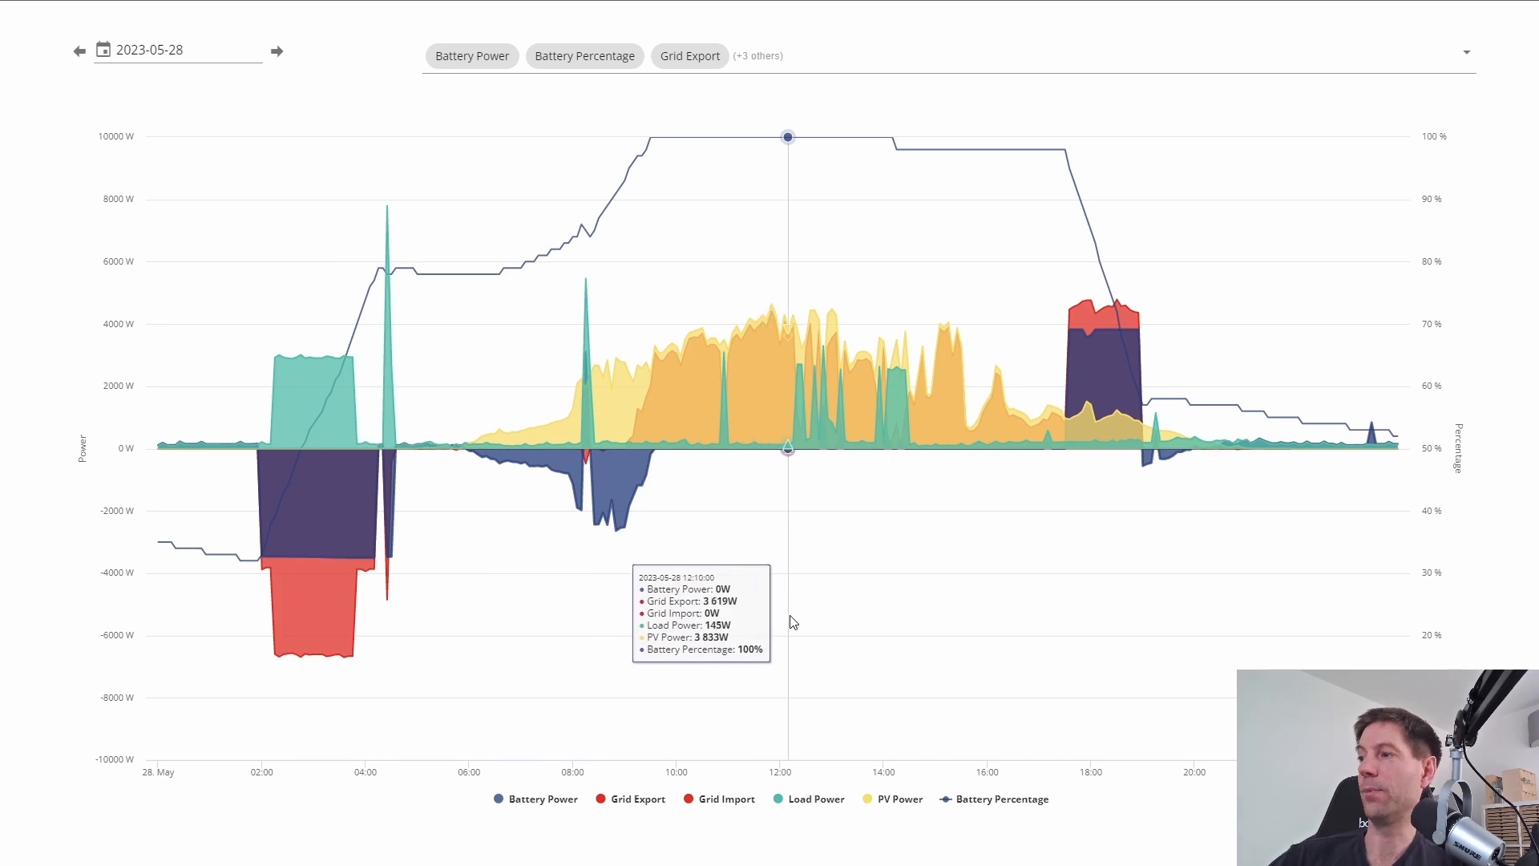
{"action": "mouse_move", "coordinate": [1080, 635]}
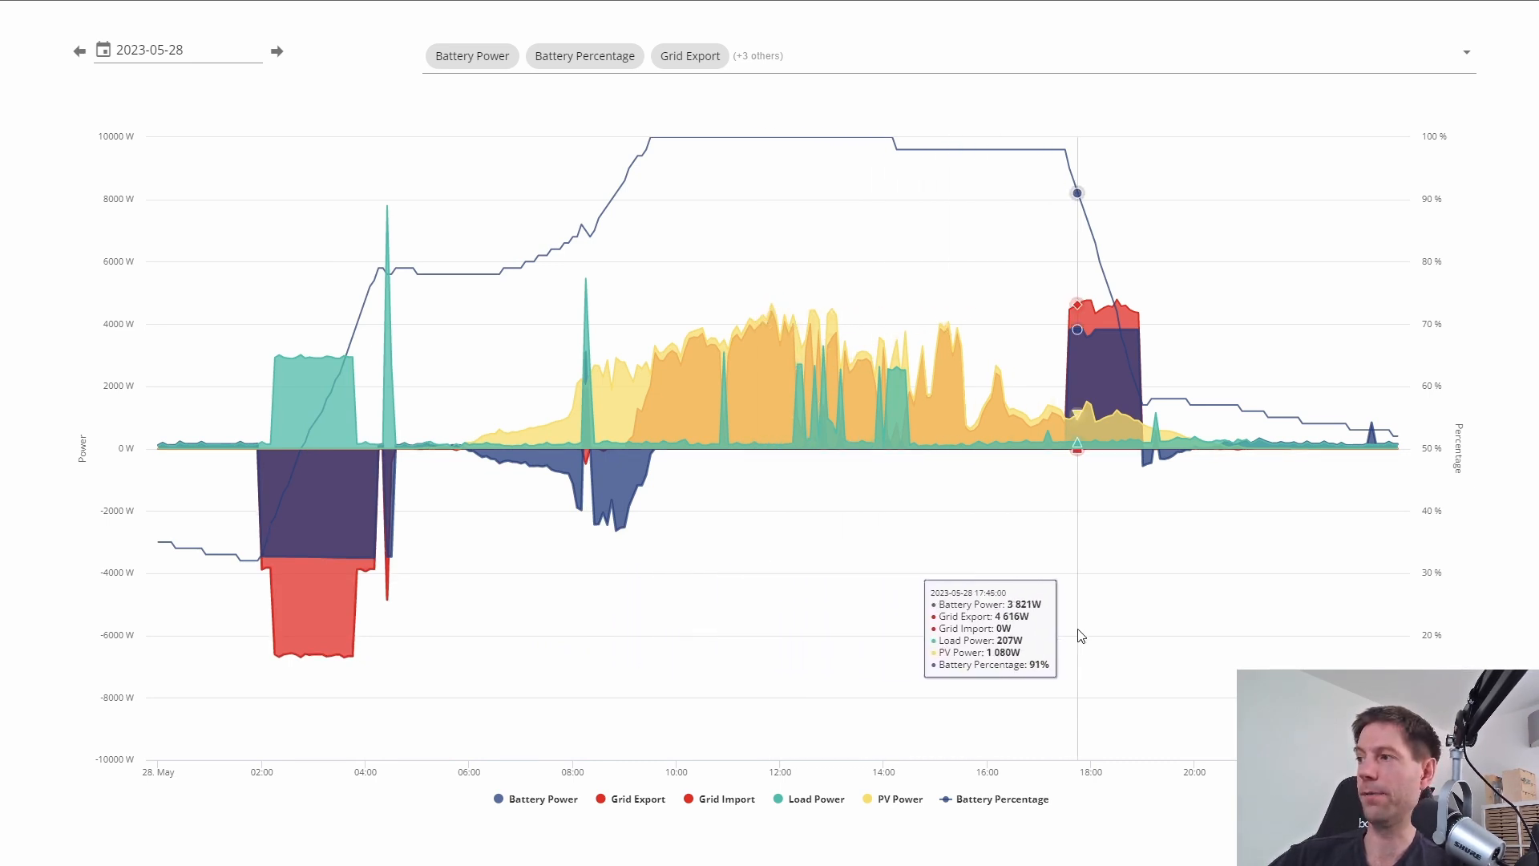